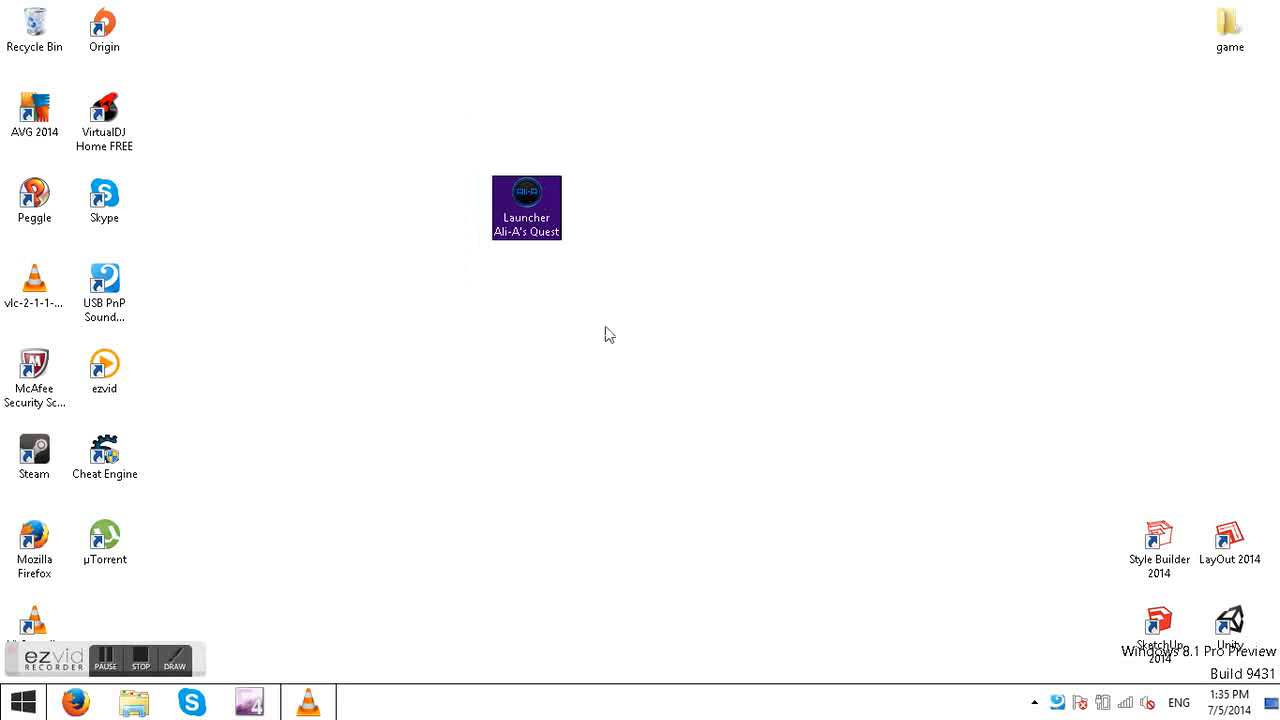
mouse_move(552, 218)
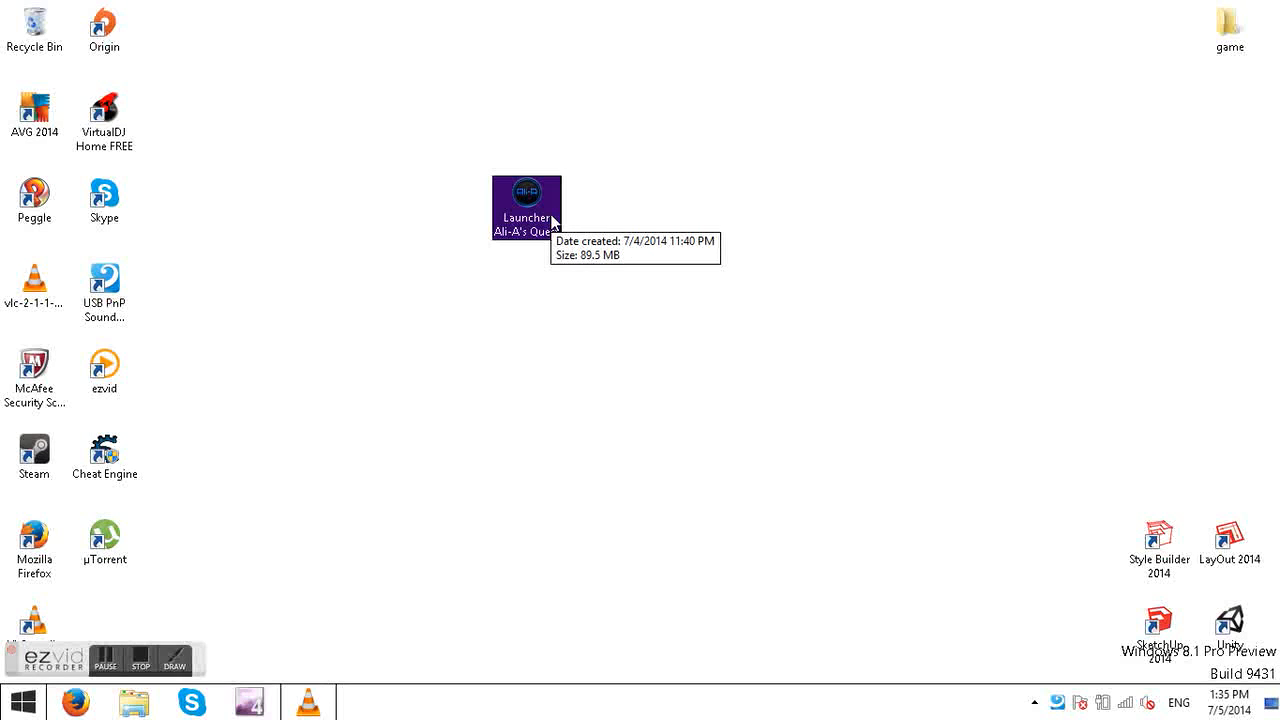
mouse_move(940, 272)
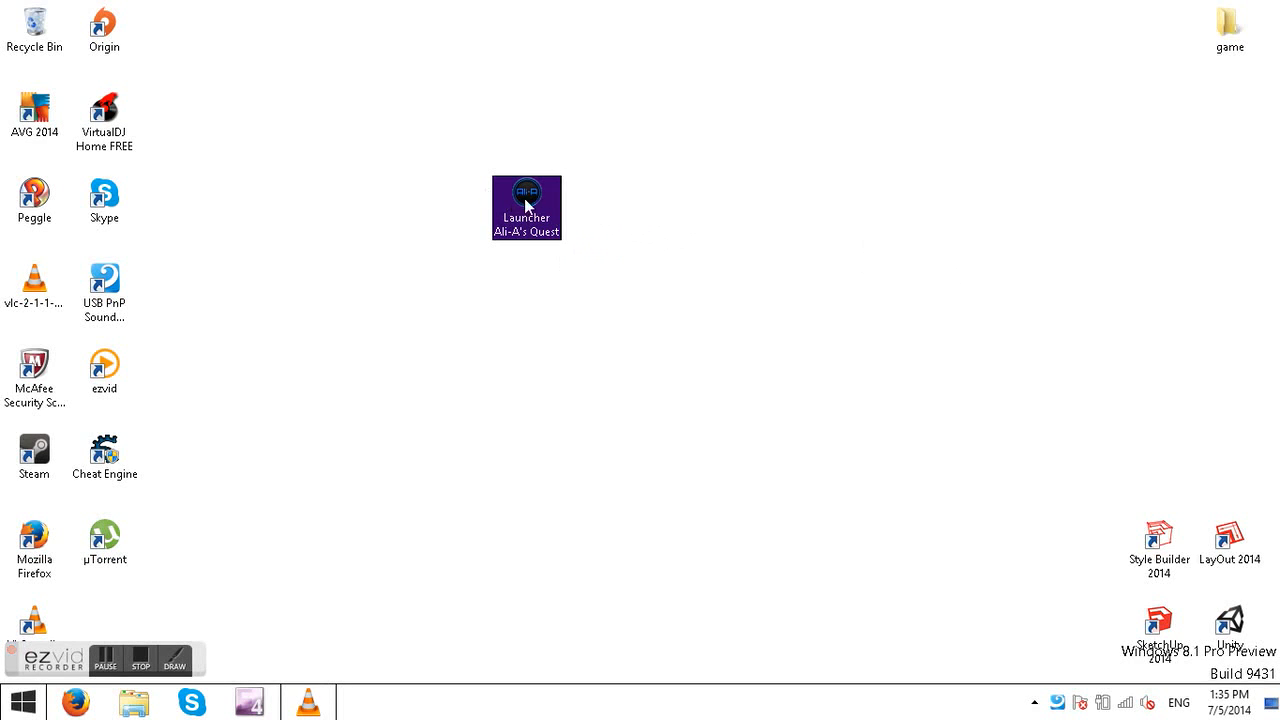
Step: Start the Ali-A's Quest launcher from its desktop icon, reopening it after a first close, and clear the Personalization window
double_click(526, 206)
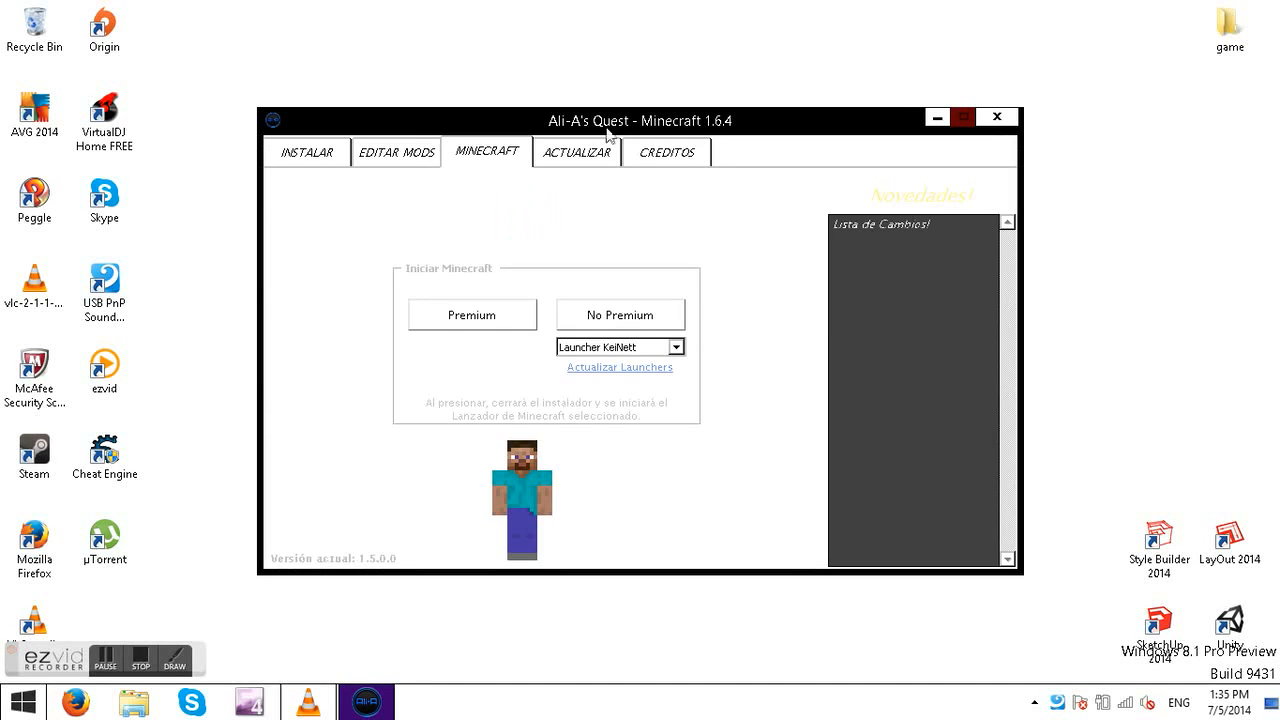
left_click(996, 116)
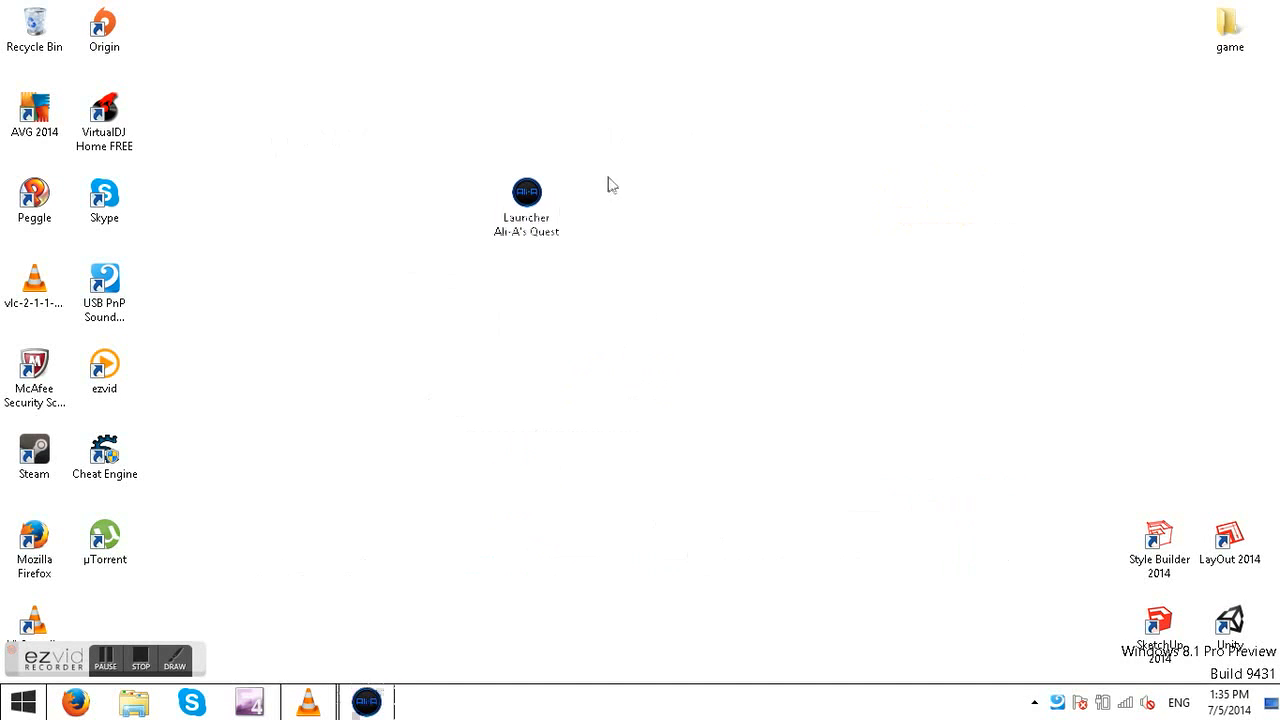
mouse_move(704, 198)
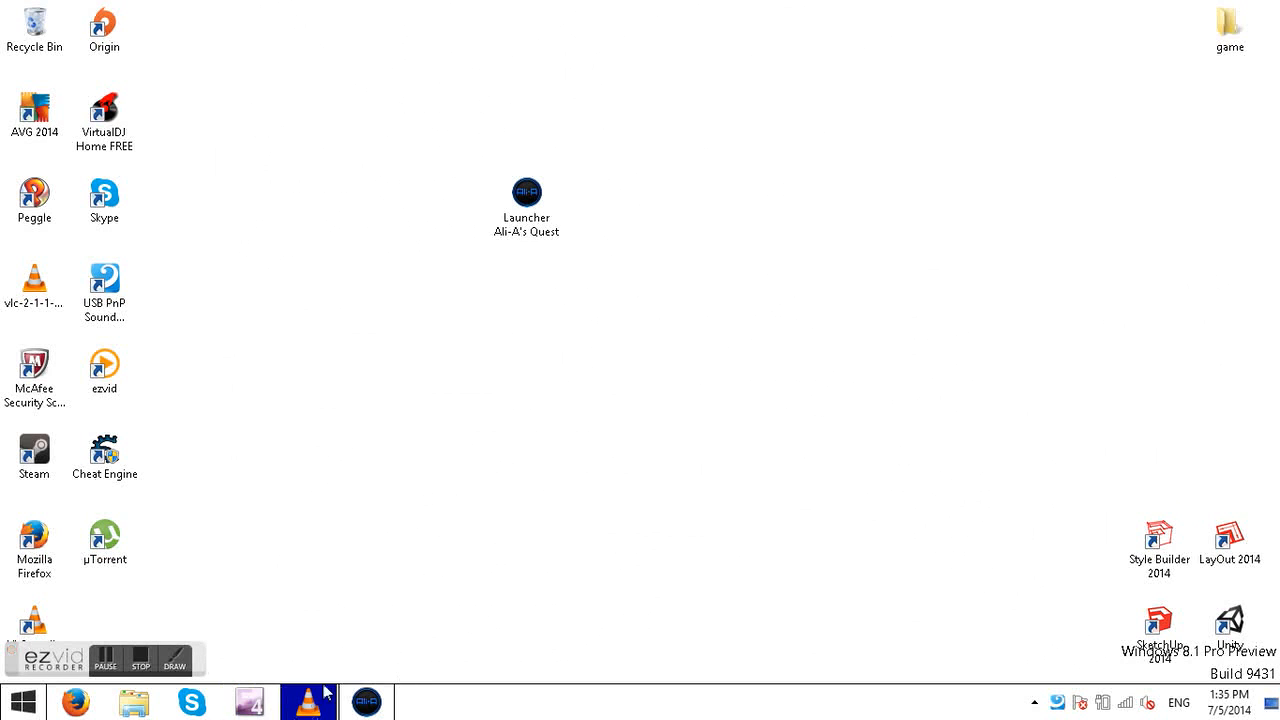
double_click(526, 192)
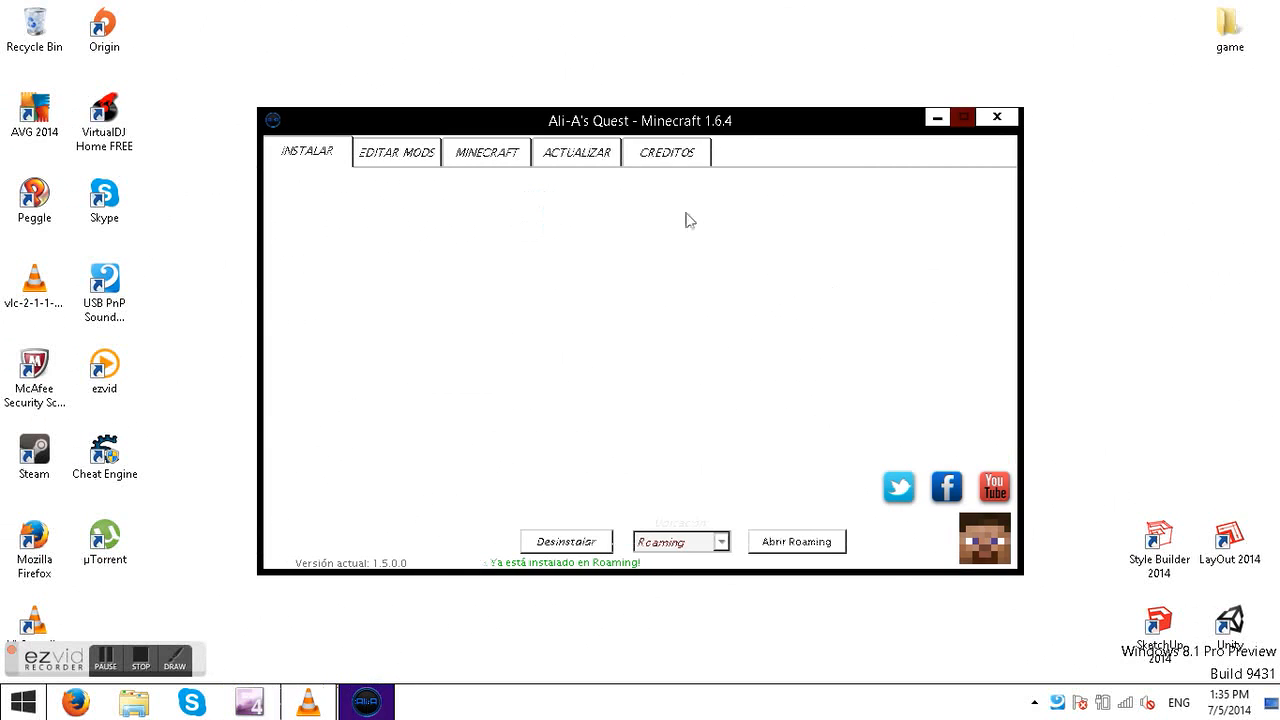
mouse_move(648, 252)
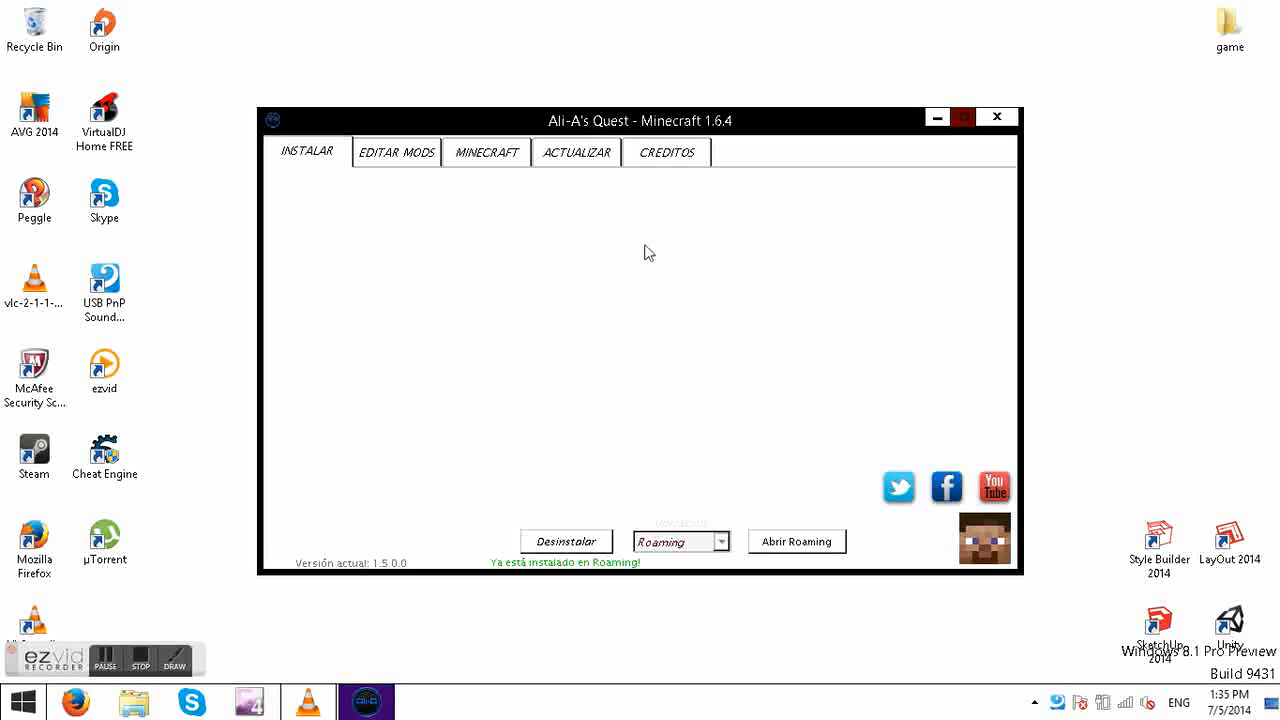
mouse_move(936, 116)
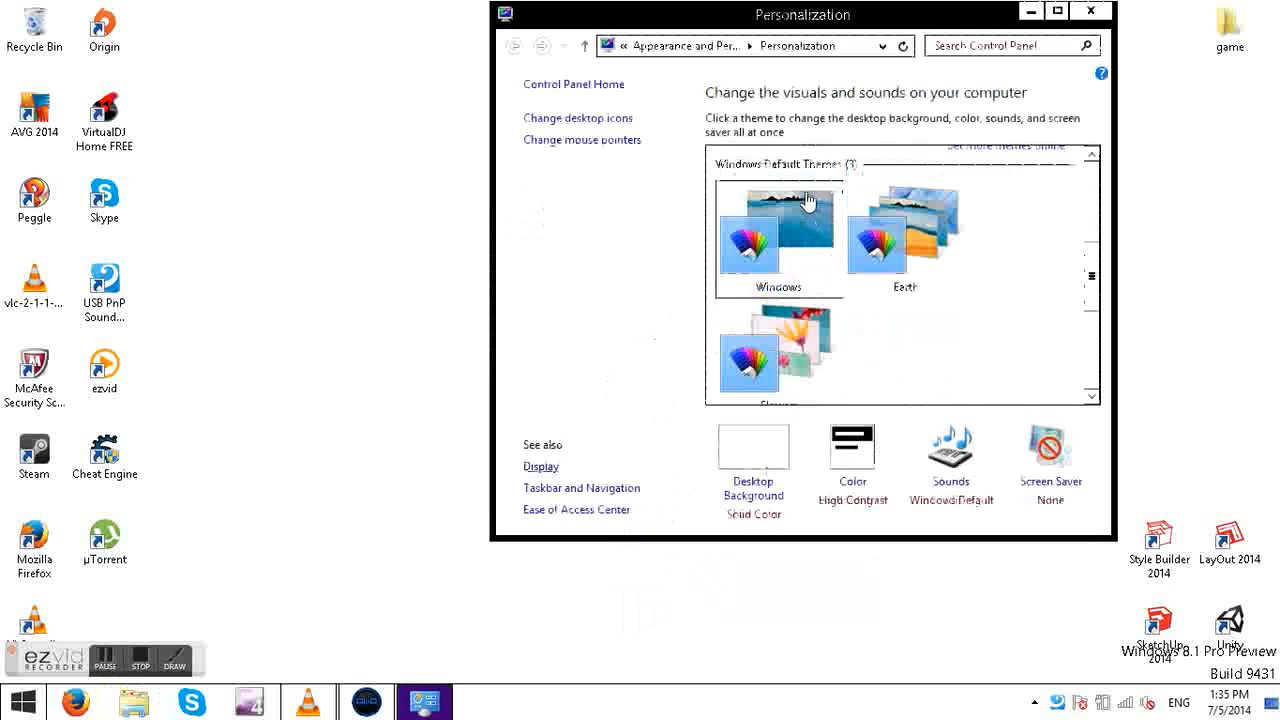
left_click(1090, 12)
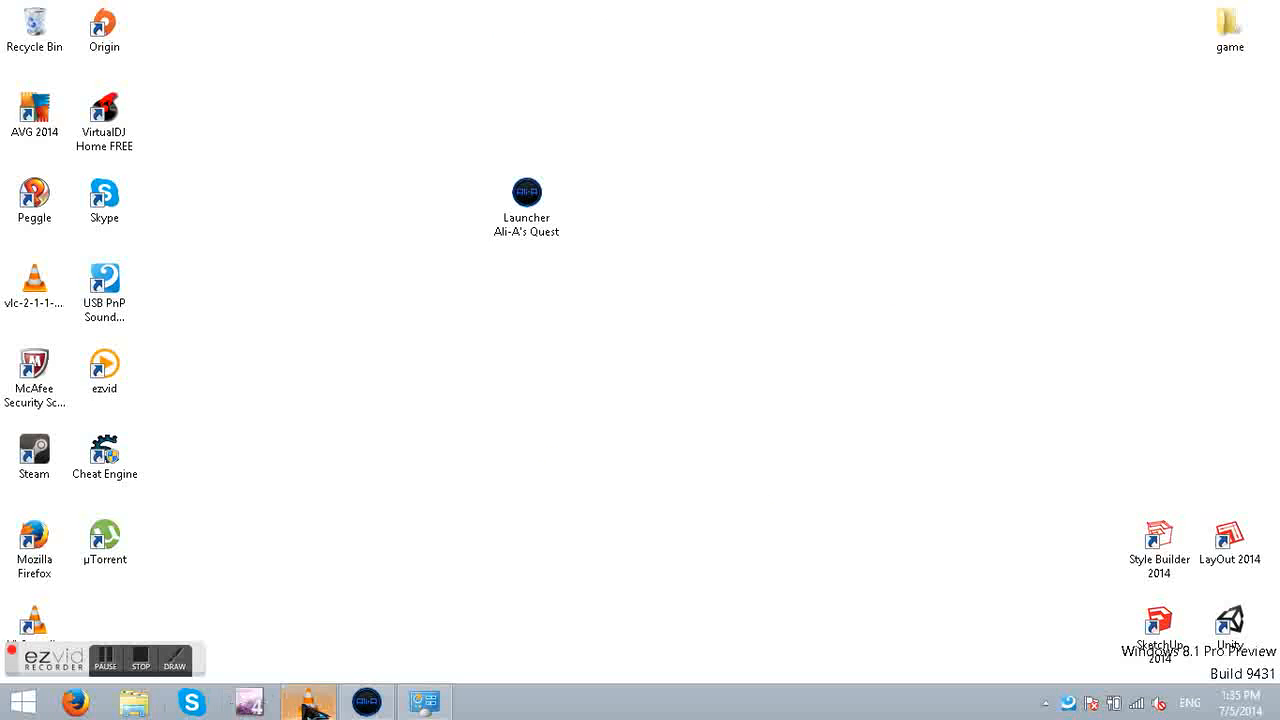
Step: Restore the launcher, briefly view its Roaming folder in File Explorer, and return to the install page
double_click(528, 192)
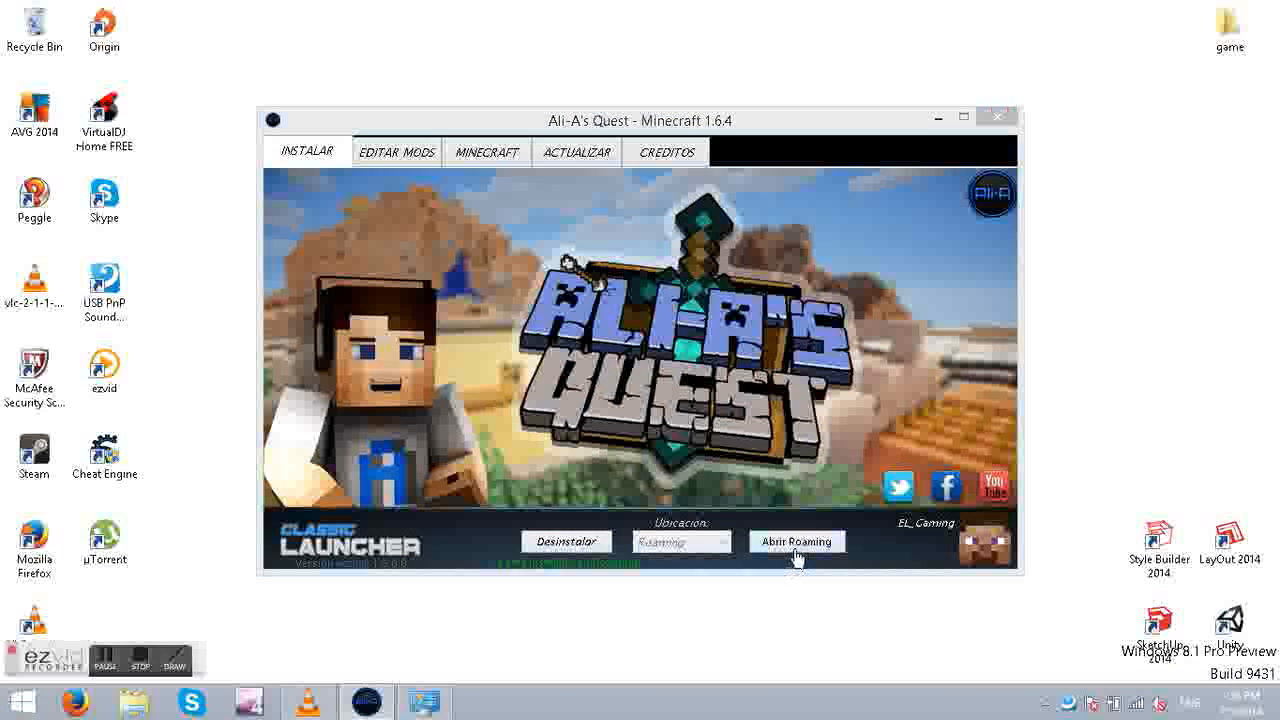
left_click(796, 540)
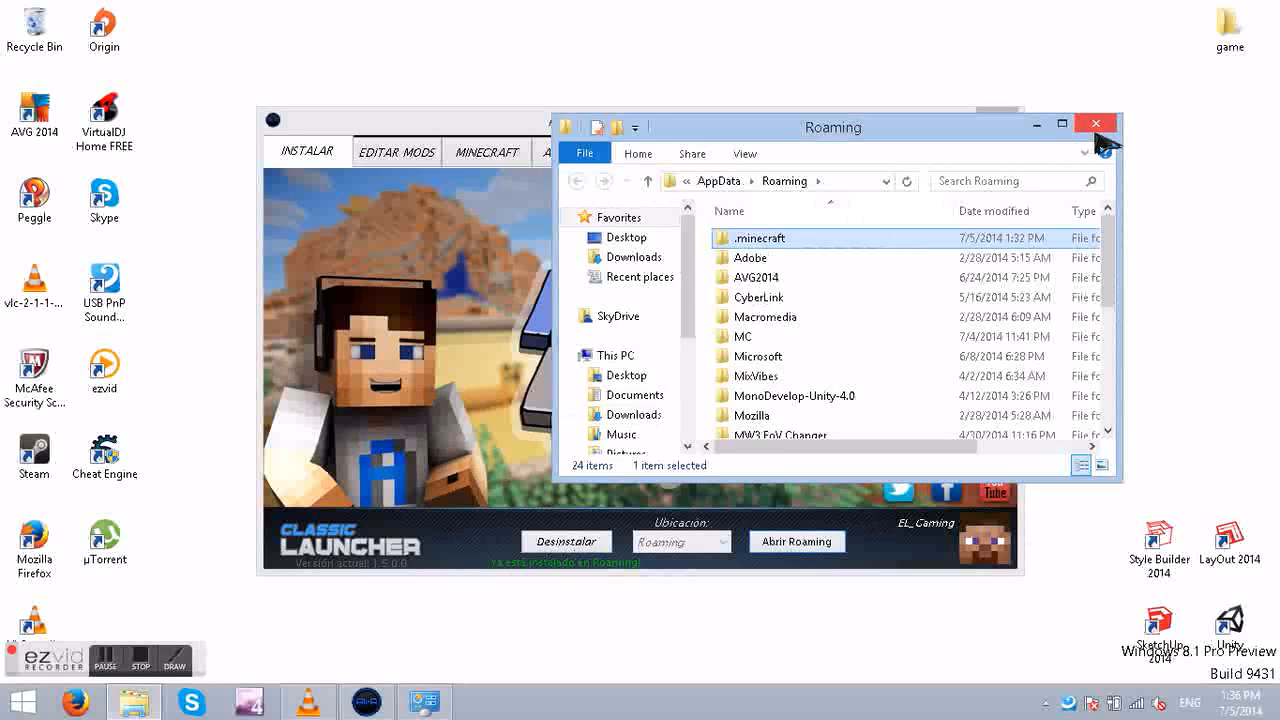
left_click(1096, 124)
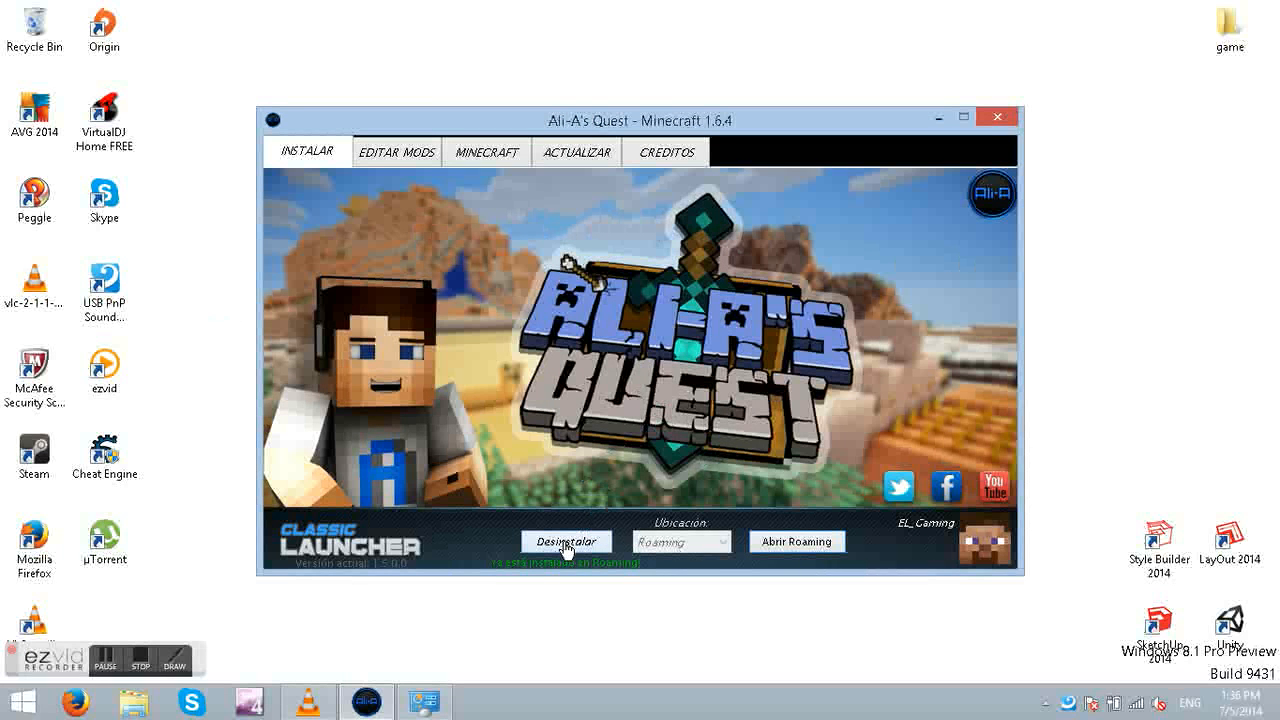
mouse_move(624, 410)
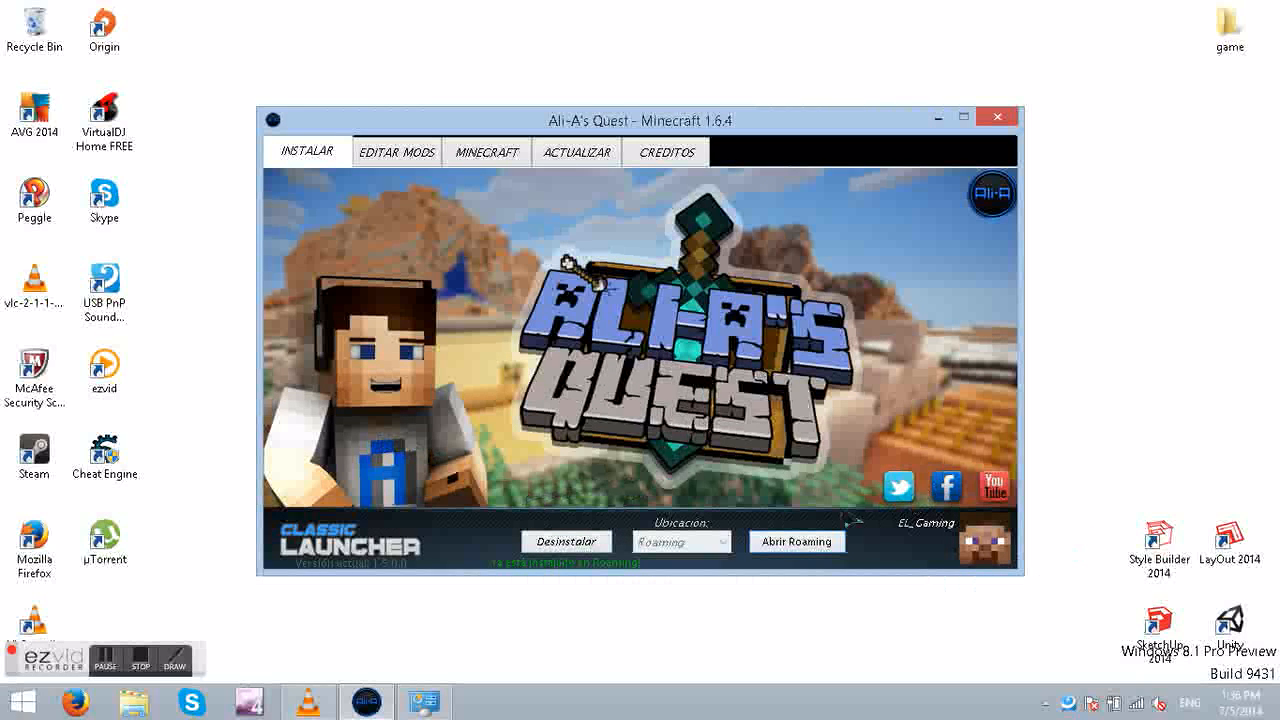
Step: Move the .minecraft folder from Roaming onto the desktop and close Explorer
left_click(796, 540)
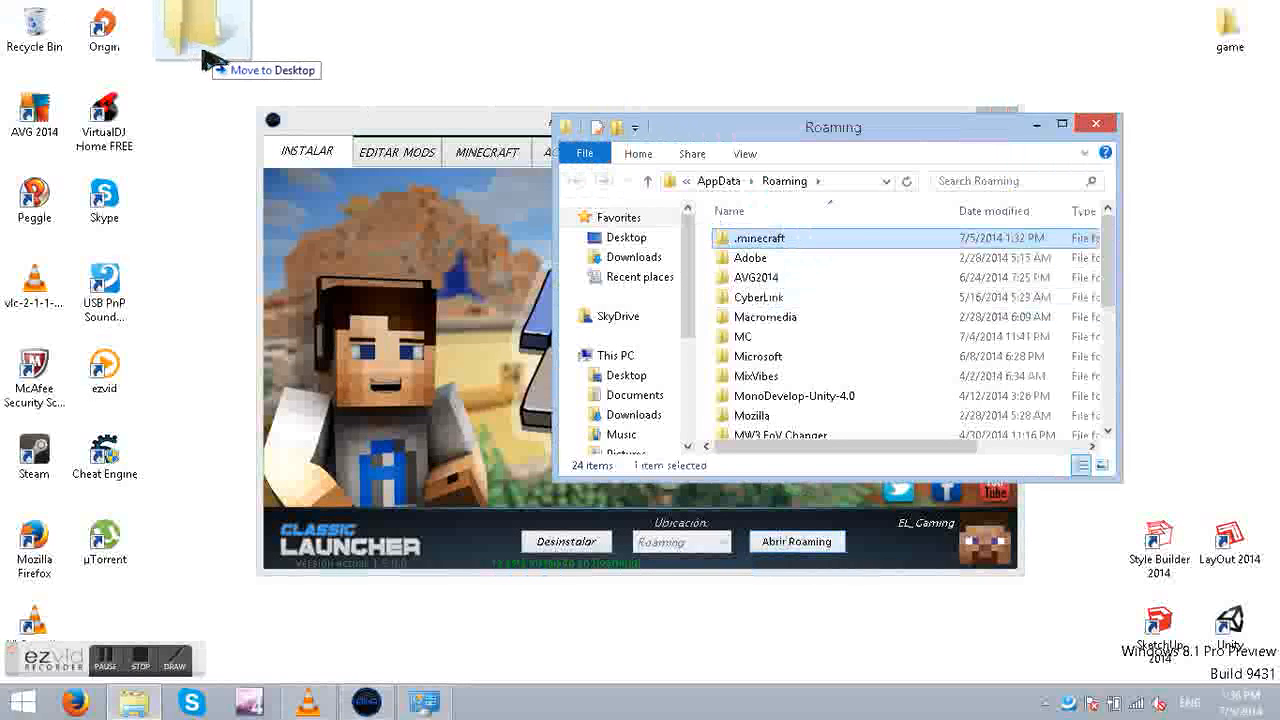
left_click_drag(760, 238, 176, 28)
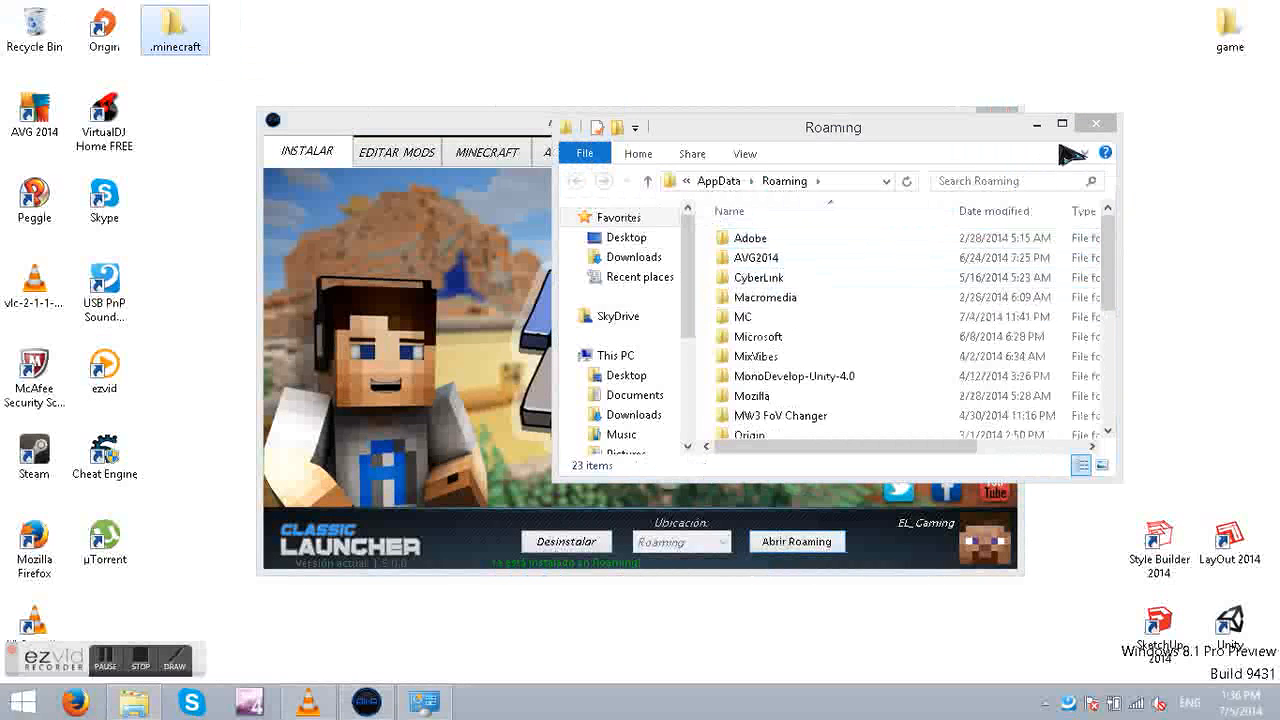
left_click(566, 540)
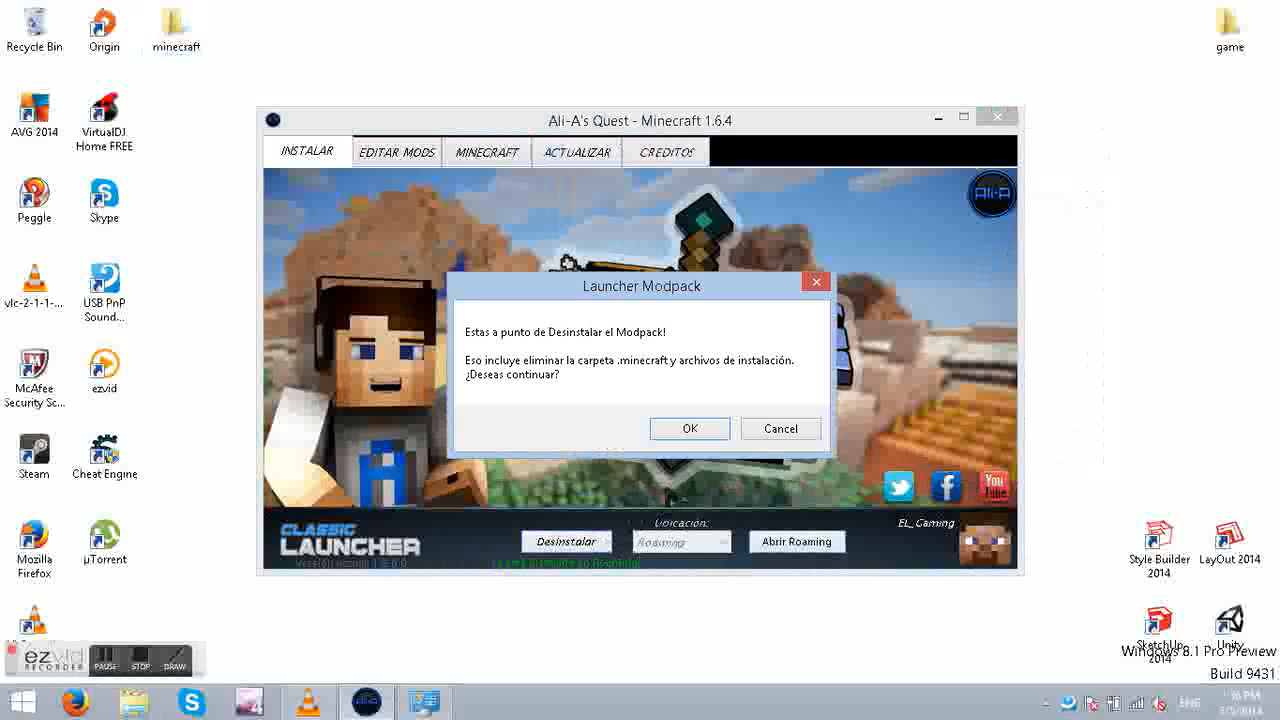
Step: Run Desinstalar and dismiss the notice that the .minecraft folder is missing
left_click(780, 428)
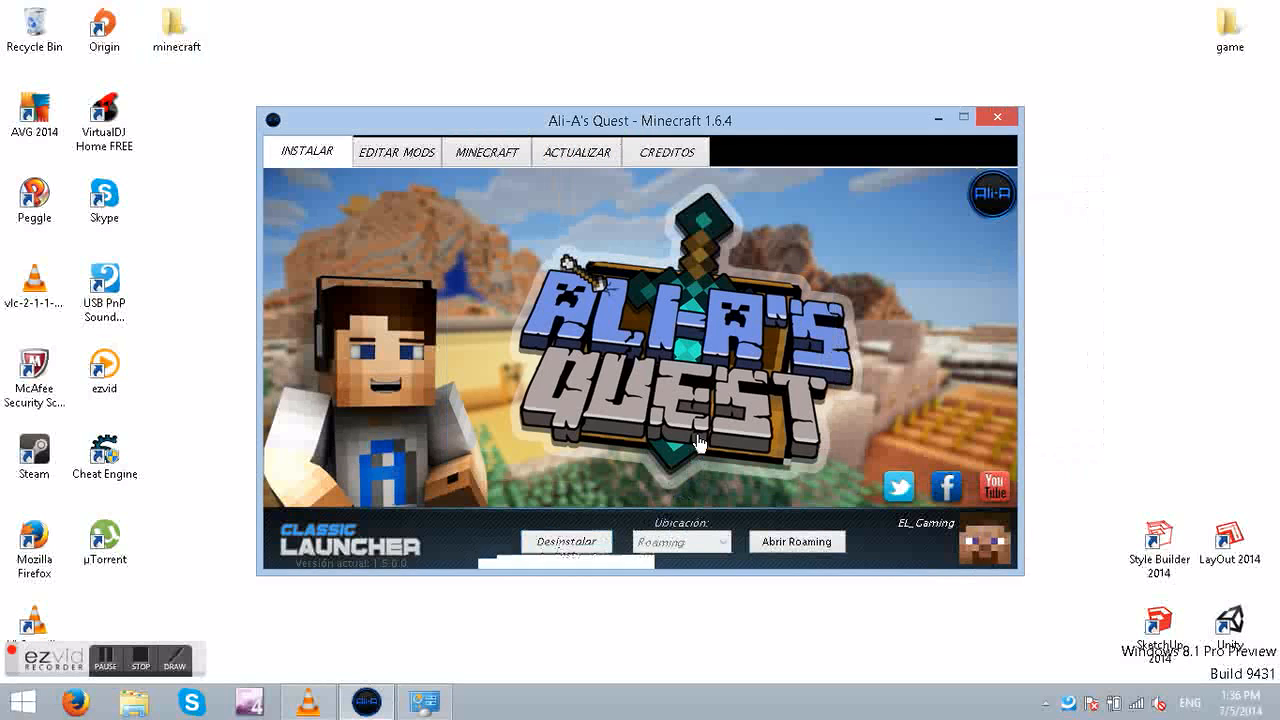
left_click(566, 540)
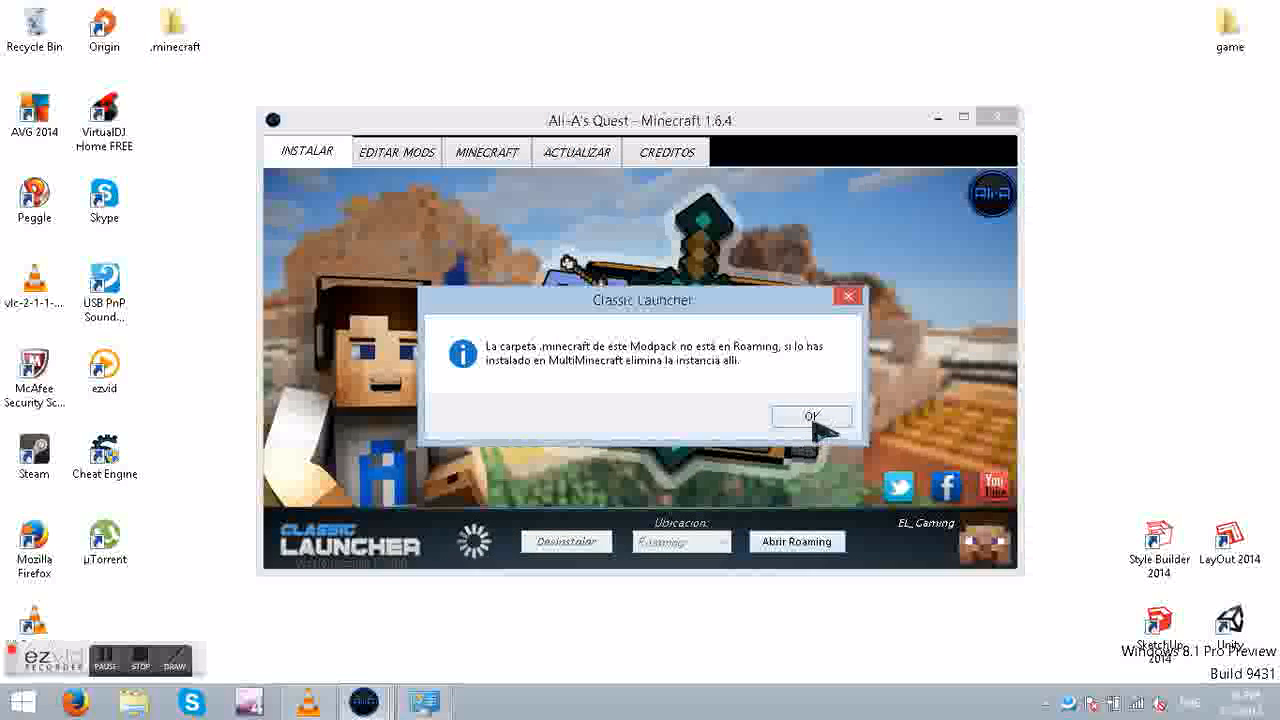
left_click(812, 416)
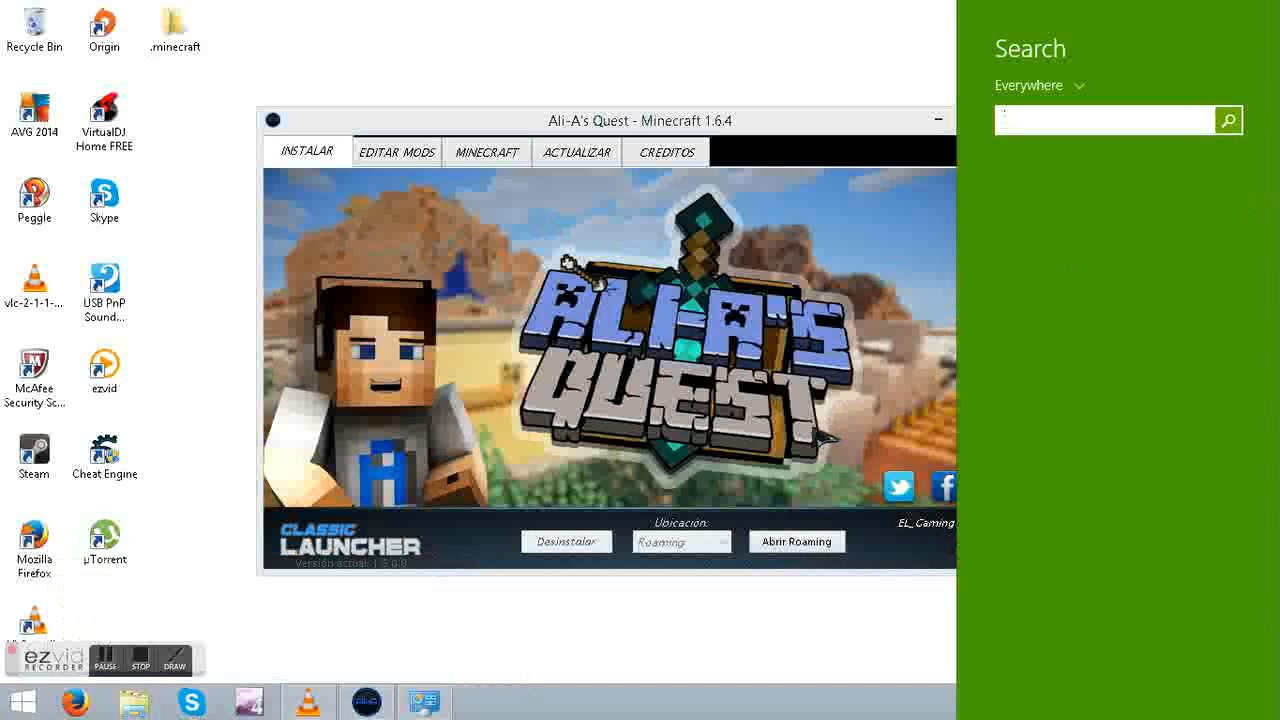
Step: Check the Roaming contents and the mods page, then uninstall the modpack from the install page
left_click(796, 540)
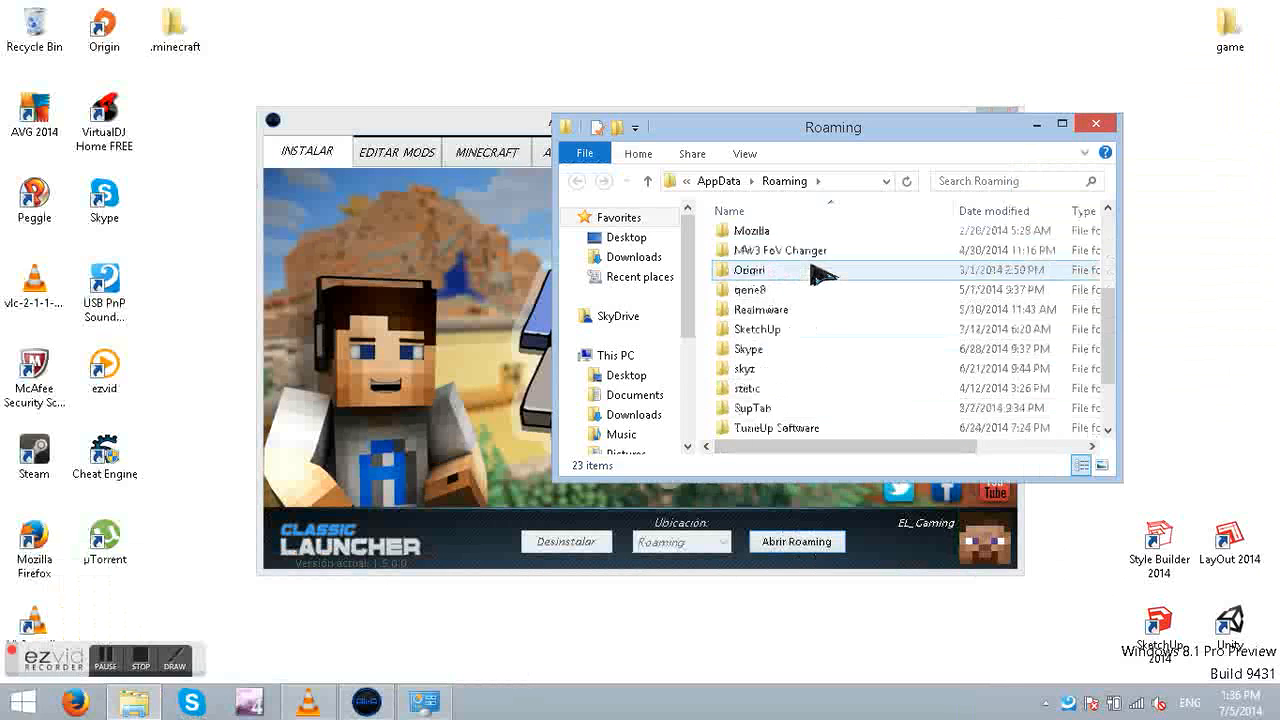
scroll("up", 3)
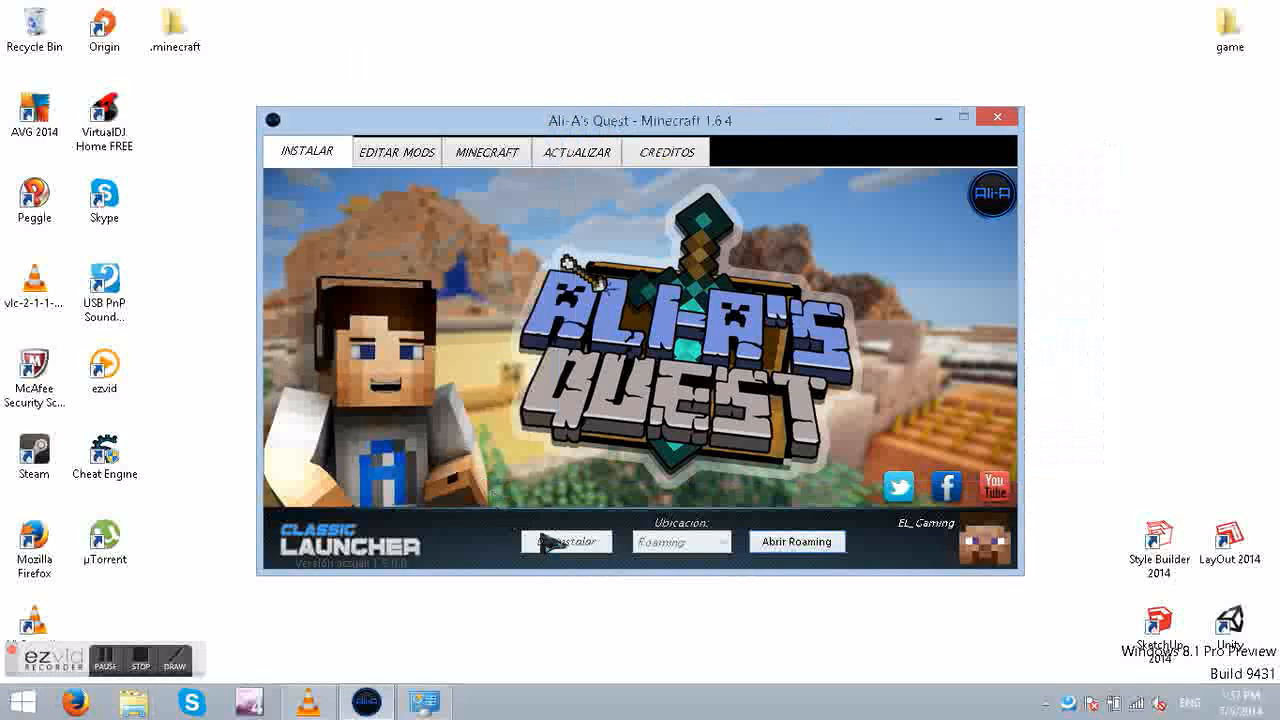
left_click(396, 152)
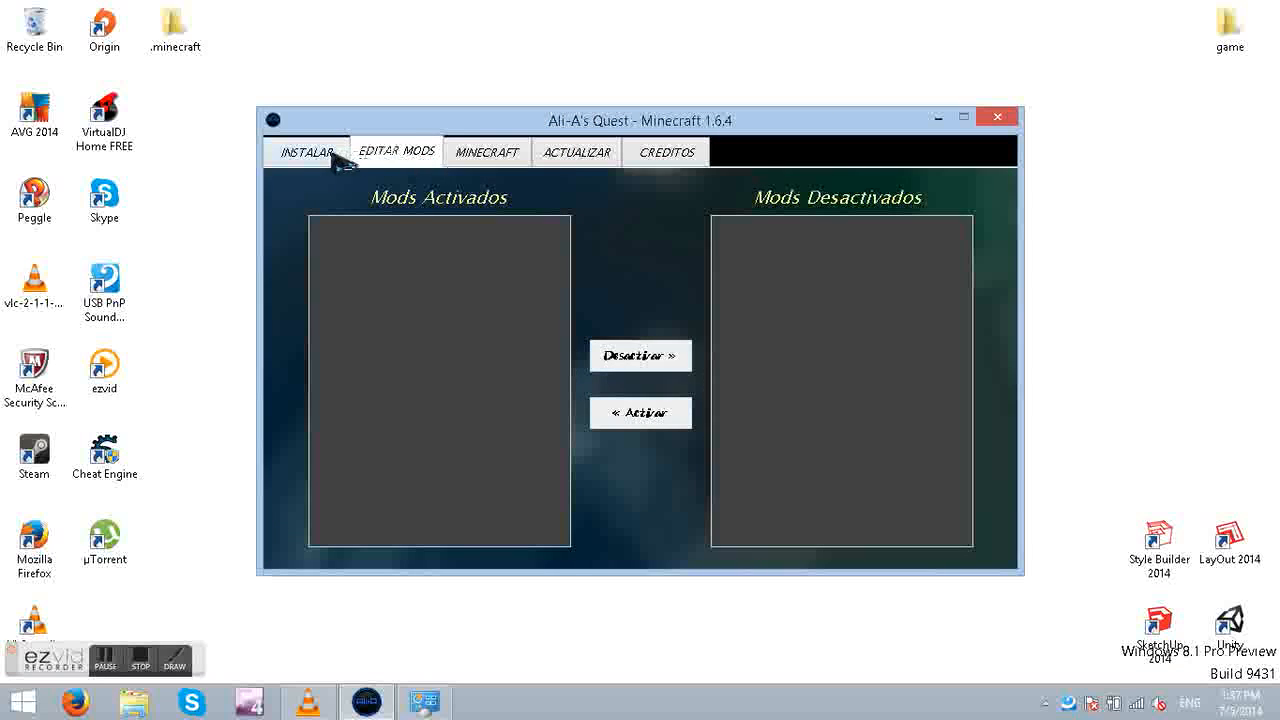
left_click(306, 152)
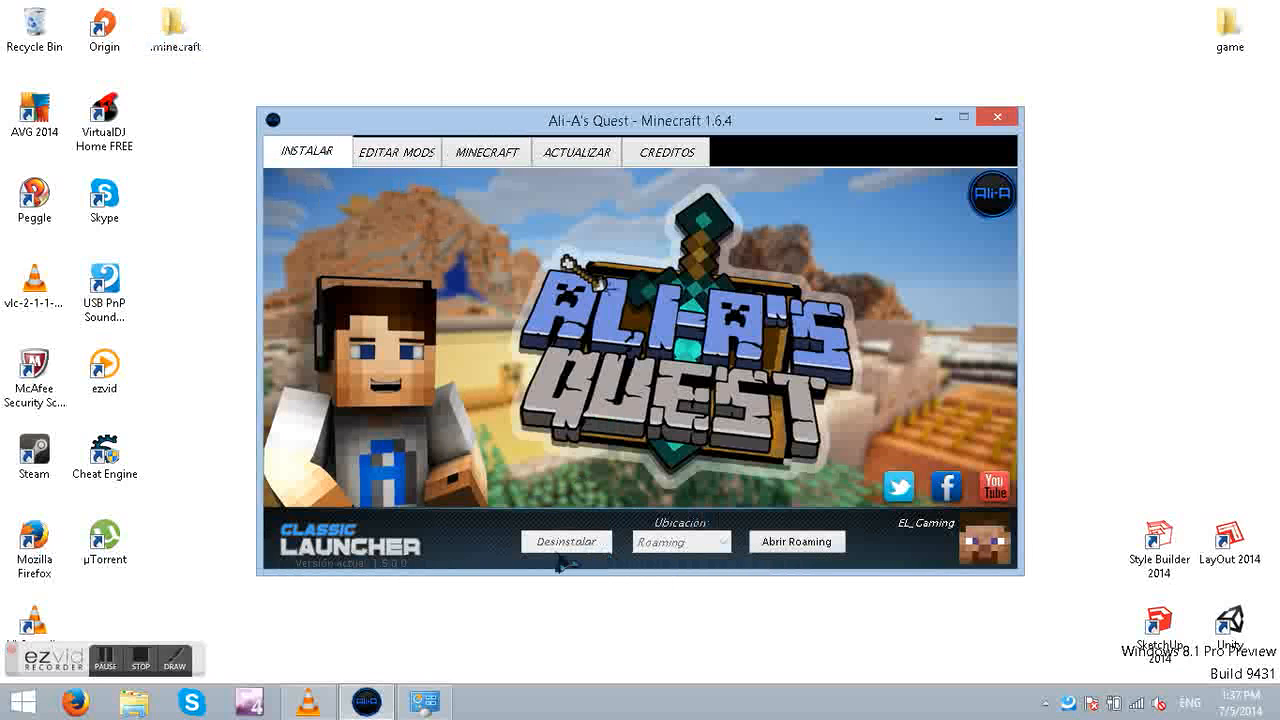
left_click(796, 540)
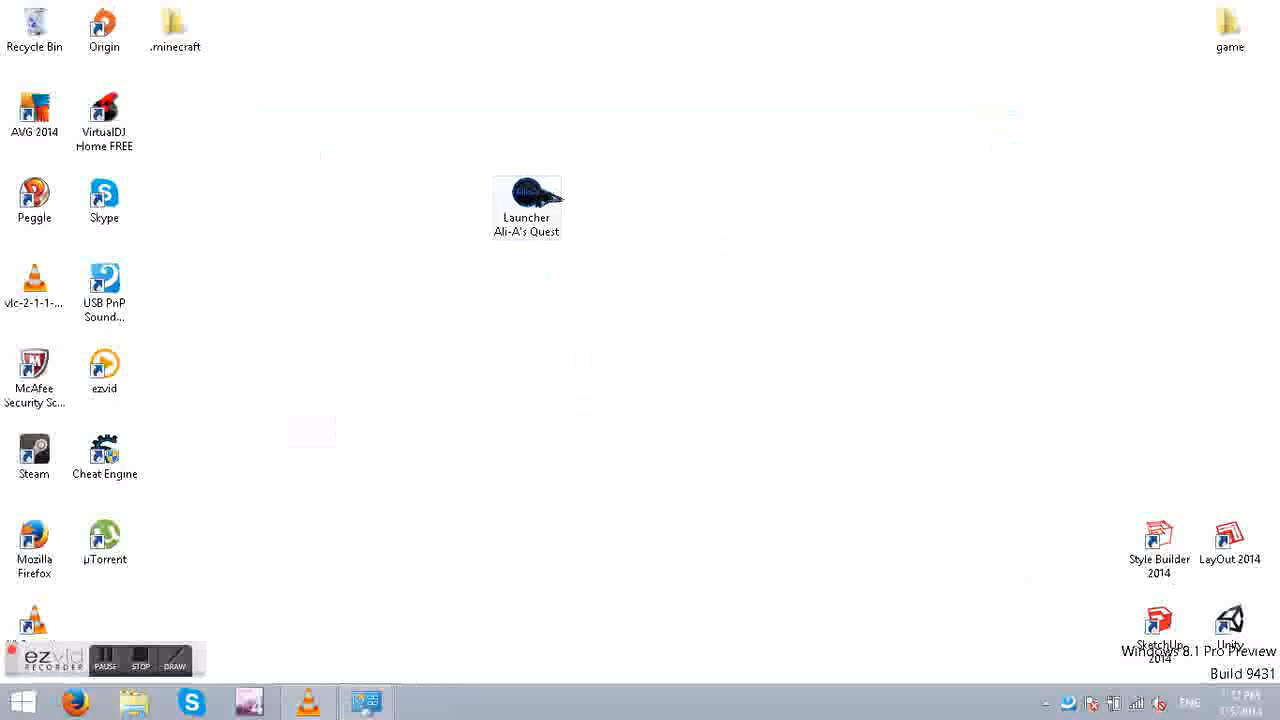
Step: Relaunch the launcher and reinstall the modpack, acknowledging the success message
double_click(528, 196)
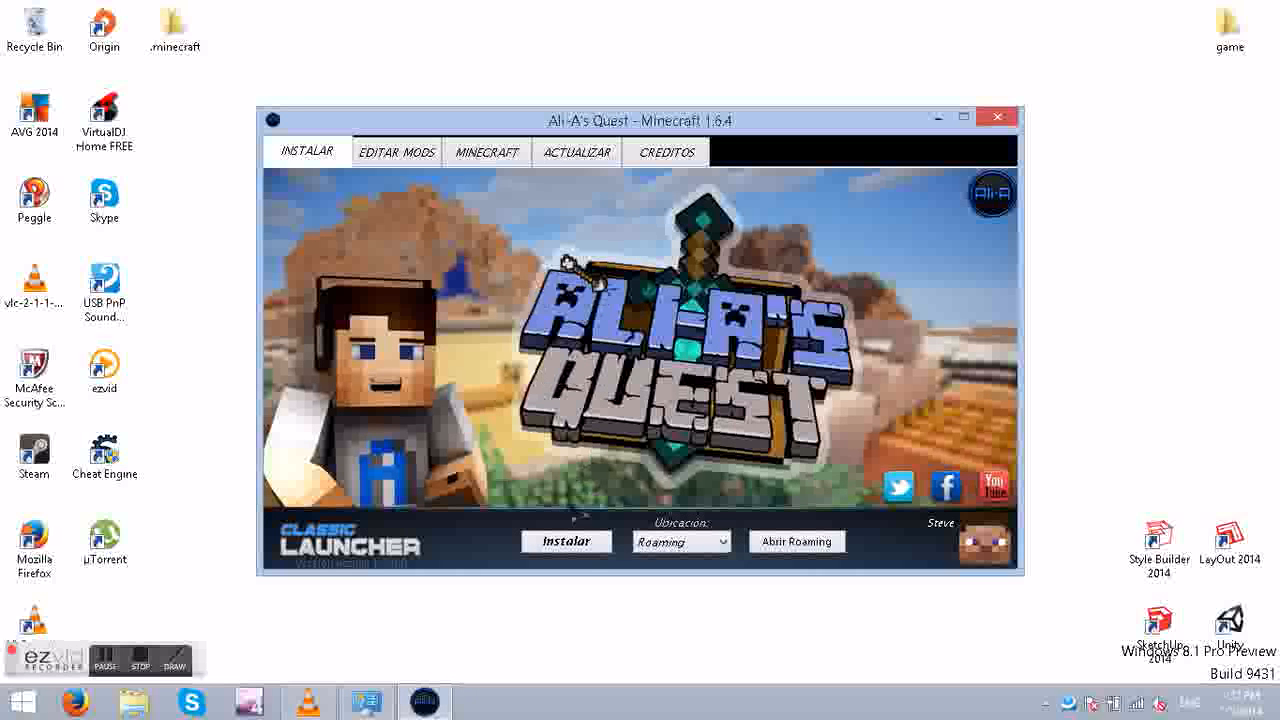
left_click(566, 540)
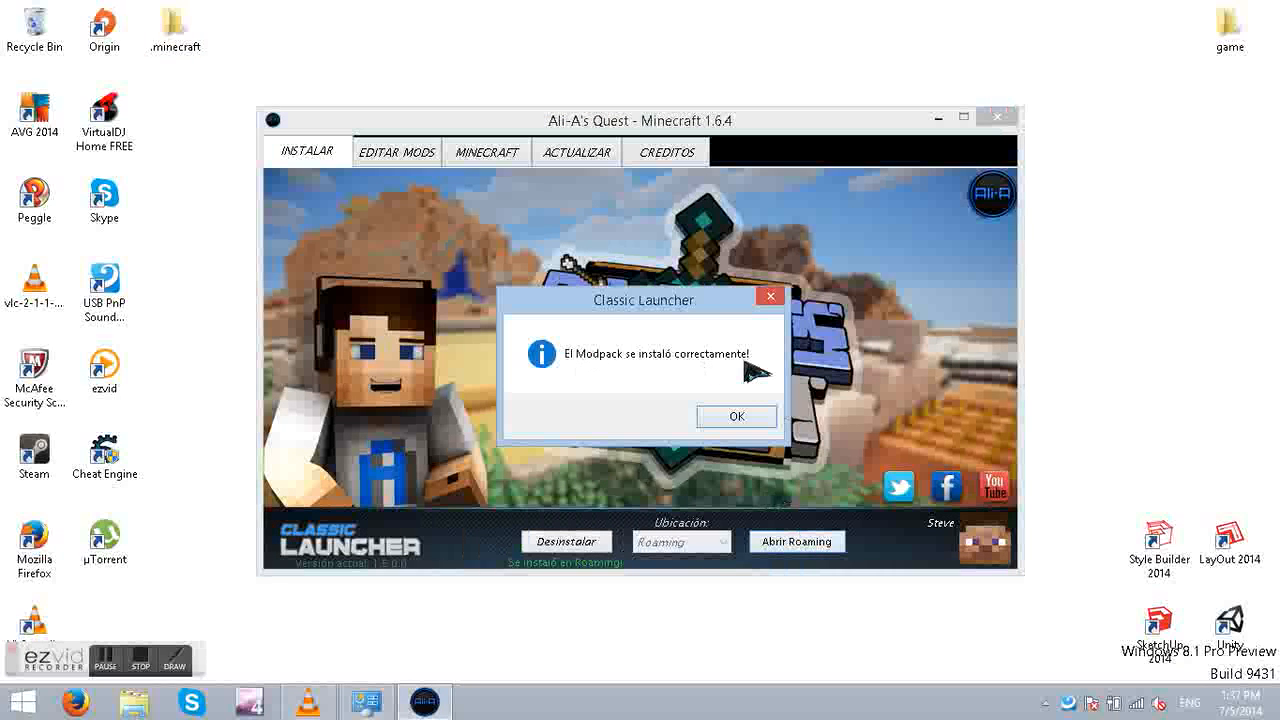
left_click(736, 416)
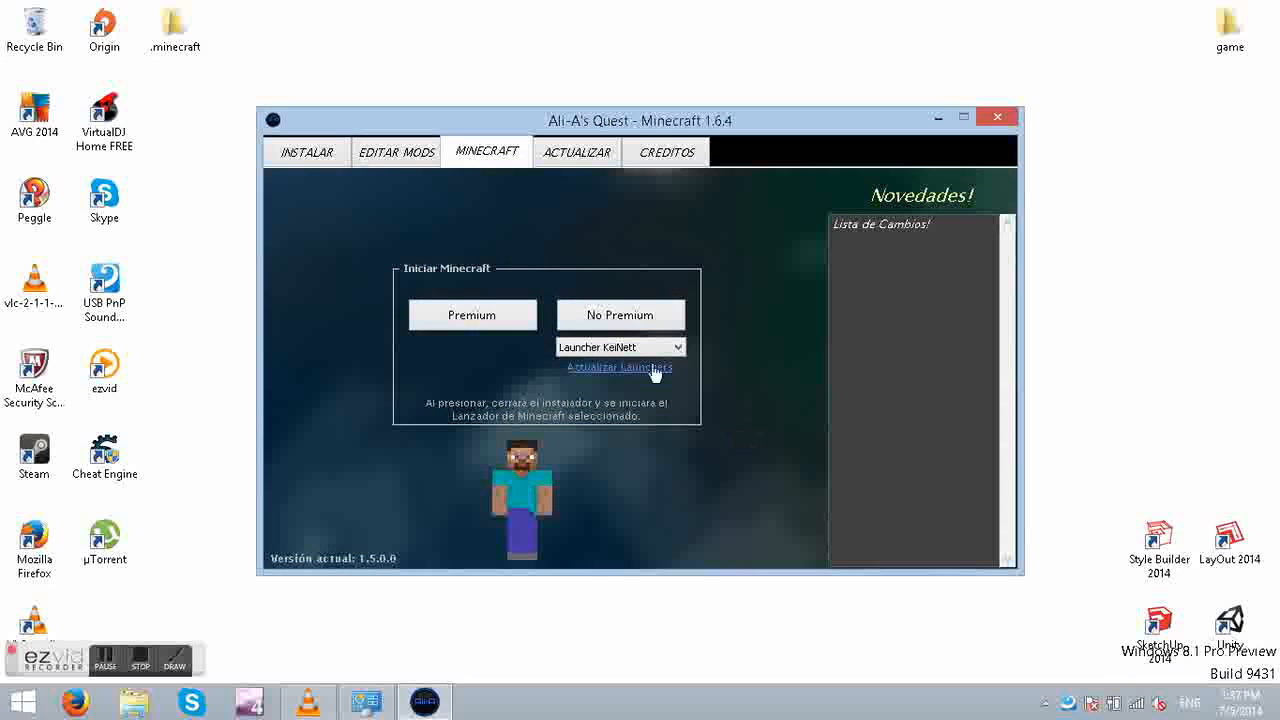
Step: In EDITAR MODS re-enable TF2 Teleporter with « Activar so no mods stay disabled, then go to the MINECRAFT page
left_click(396, 152)
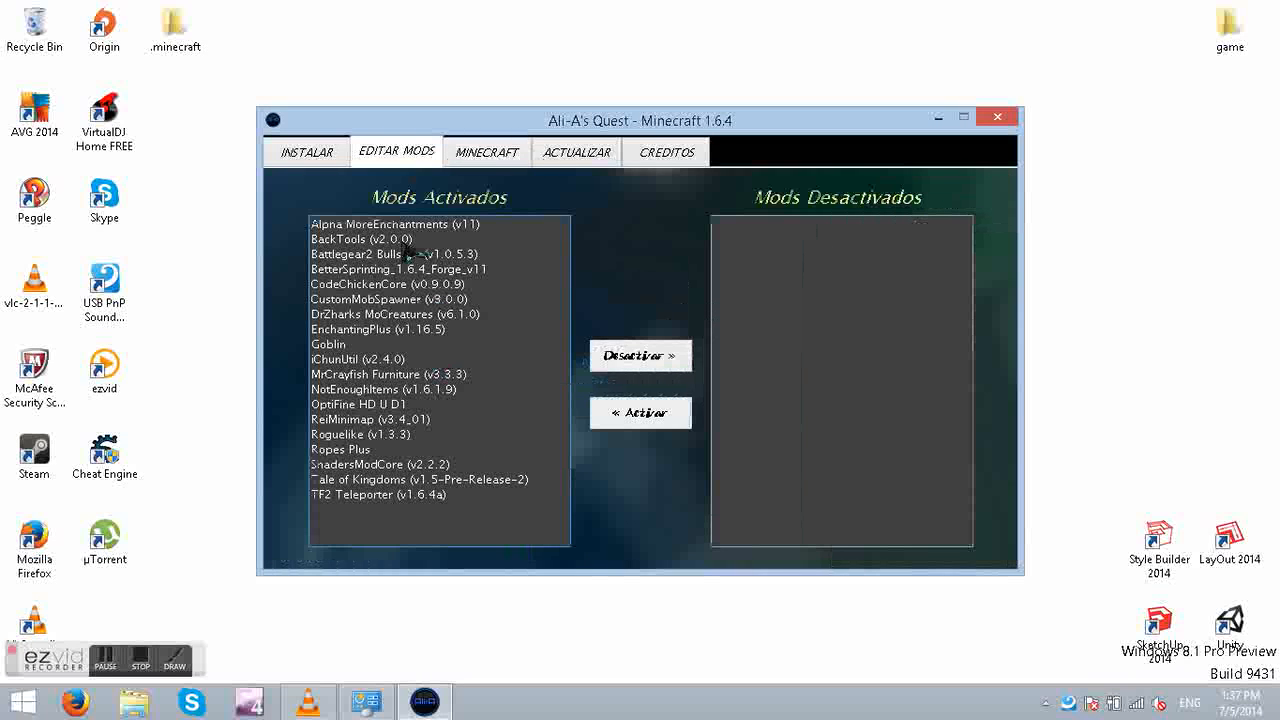
left_click(384, 388)
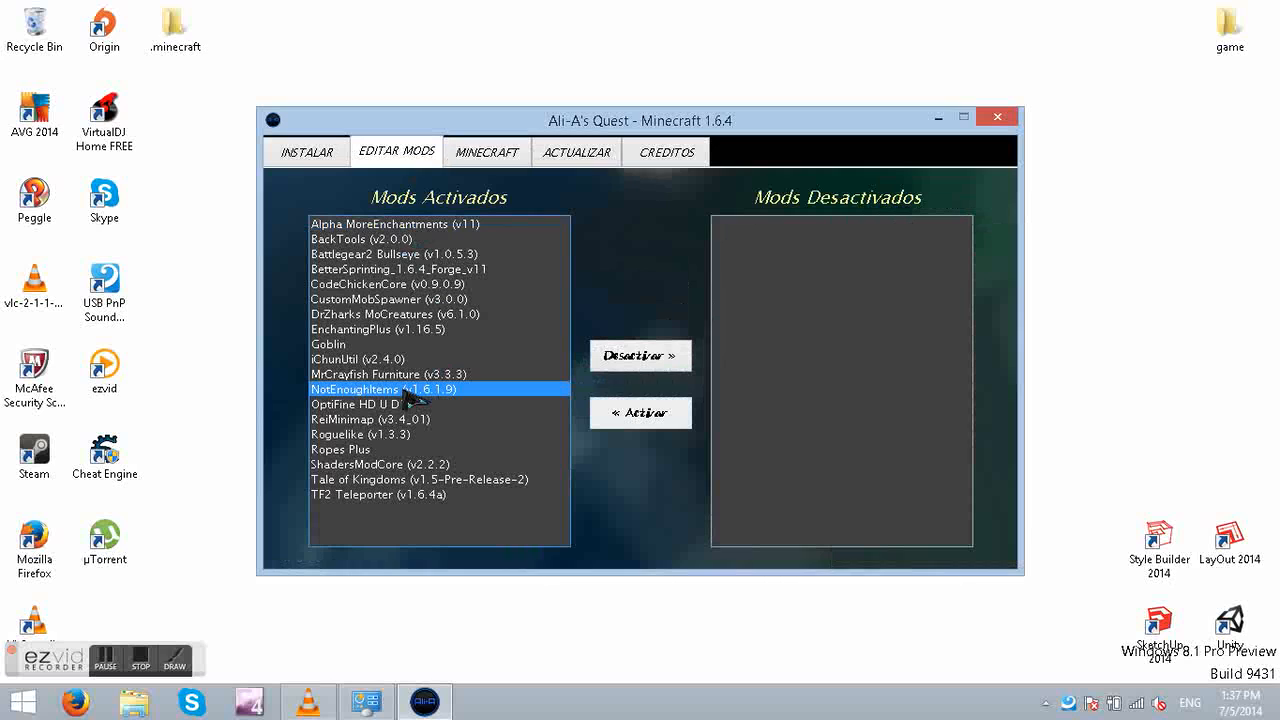
left_click(418, 480)
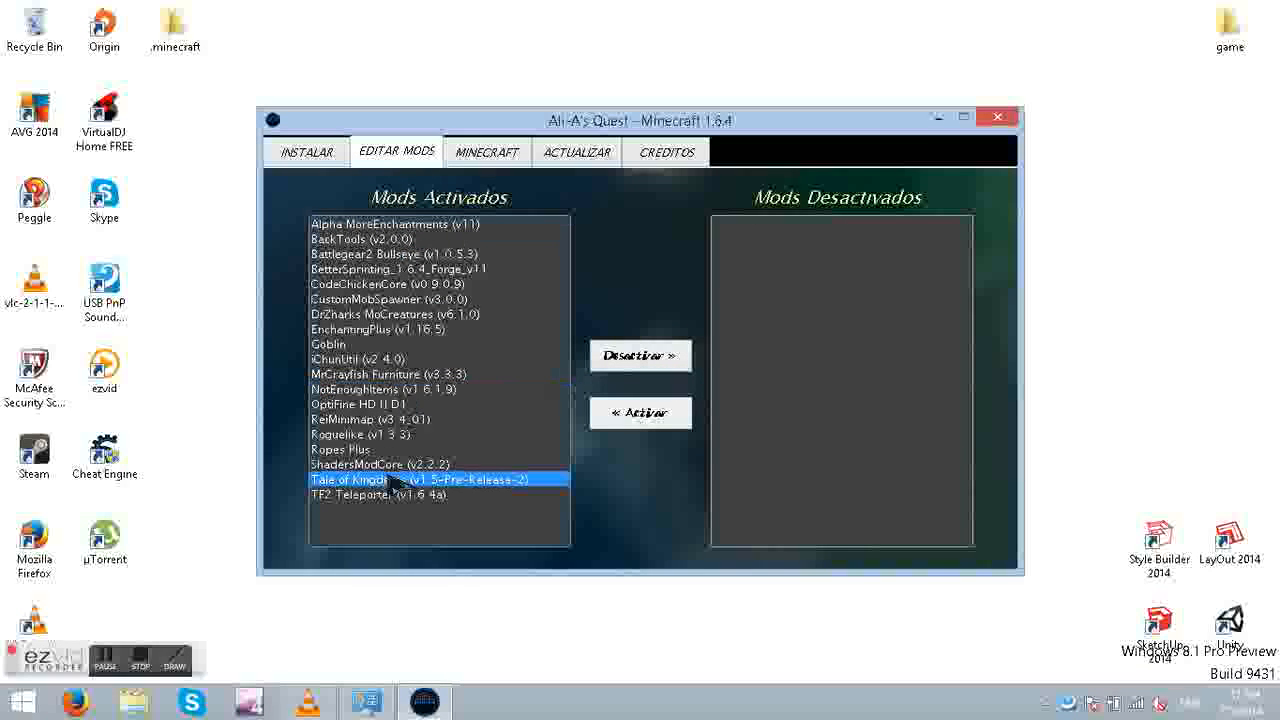
left_click(378, 494)
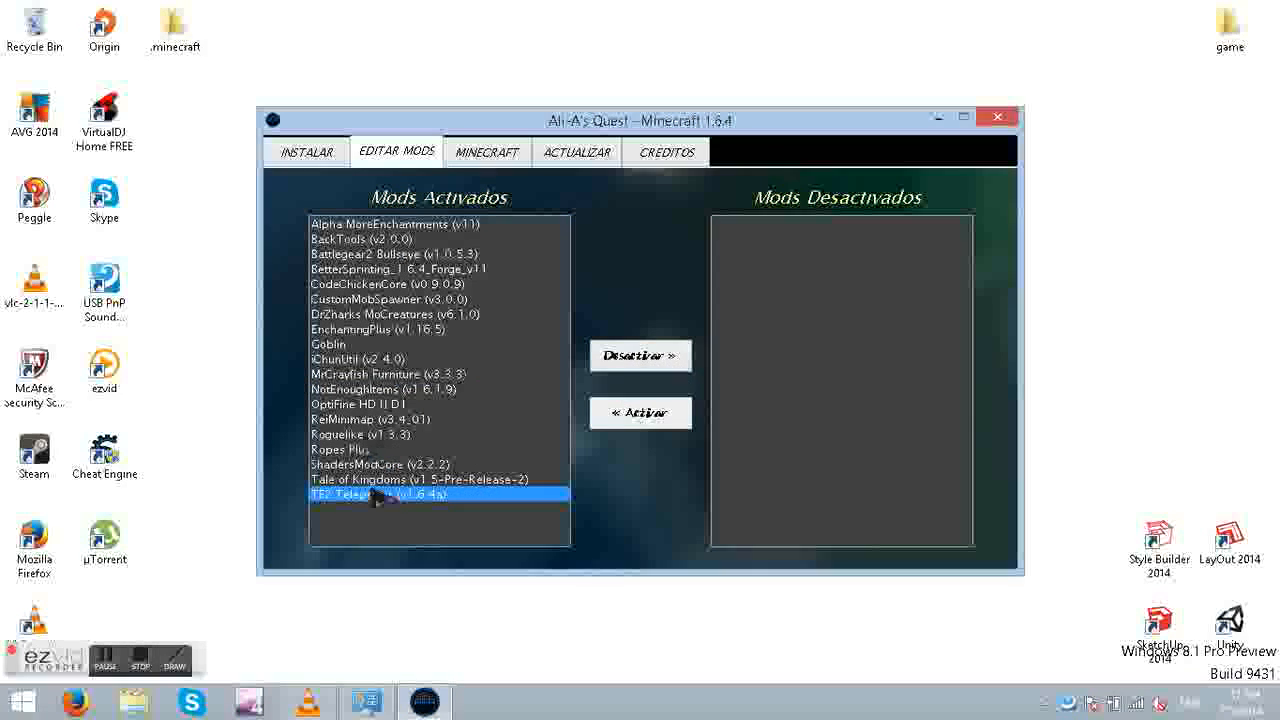
left_click(640, 356)
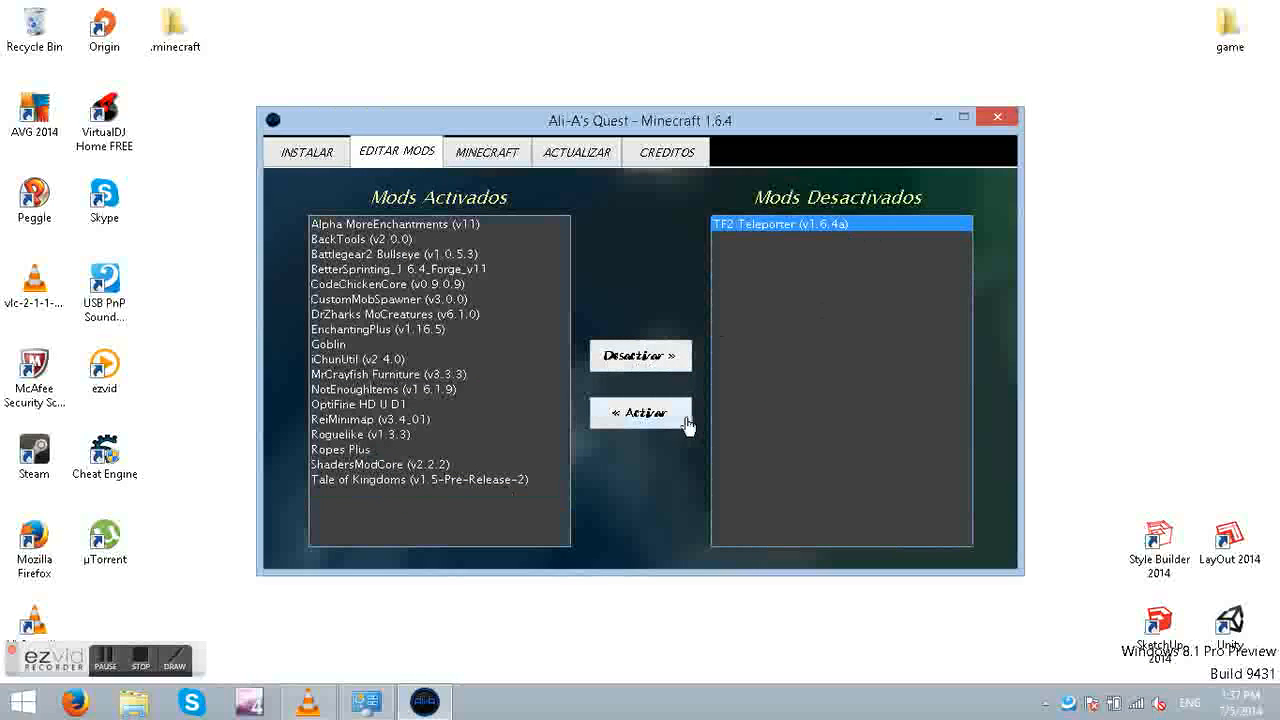
left_click(640, 412)
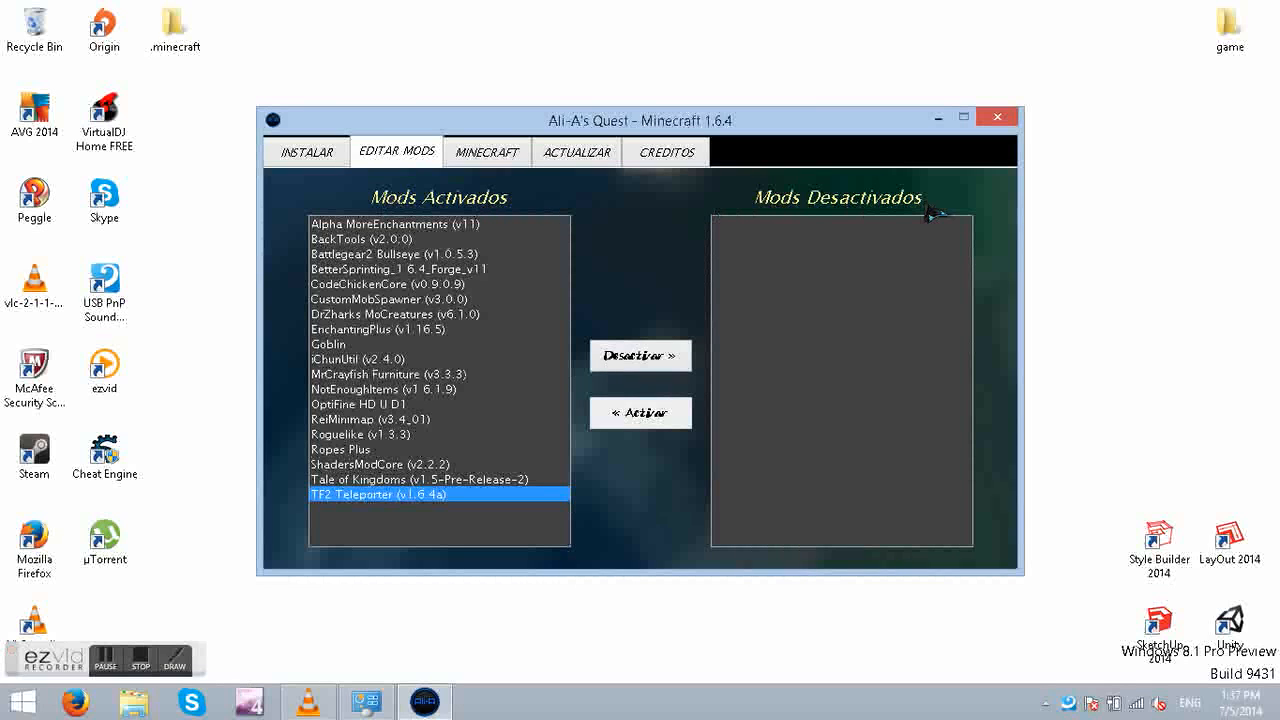
left_click(488, 152)
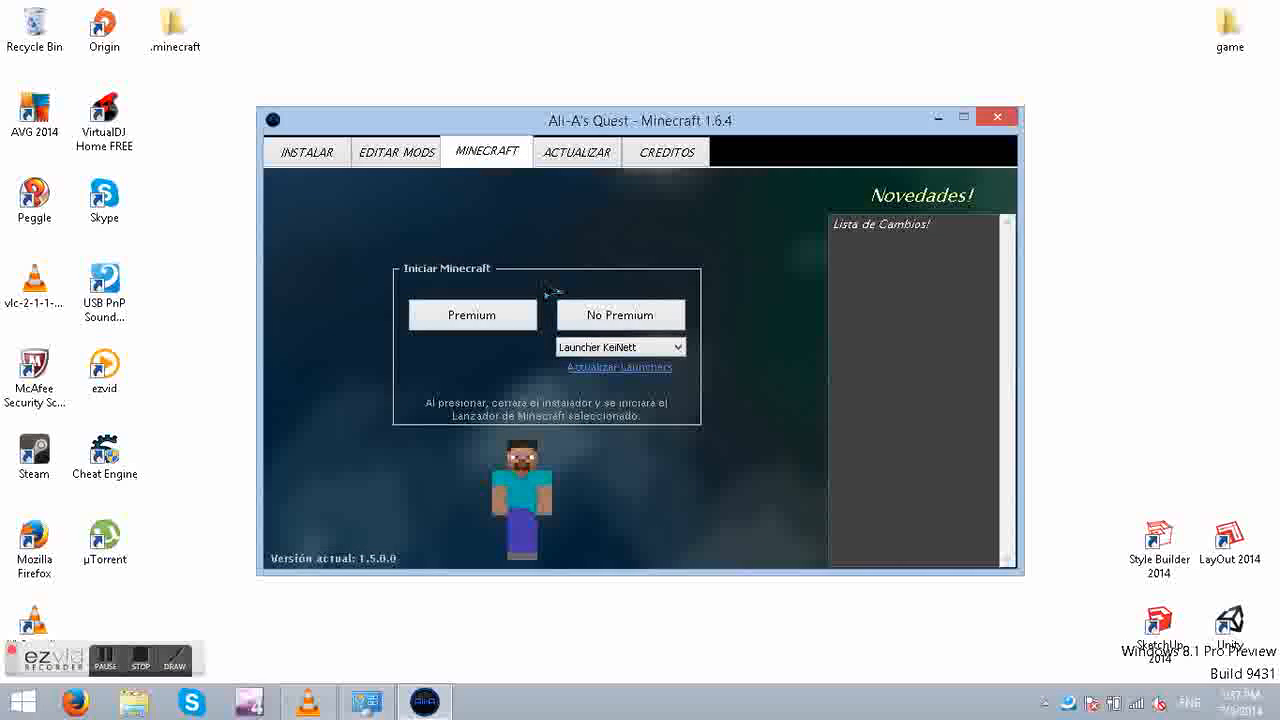
mouse_move(504, 324)
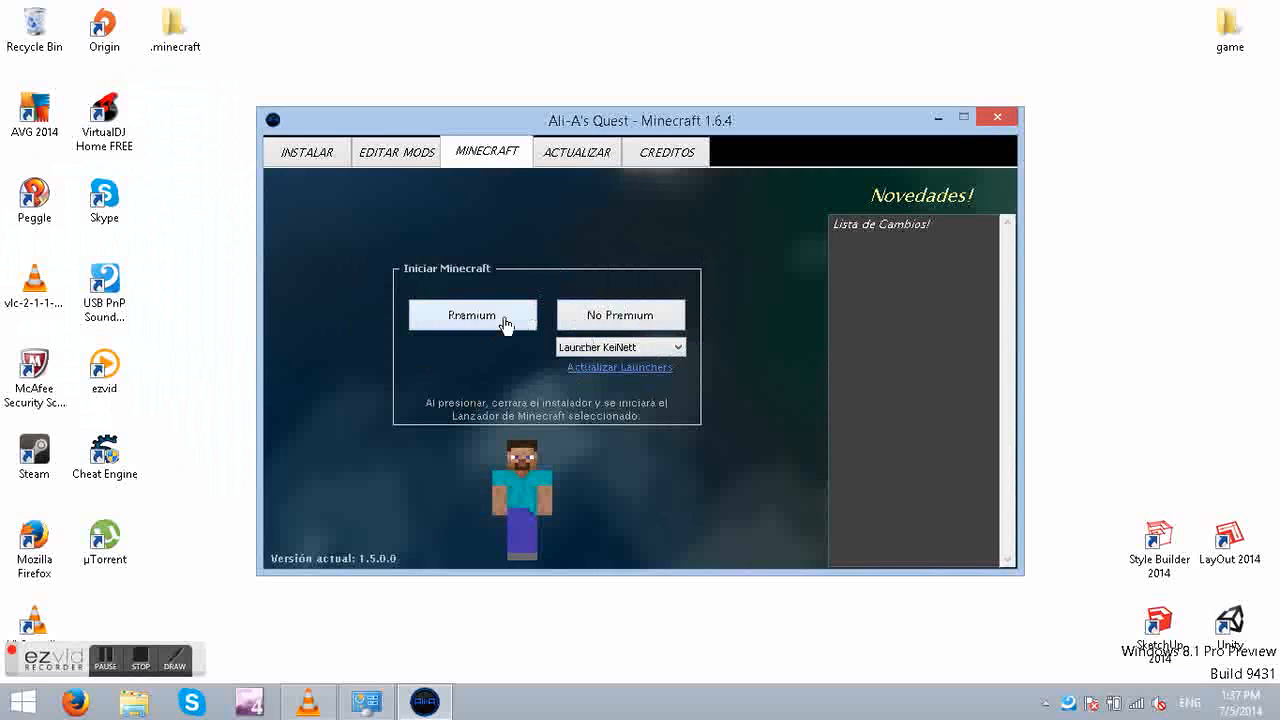
mouse_move(688, 320)
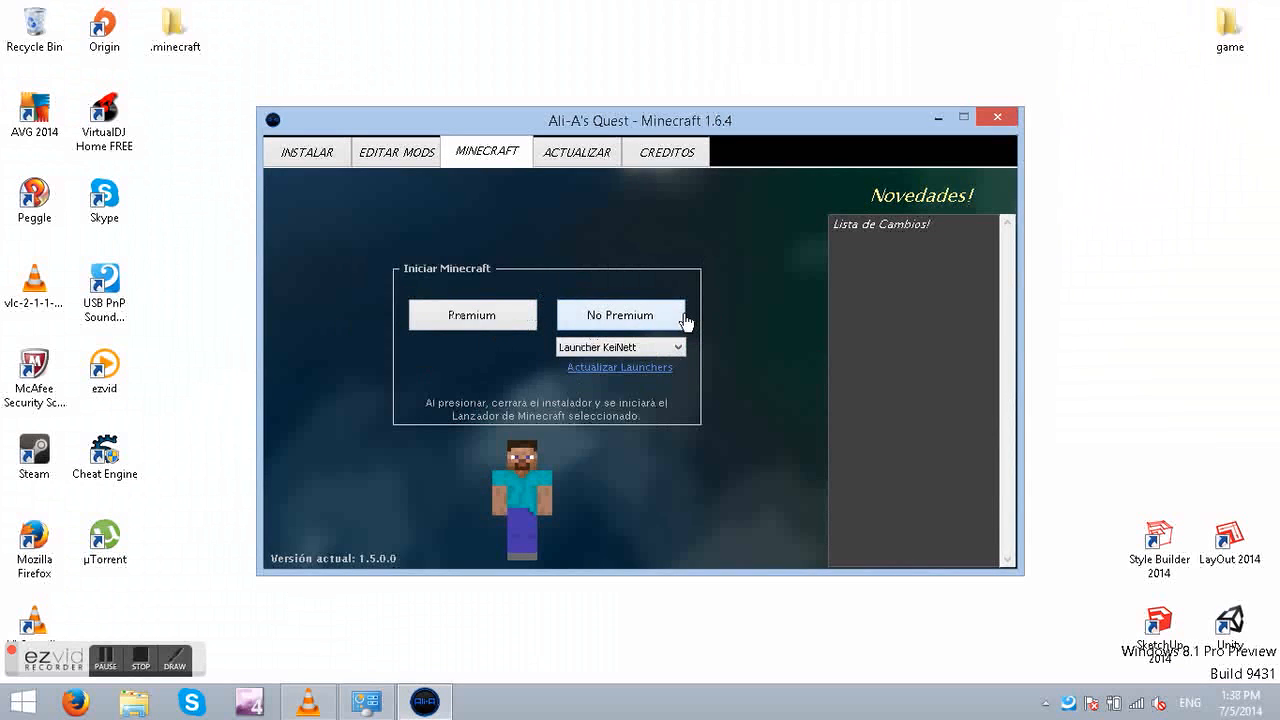
left_click(678, 346)
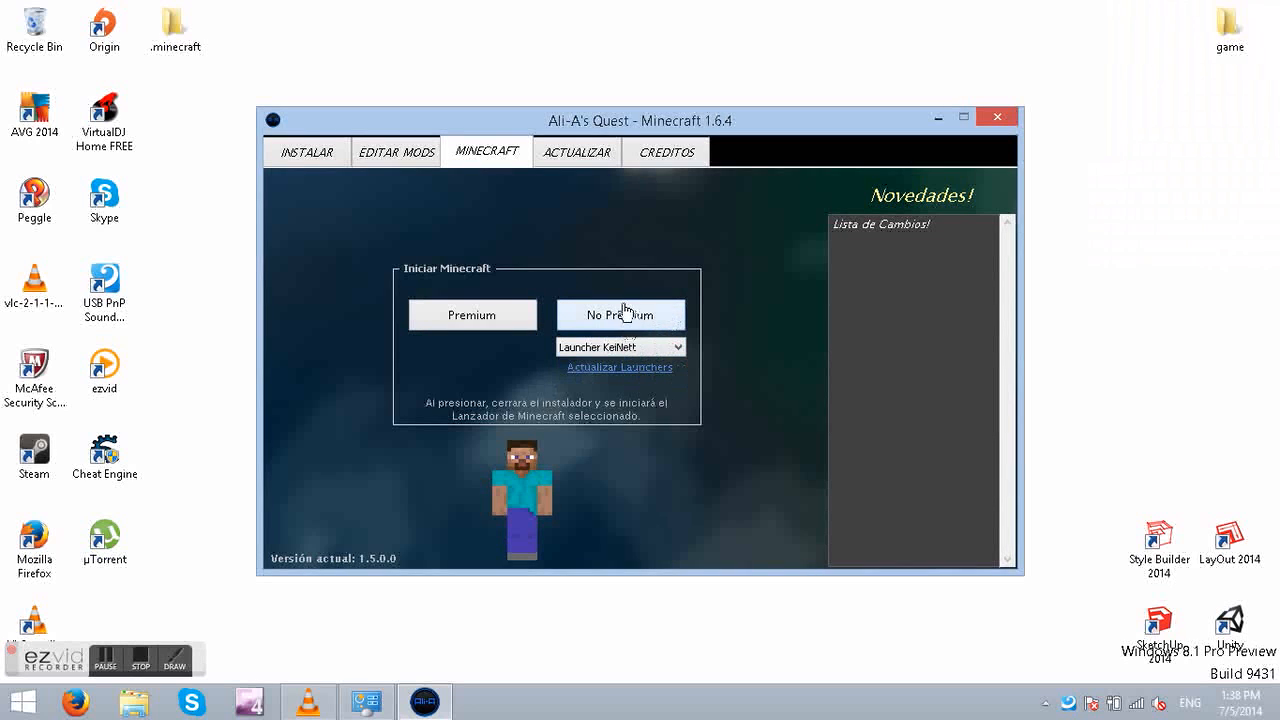
left_click(576, 152)
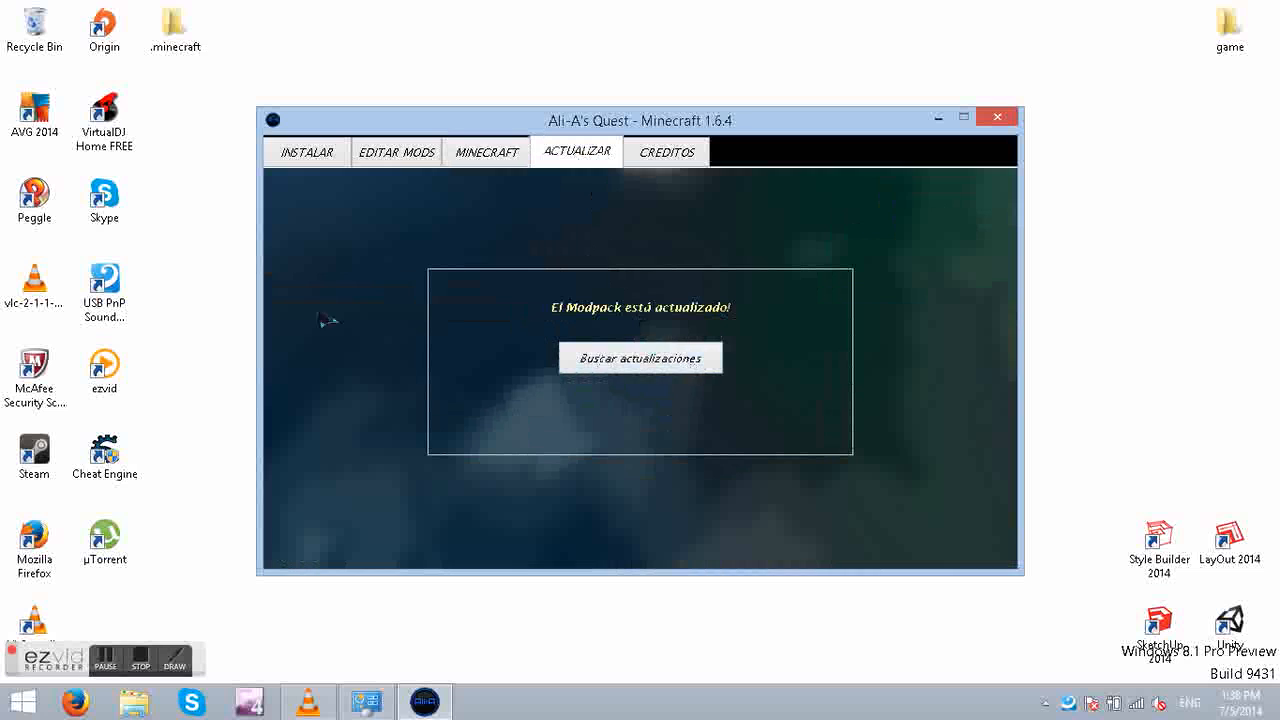
mouse_move(610, 176)
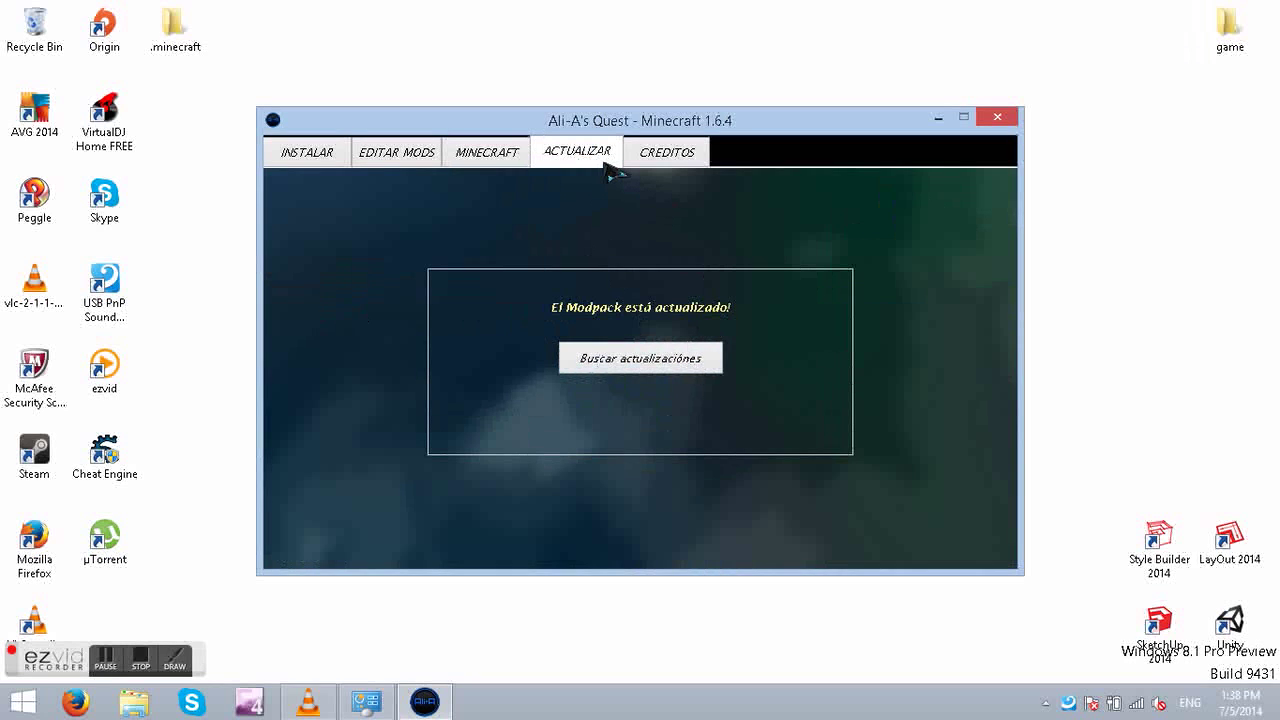
mouse_move(656, 180)
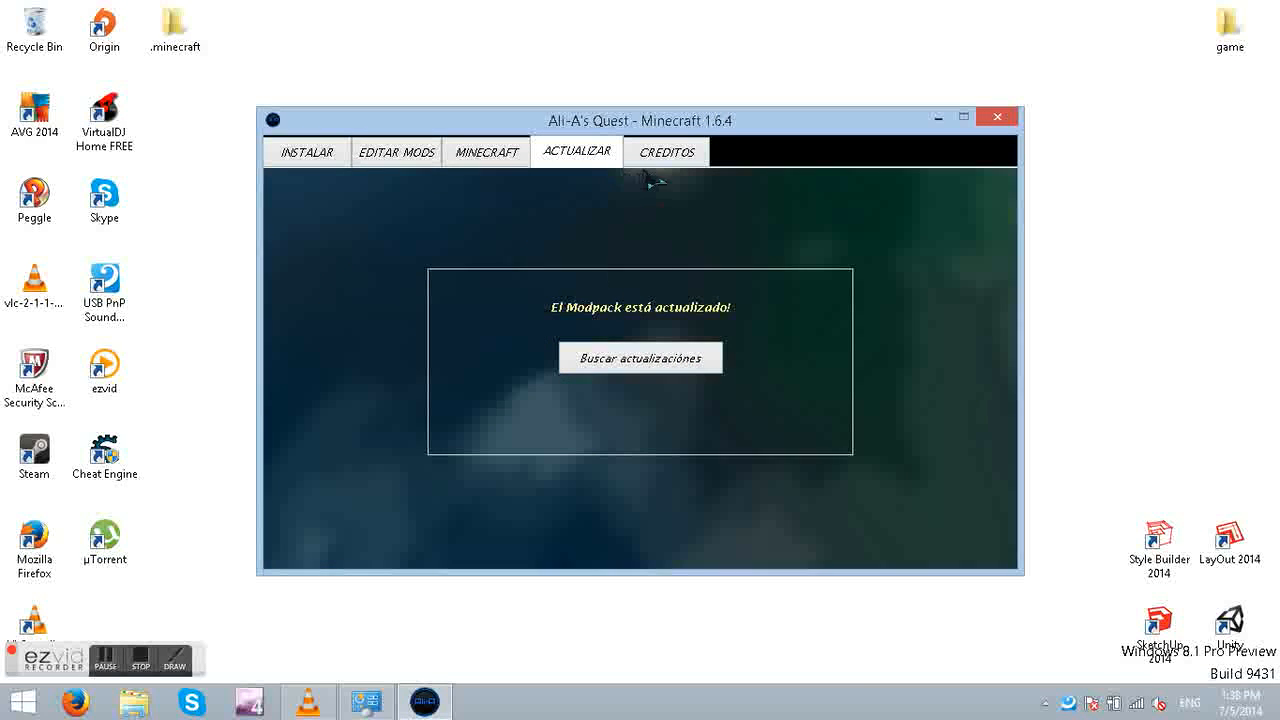
left_click(666, 152)
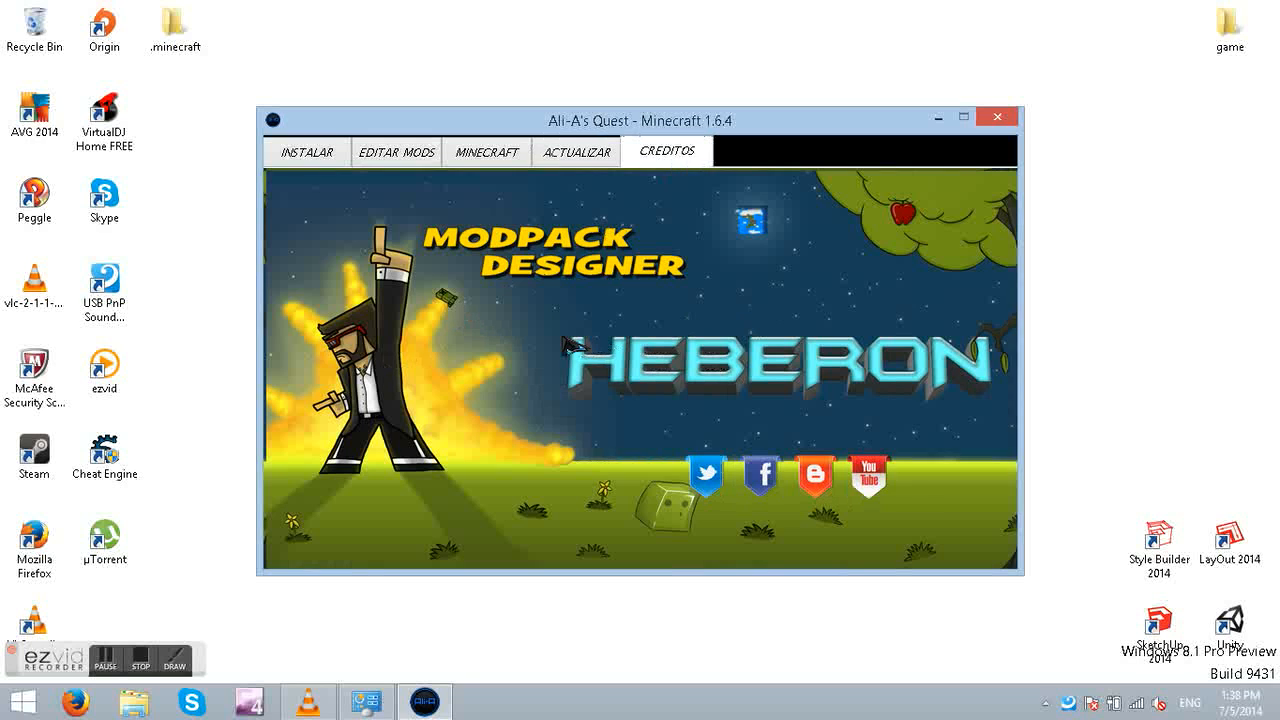
mouse_move(810, 404)
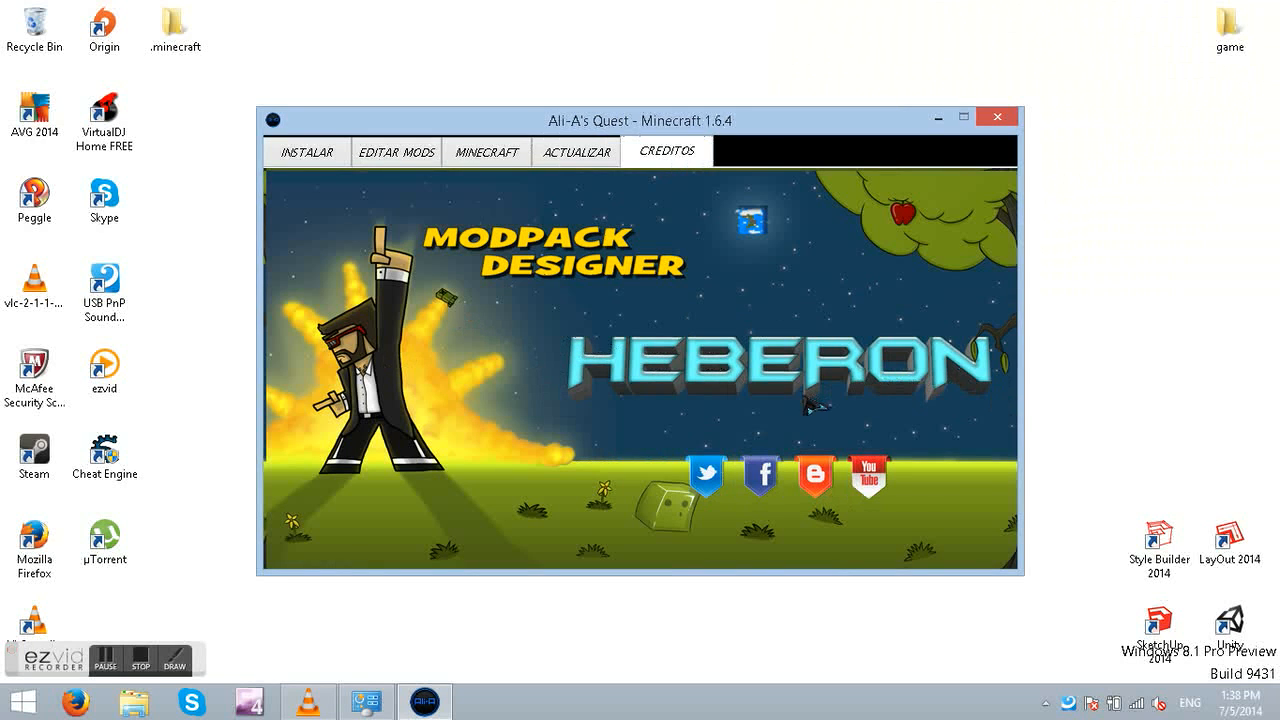
mouse_move(256, 100)
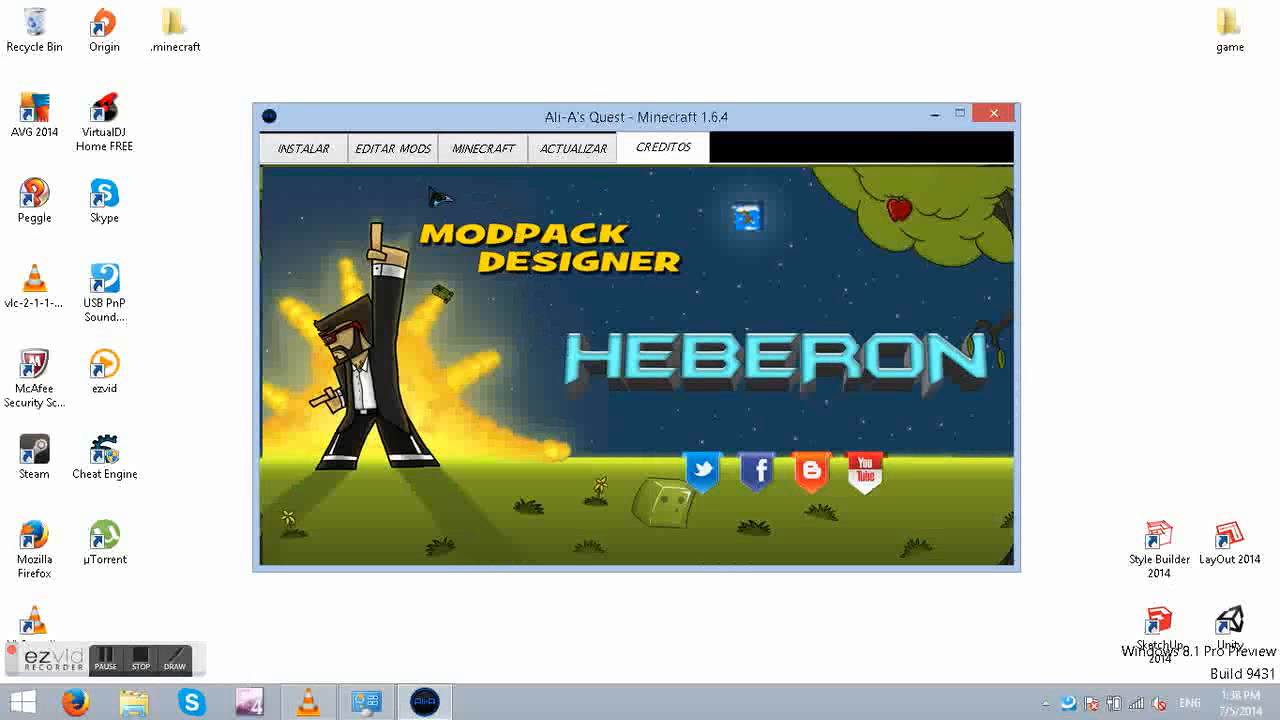
left_click(484, 148)
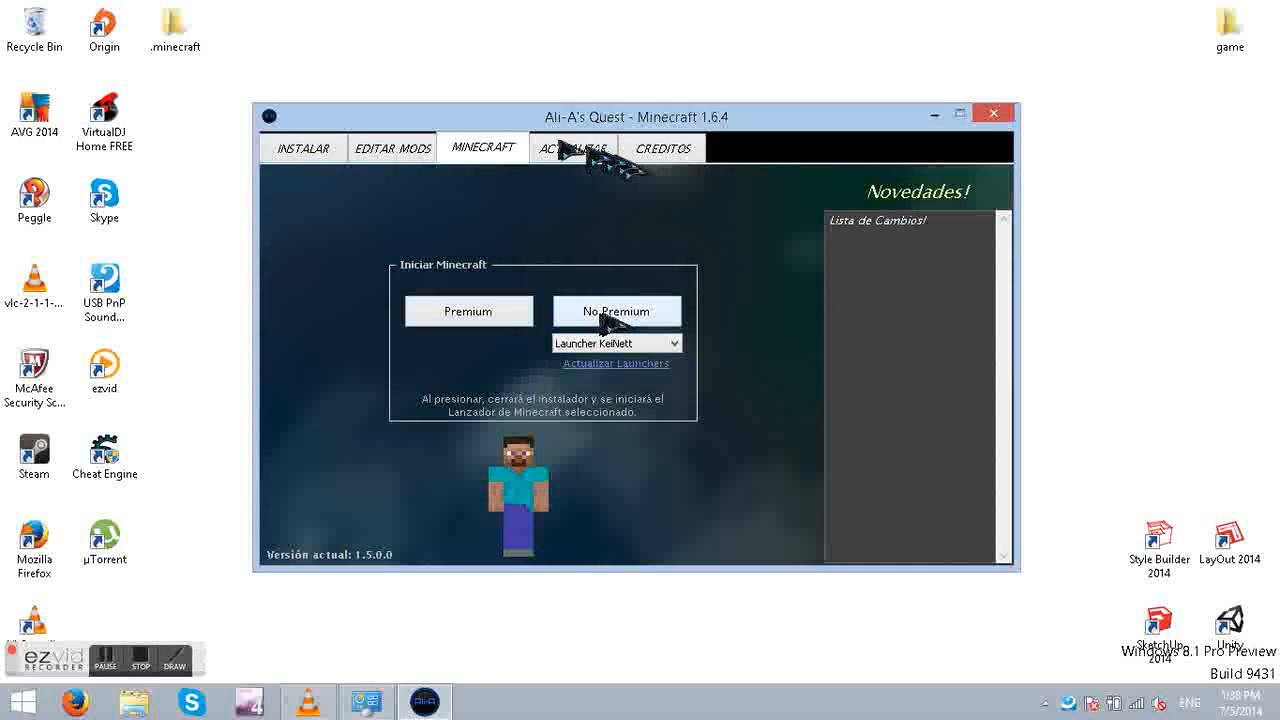
mouse_move(610, 204)
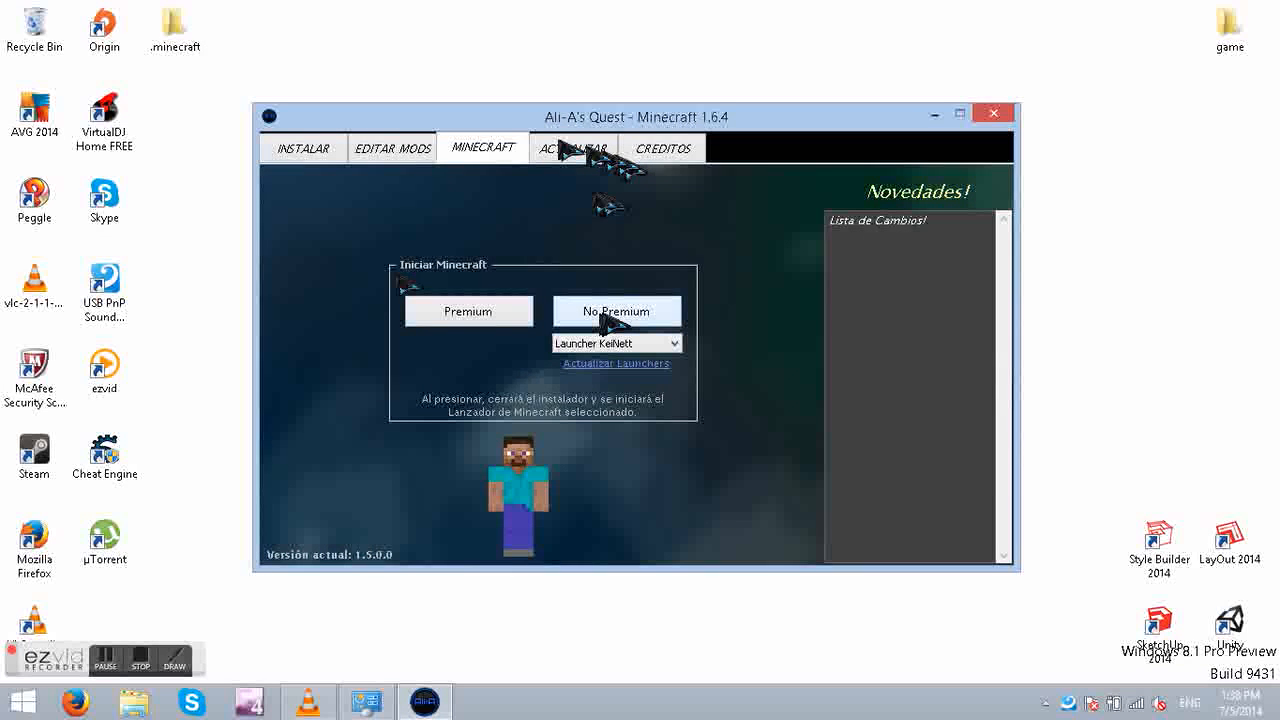
mouse_move(418, 312)
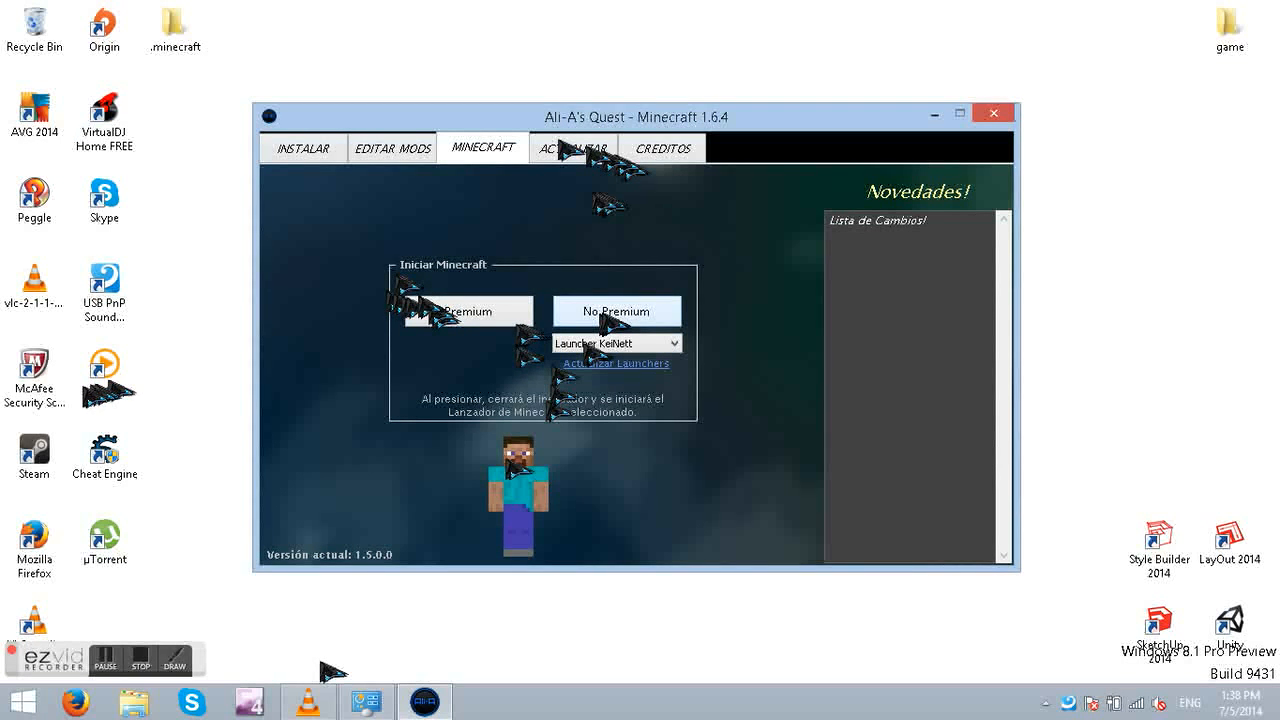
mouse_move(964, 578)
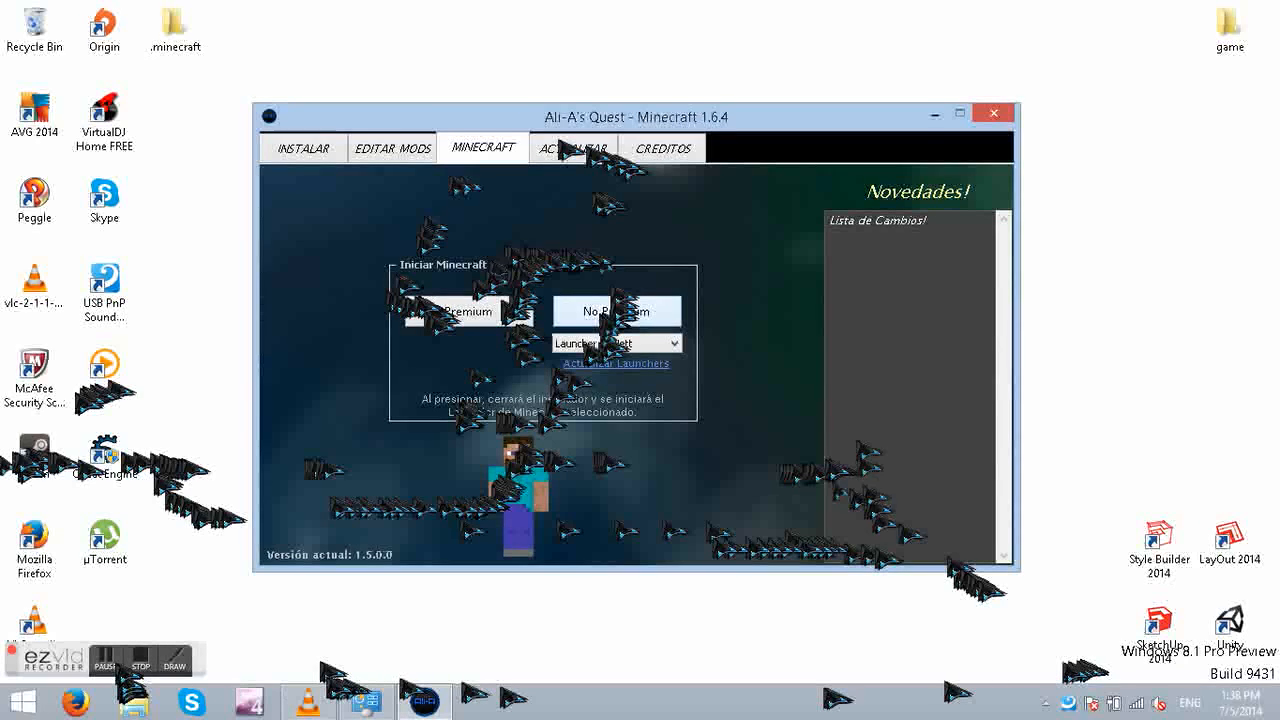
Step: Launch Minecraft with the No Premium option using Launcher KeNeTt
left_click(616, 312)
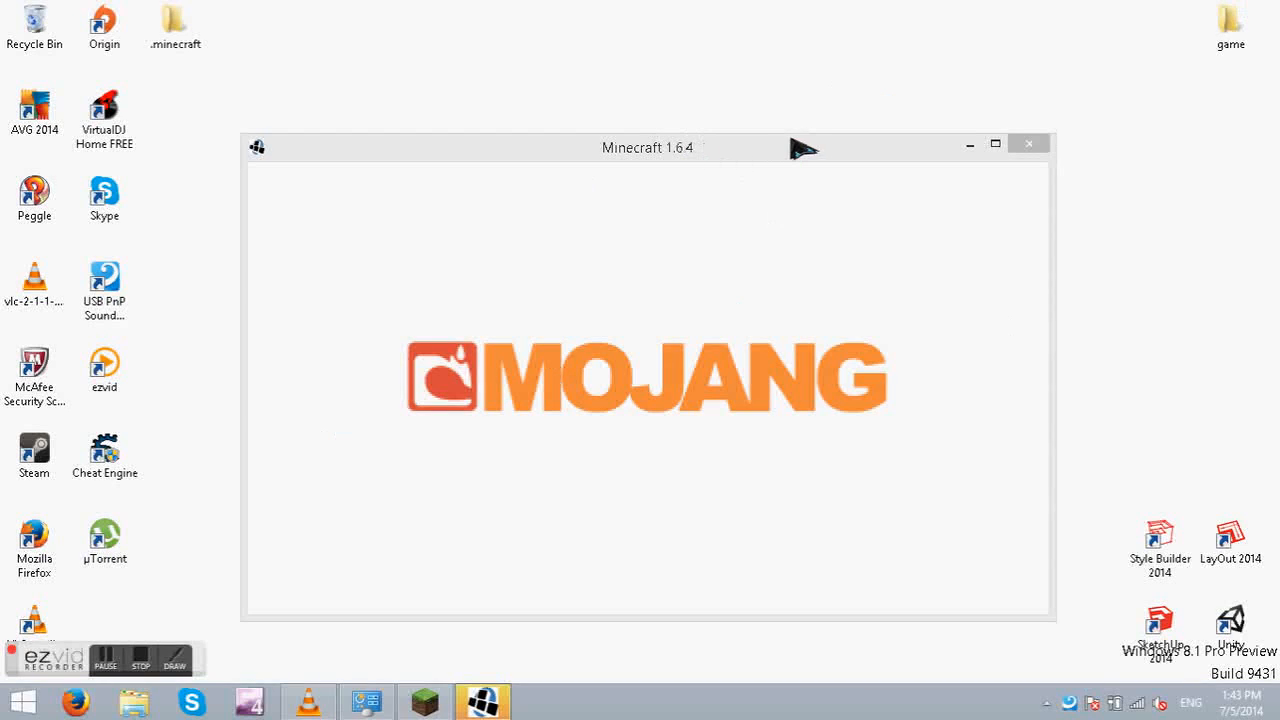
mouse_move(700, 136)
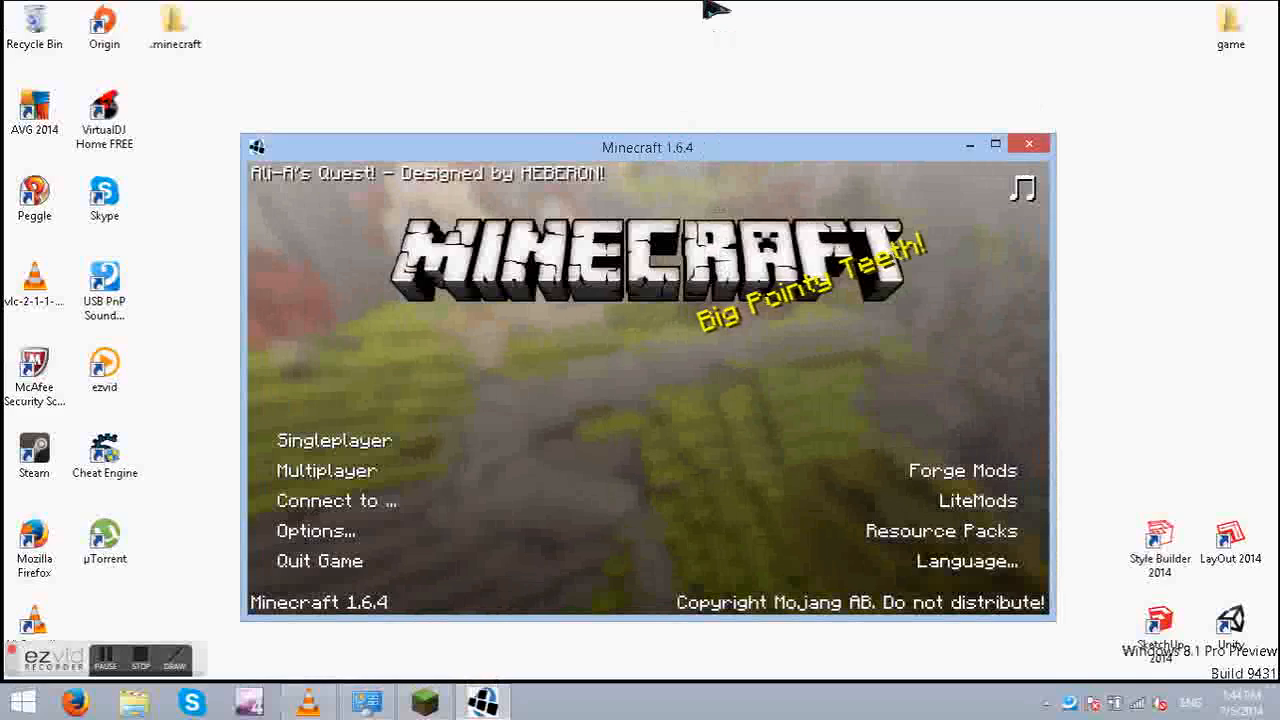
Step: Maximize the Minecraft 1.6.4 window once the modpack has loaded
left_click(996, 144)
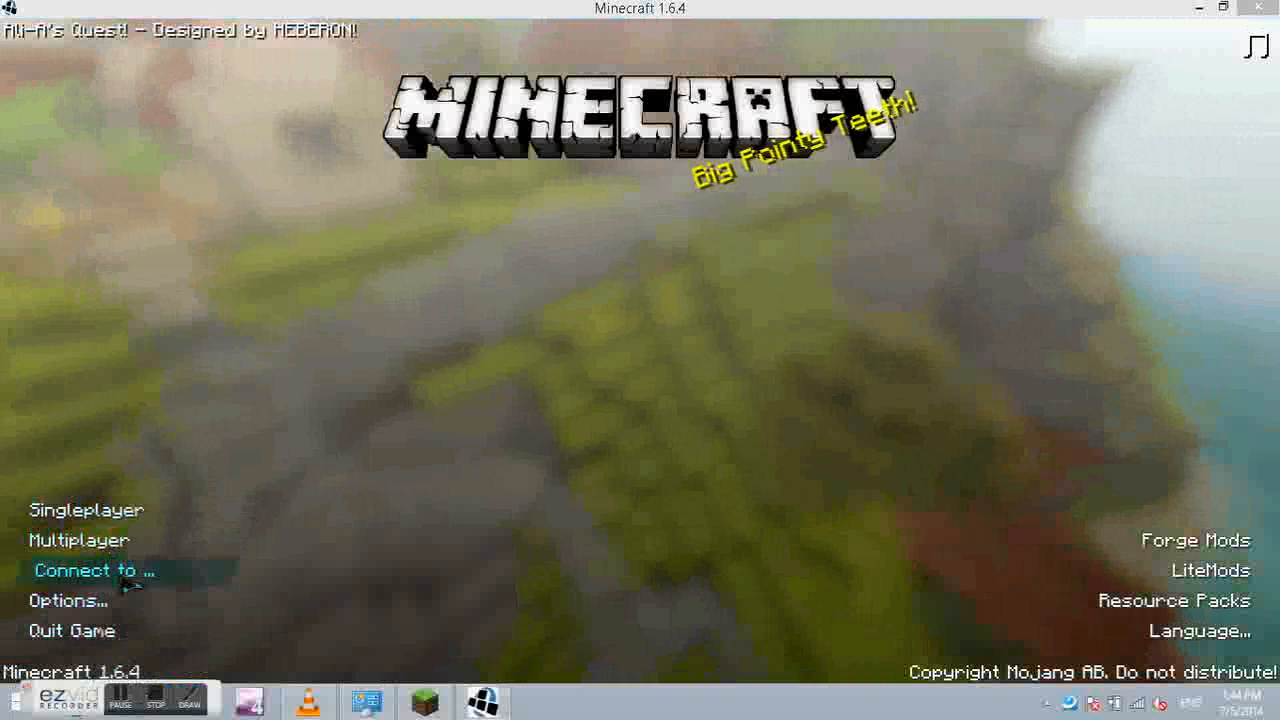
mouse_move(1172, 600)
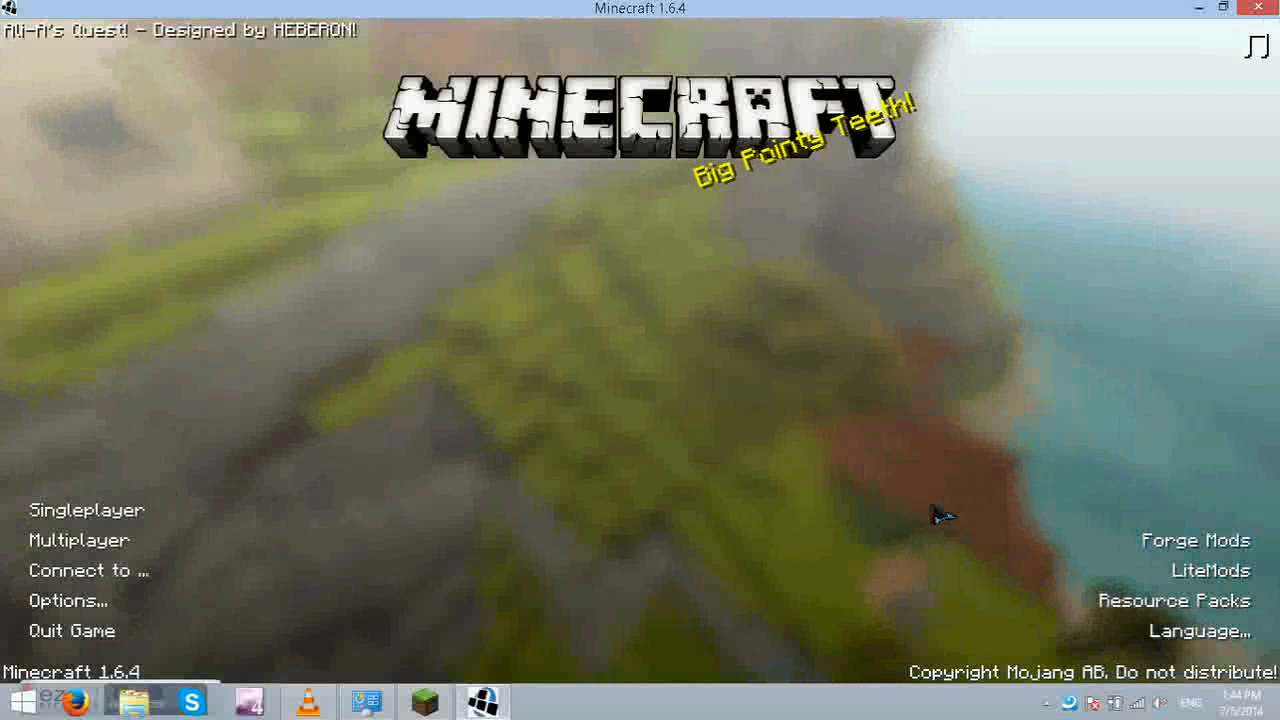
mouse_move(1180, 510)
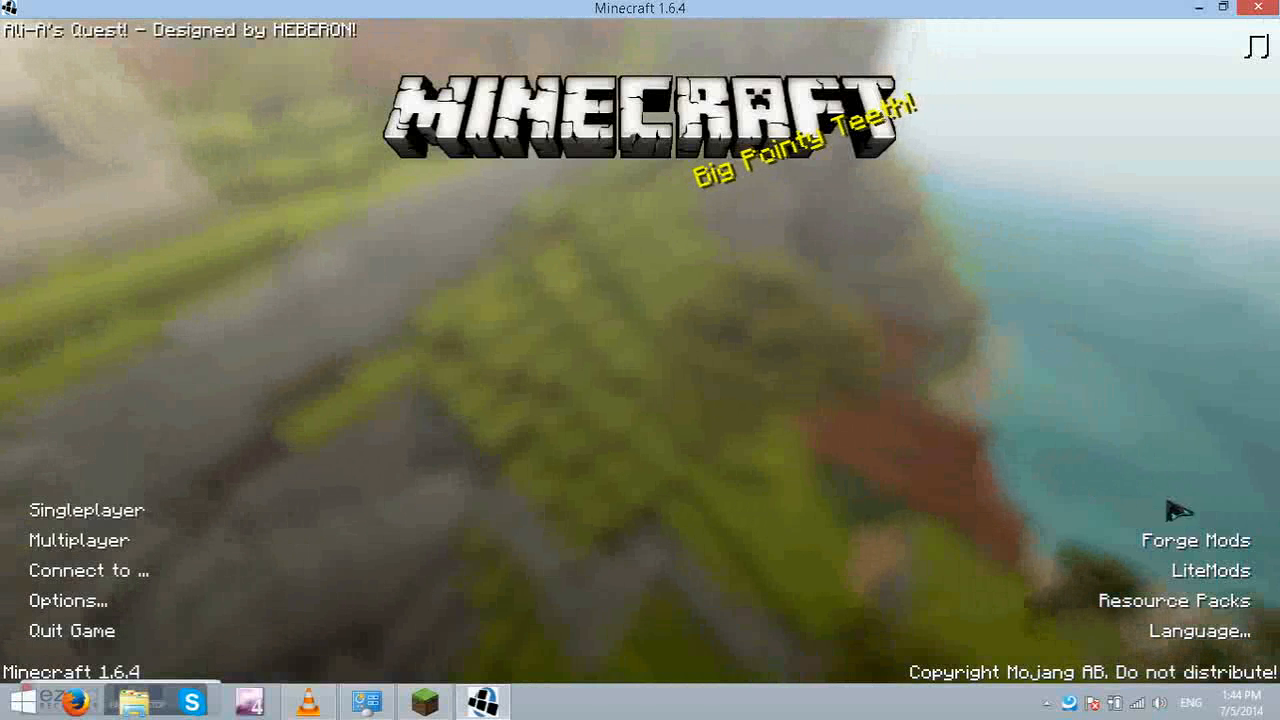
mouse_move(1196, 540)
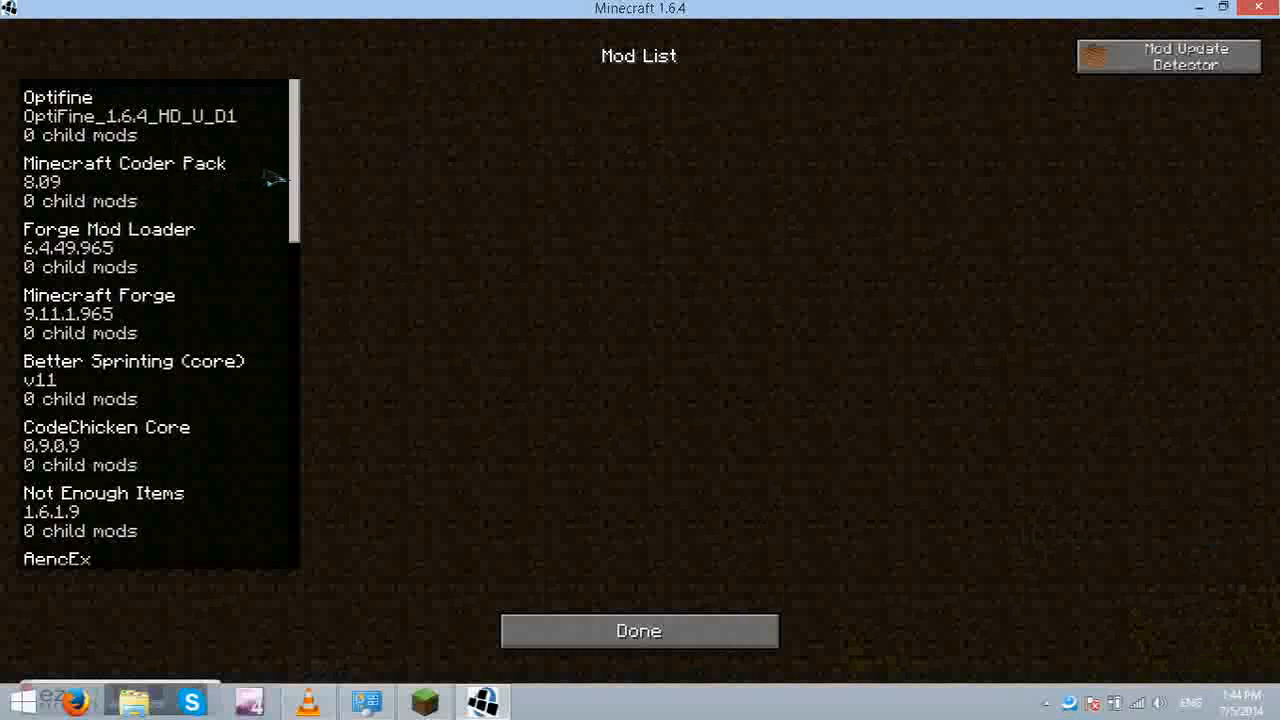
Step: Scroll through the Forge mod list and LiteMods info, view the Resource Packs screen, and return to the title menu
scroll("down", 3)
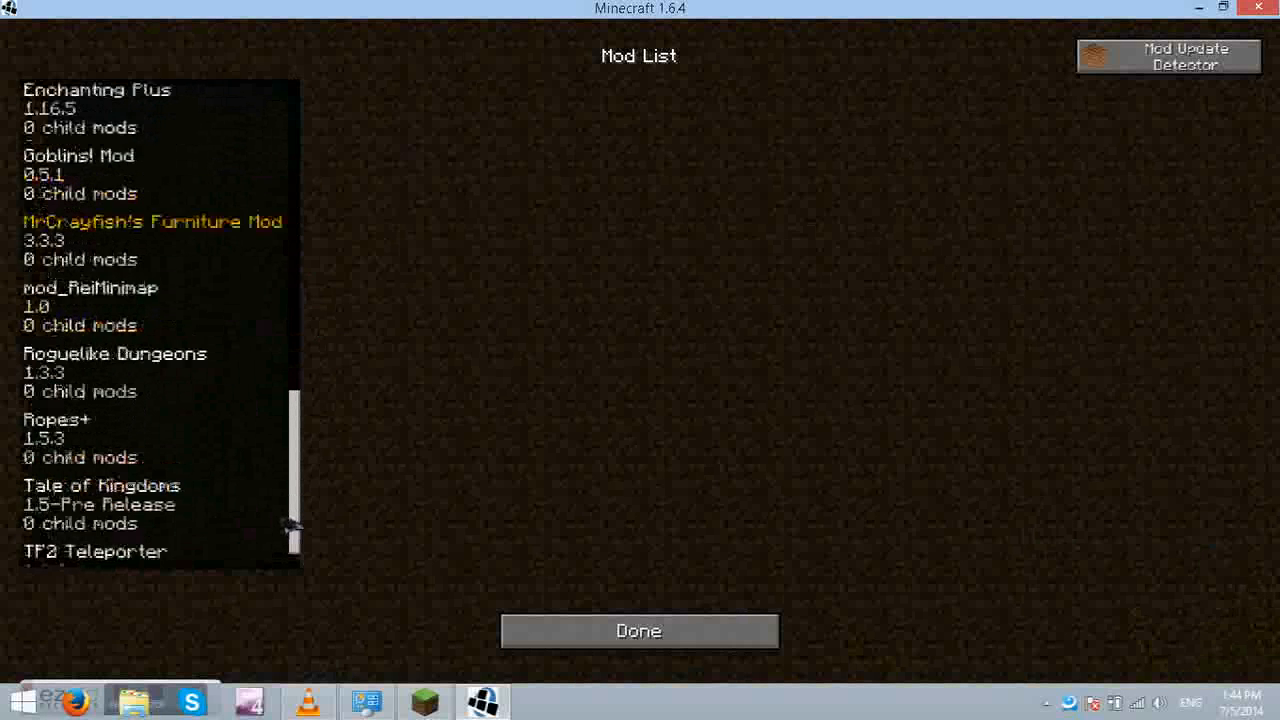
scroll("down", 3)
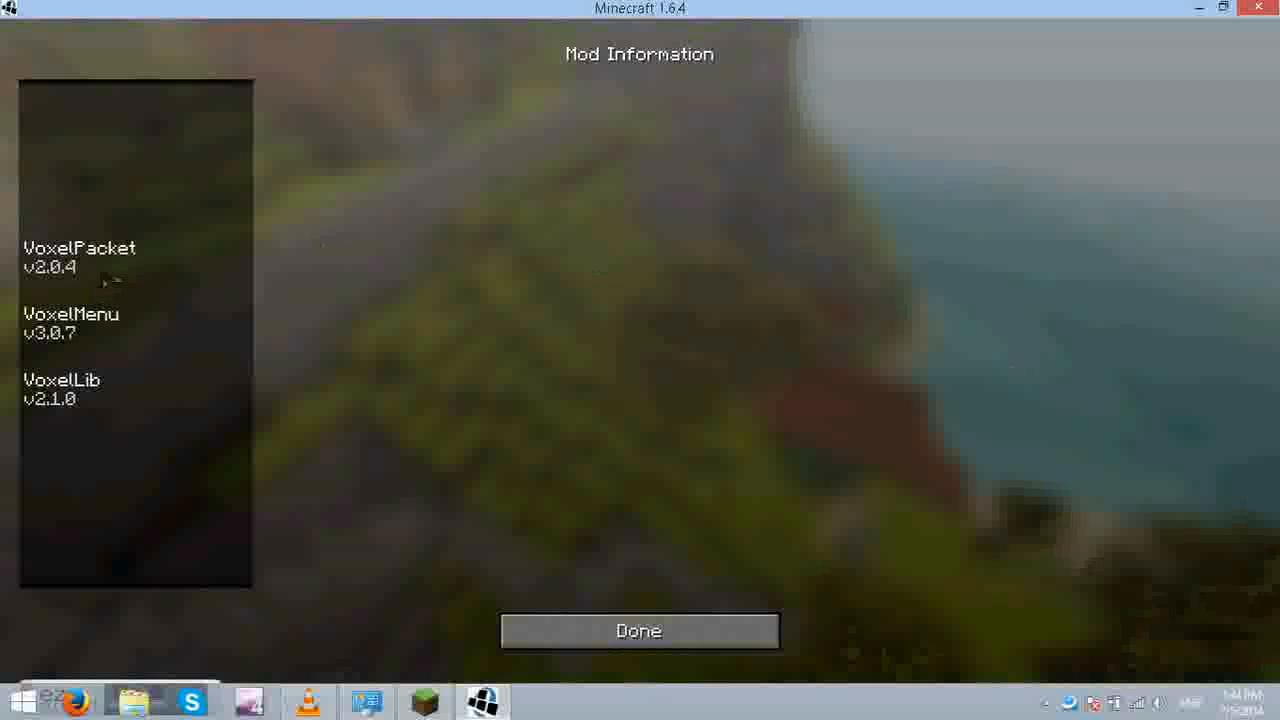
mouse_move(640, 632)
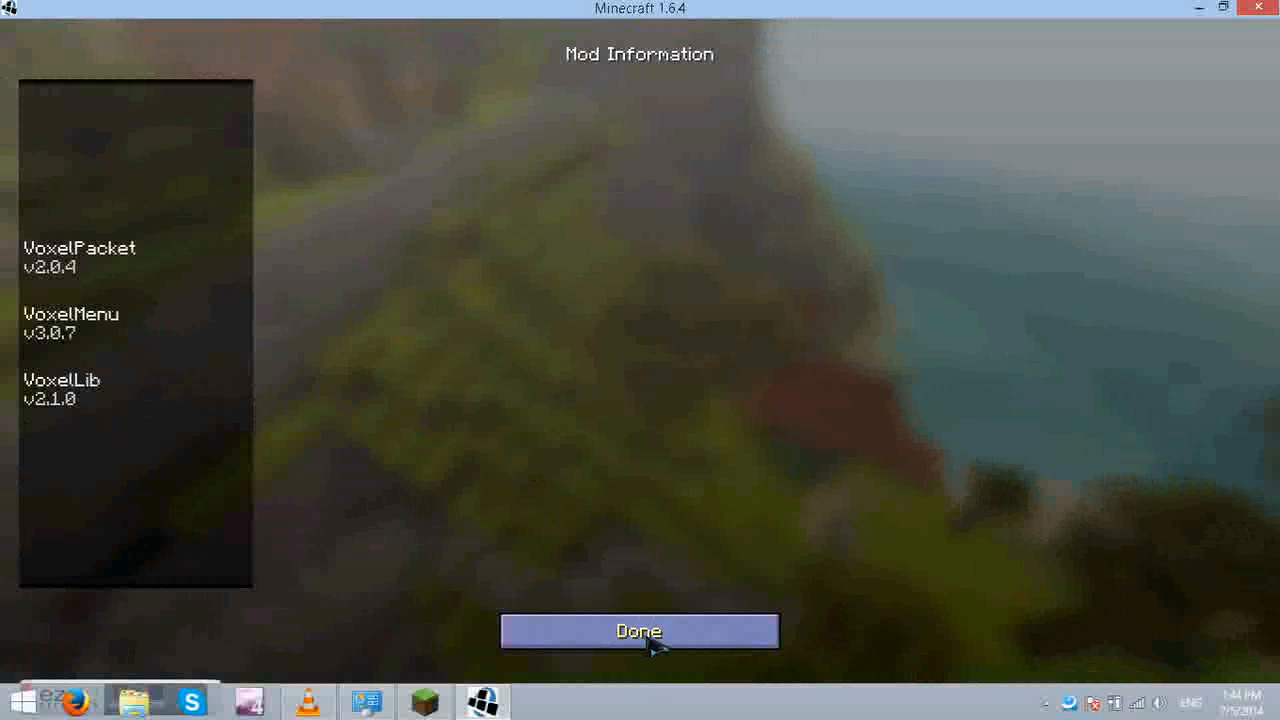
left_click(640, 632)
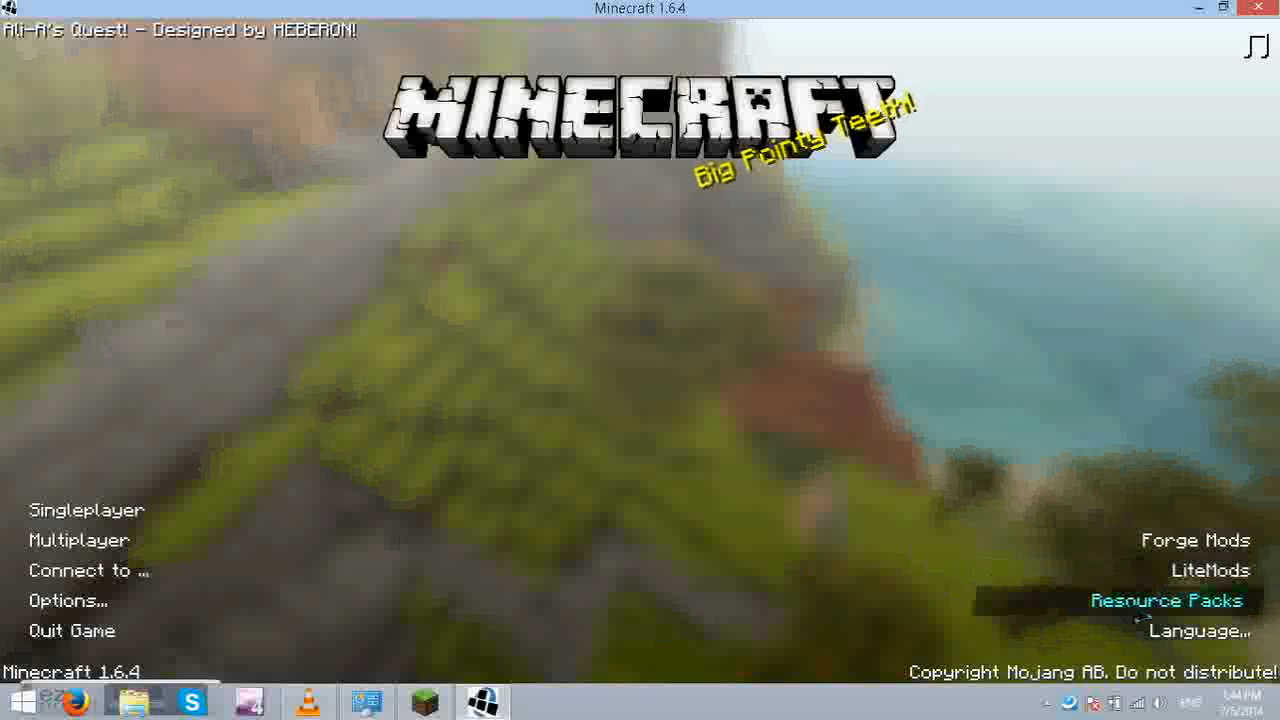
left_click(1168, 600)
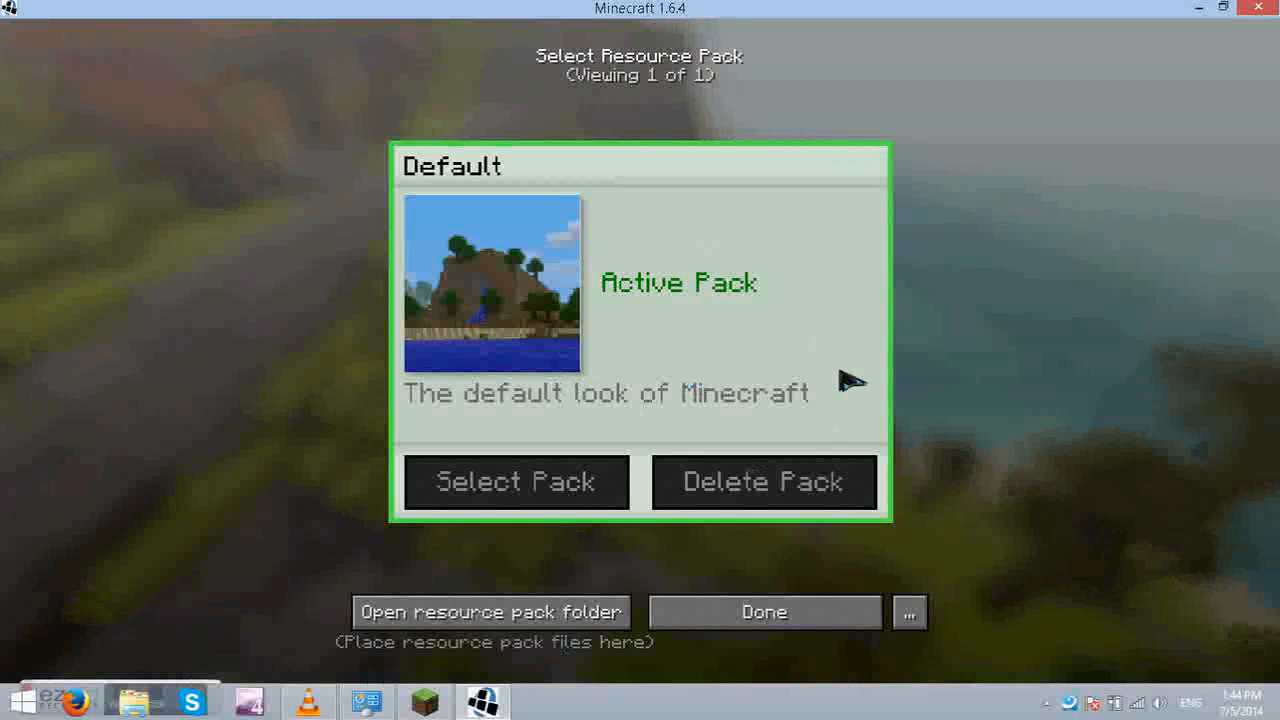
left_click(764, 612)
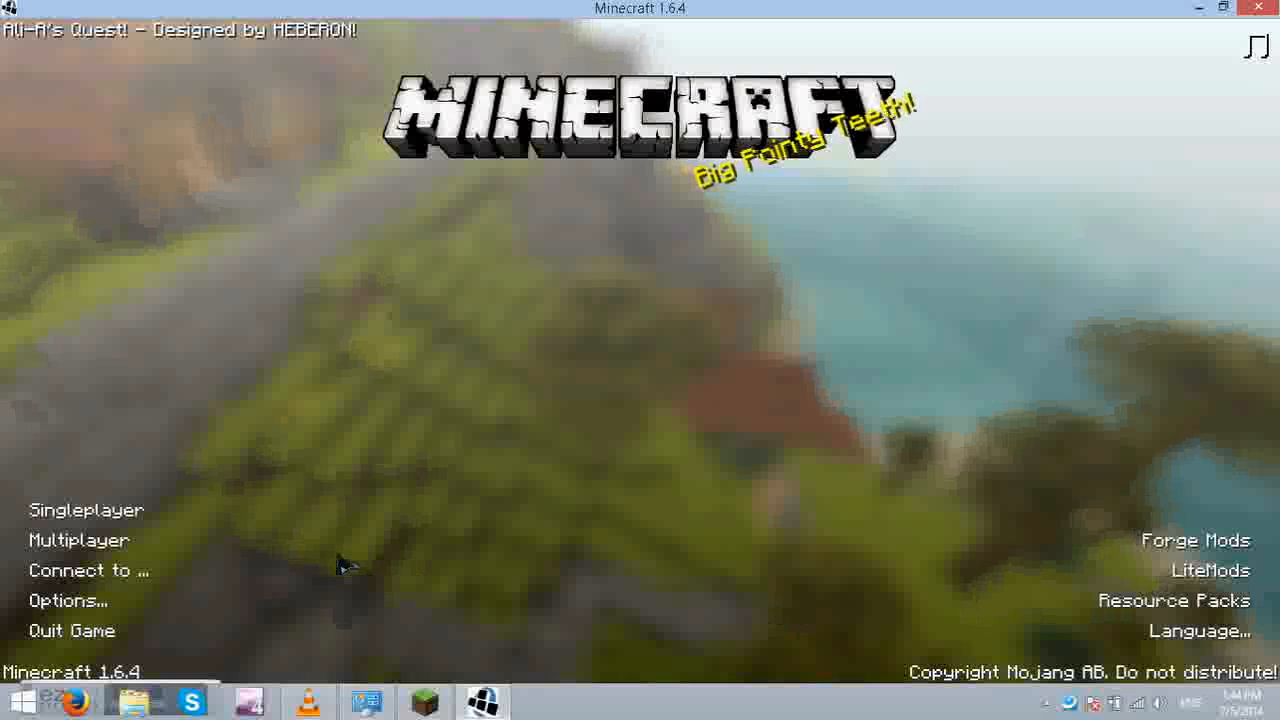
mouse_move(94, 510)
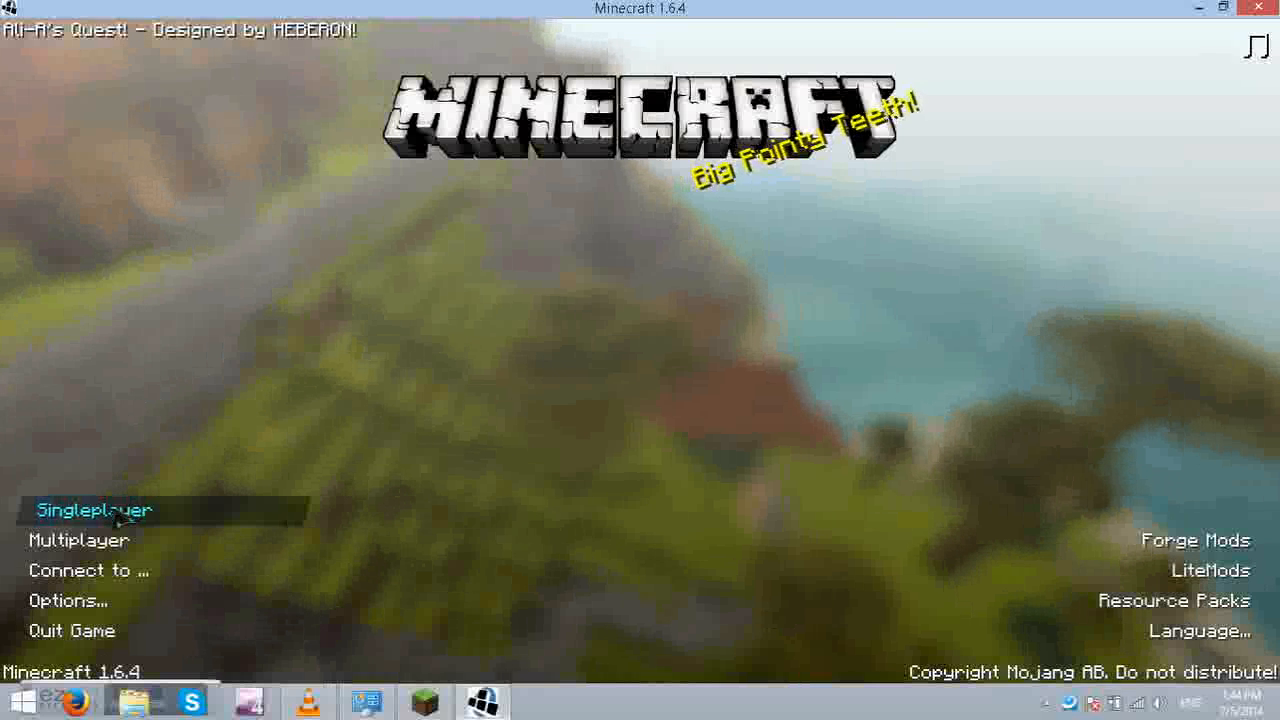
Step: Visit the multiplayer screen, then close Define Preferred Server with the name and address left empty
left_click(96, 510)
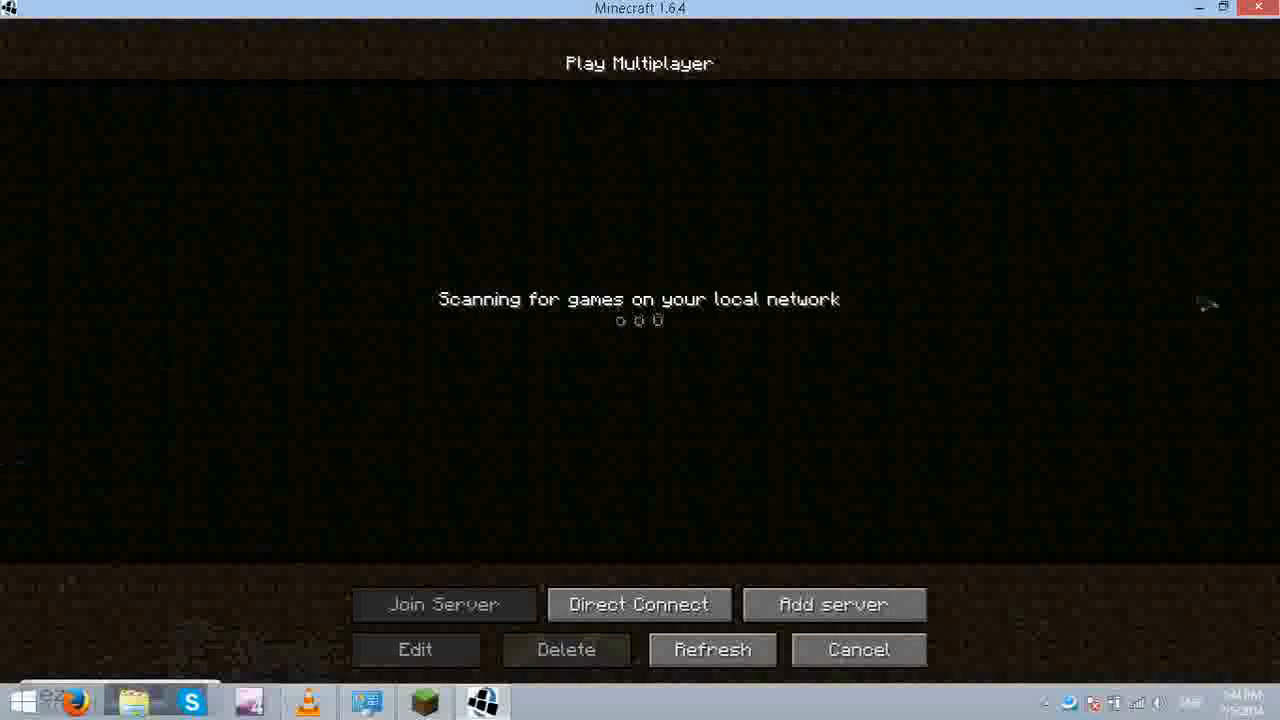
left_click(858, 648)
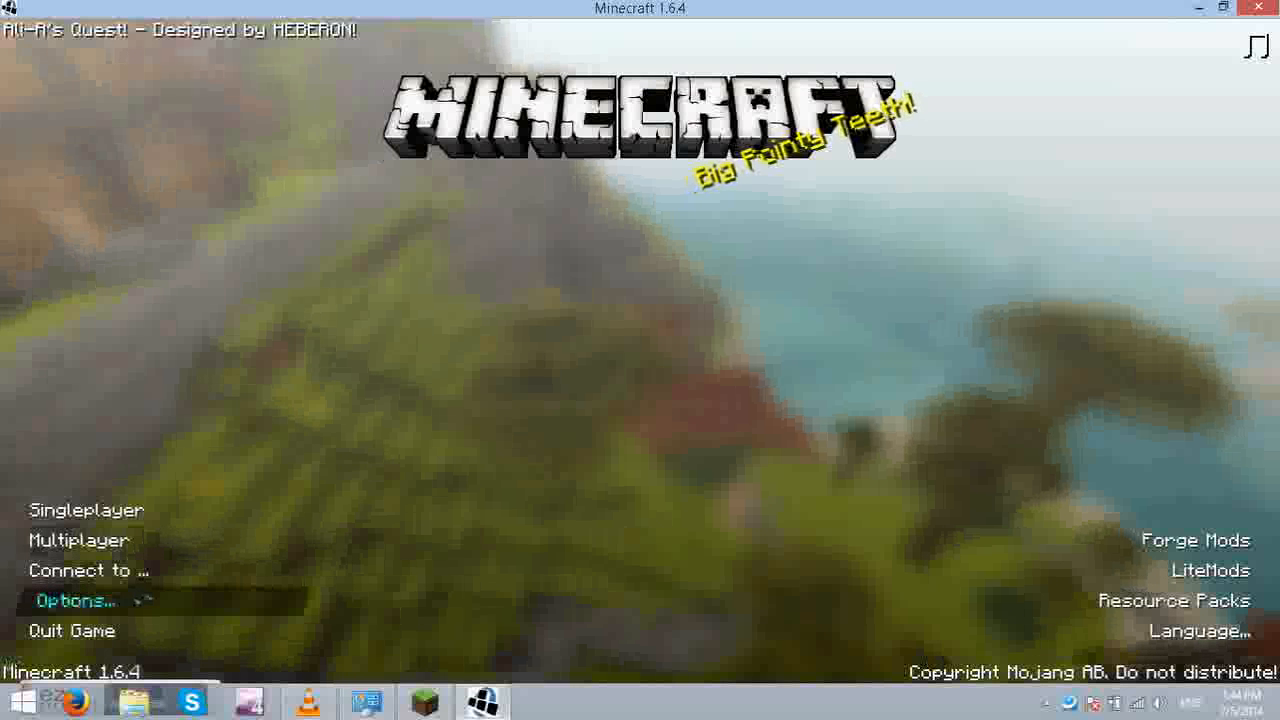
left_click(88, 570)
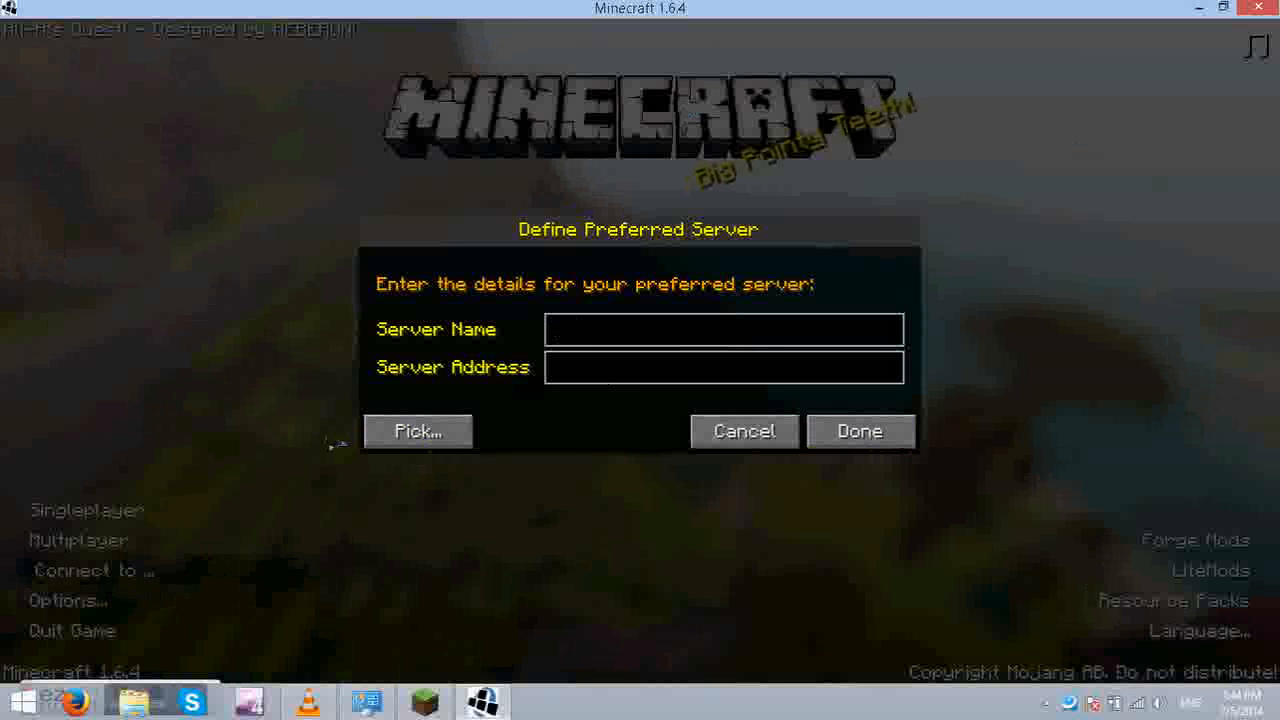
left_click(724, 328)
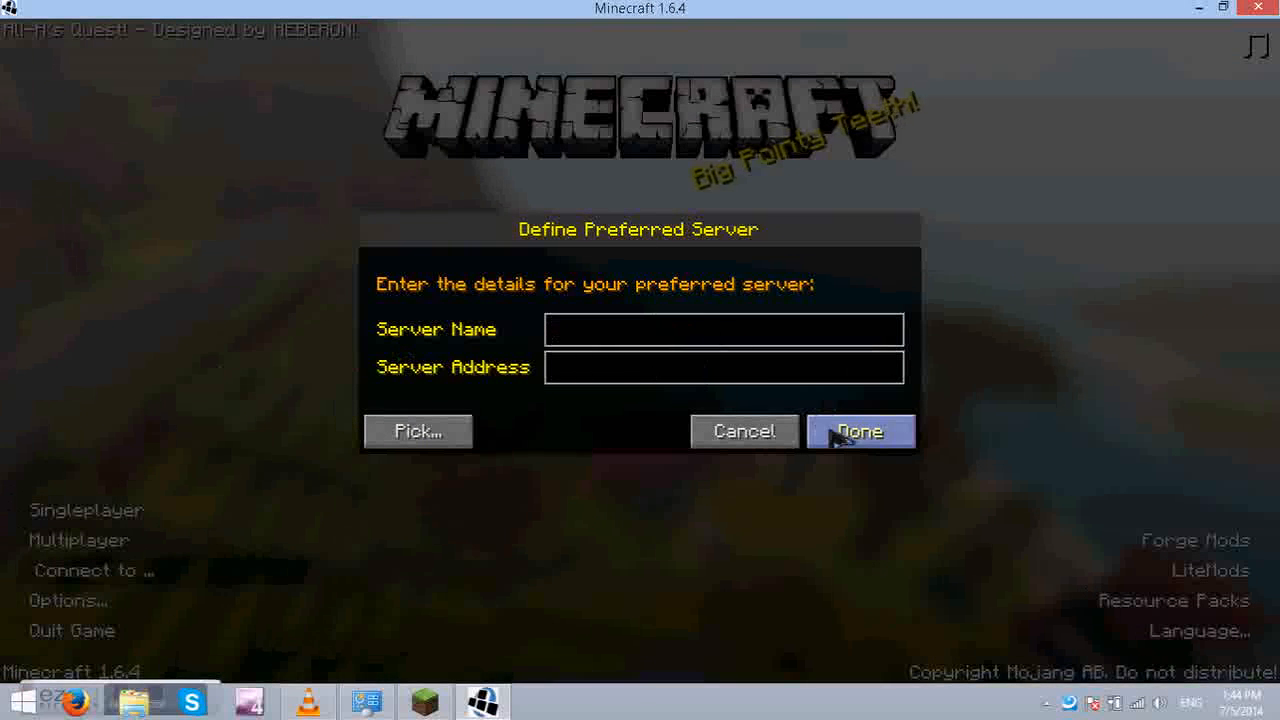
left_click(858, 432)
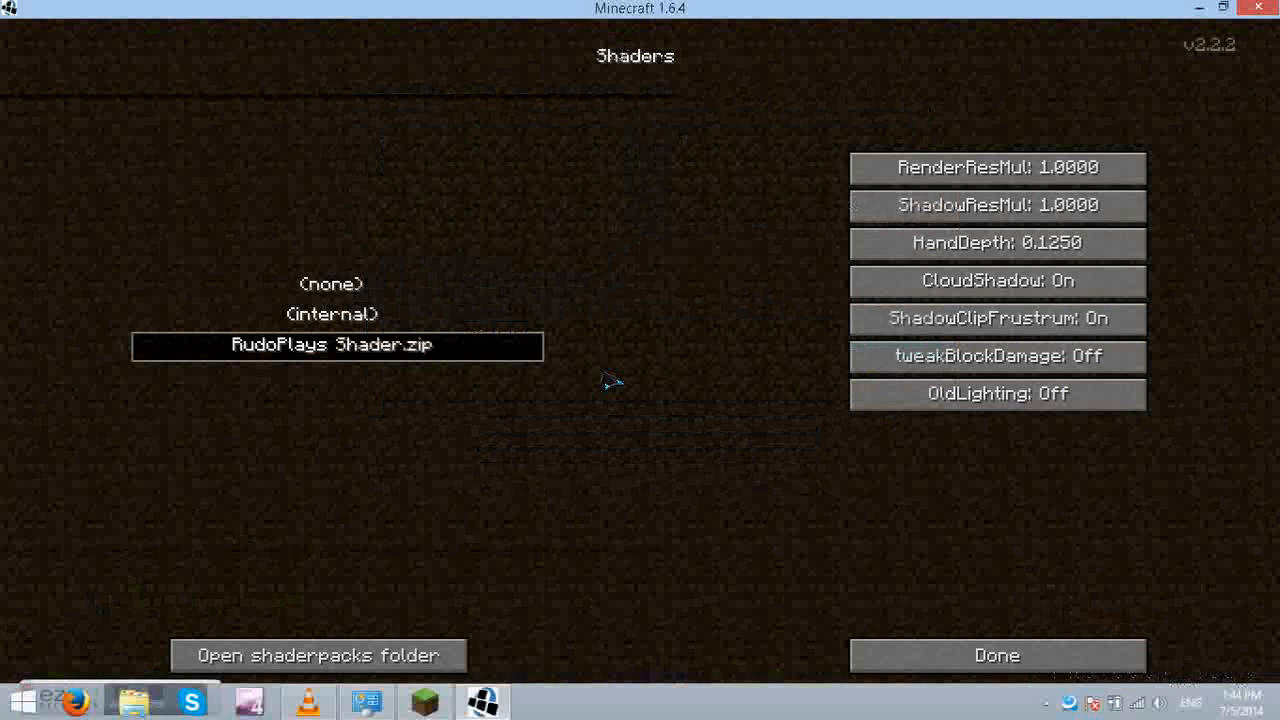
mouse_move(296, 280)
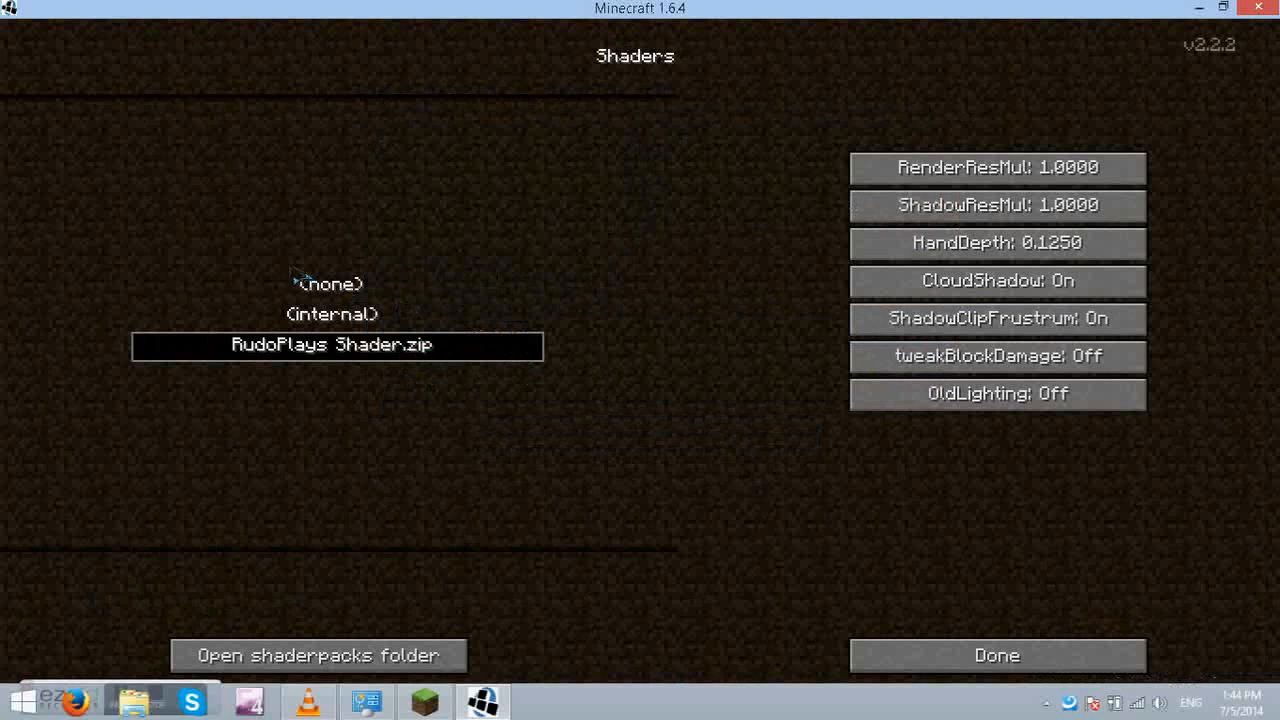
mouse_move(1096, 458)
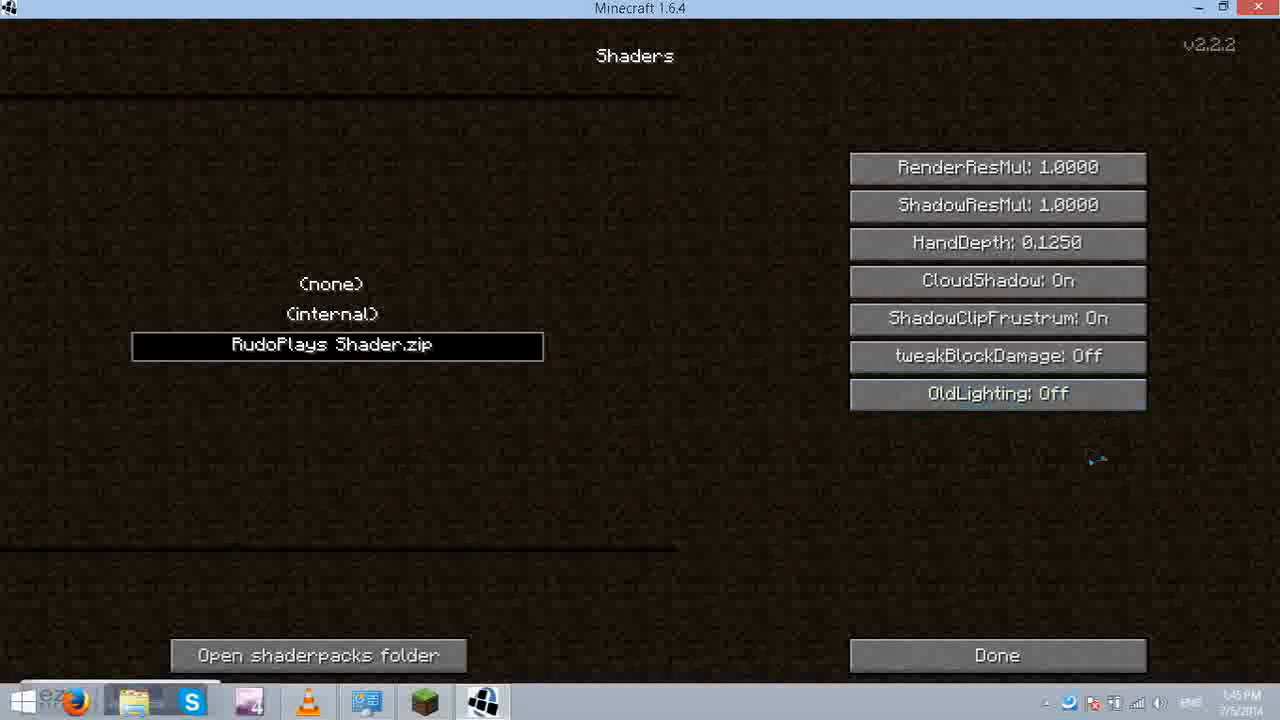
Step: Leave the Shaders screen with Done and minimize the game to the desktop
left_click(996, 656)
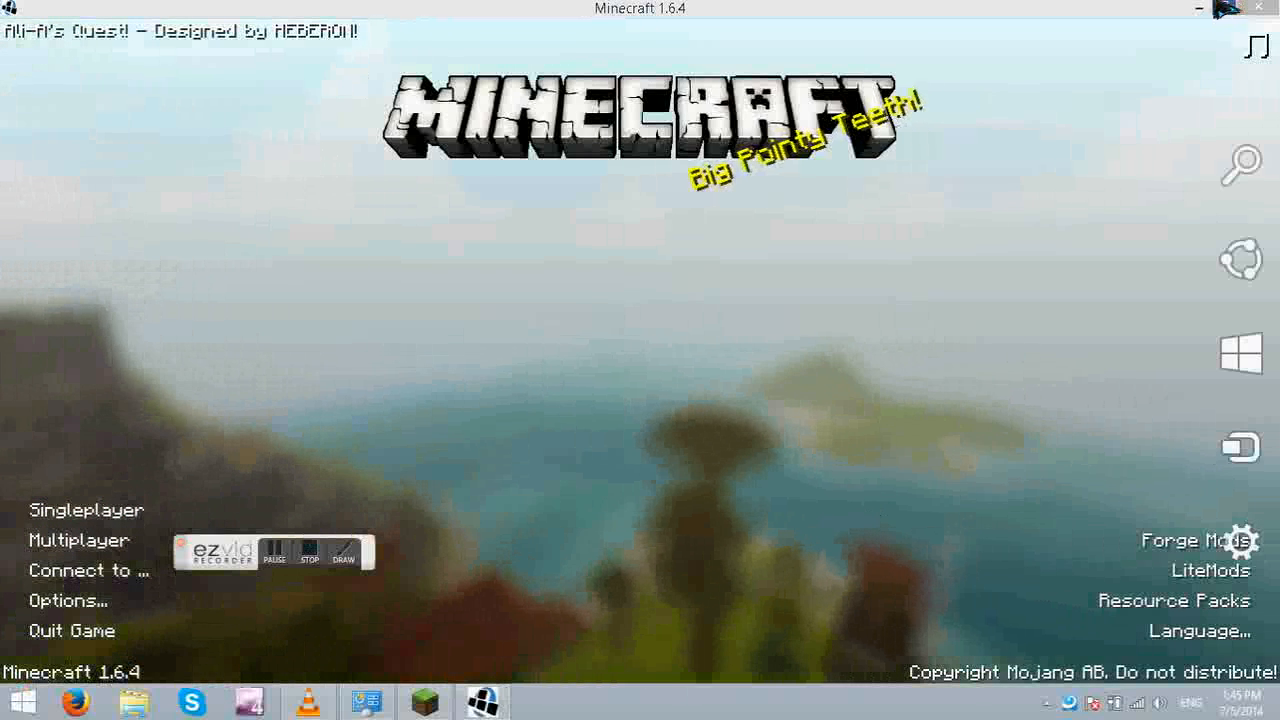
mouse_move(1200, 8)
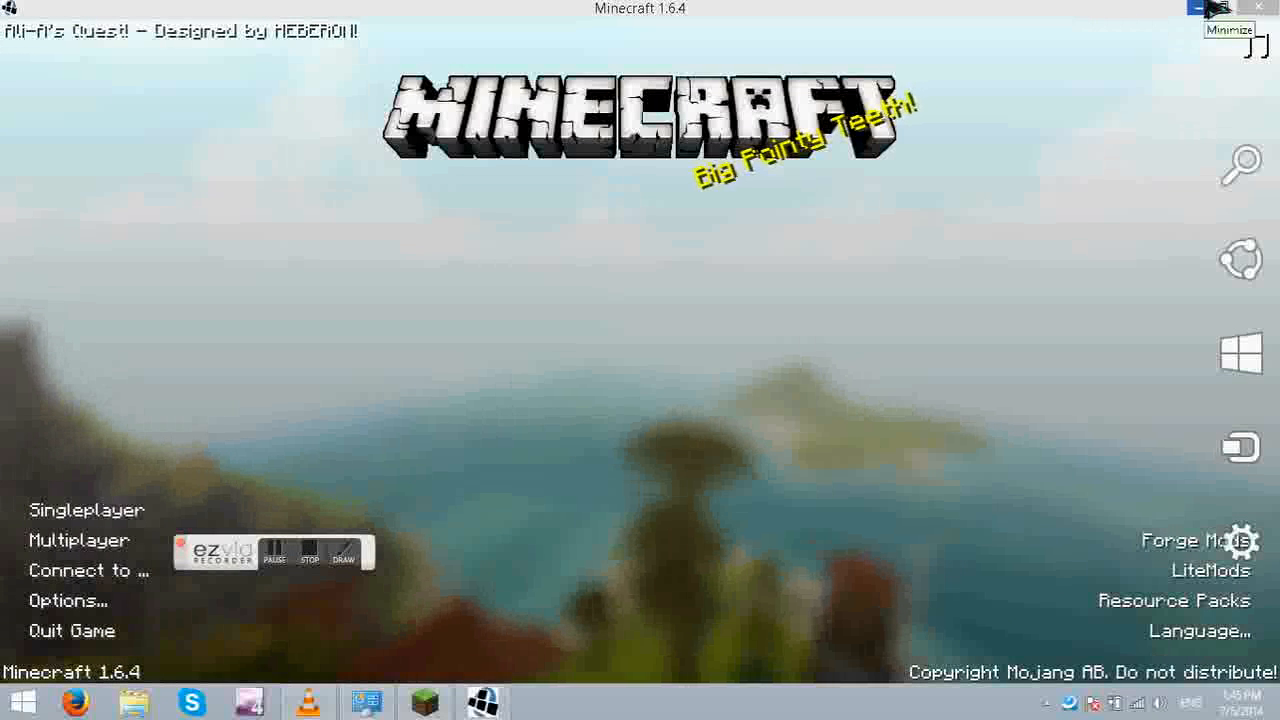
left_click(1196, 8)
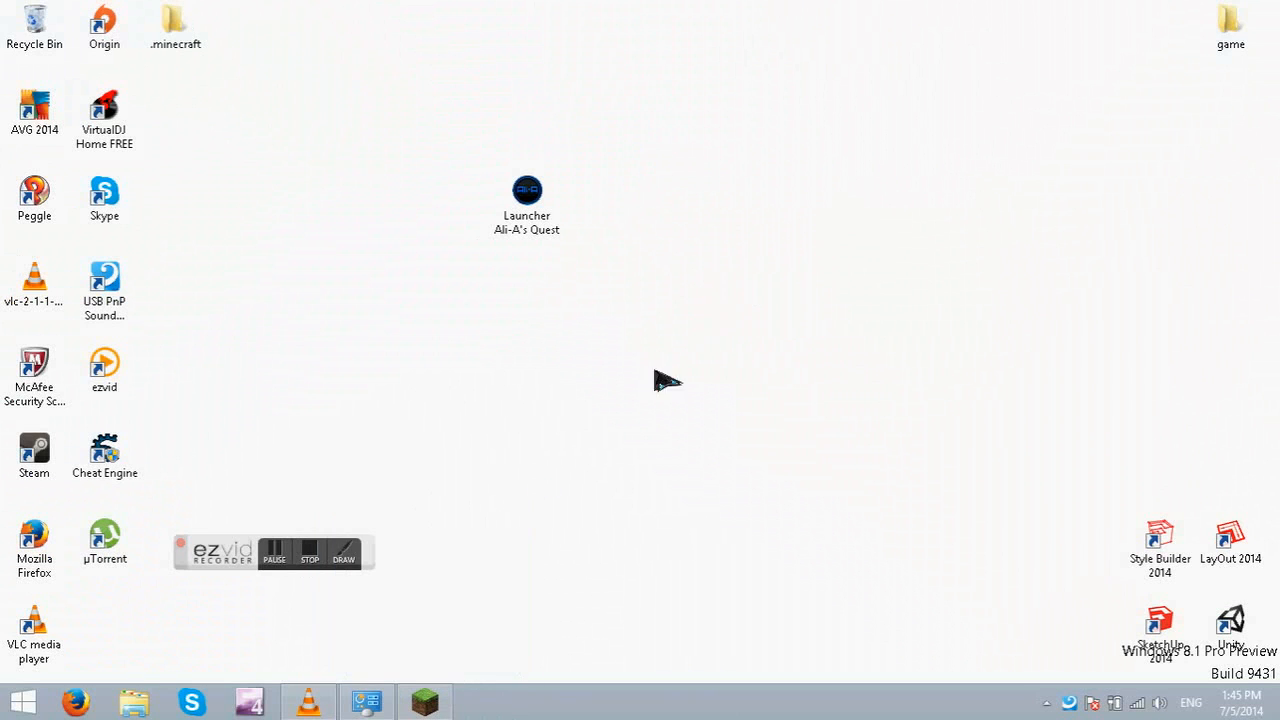
mouse_move(550, 472)
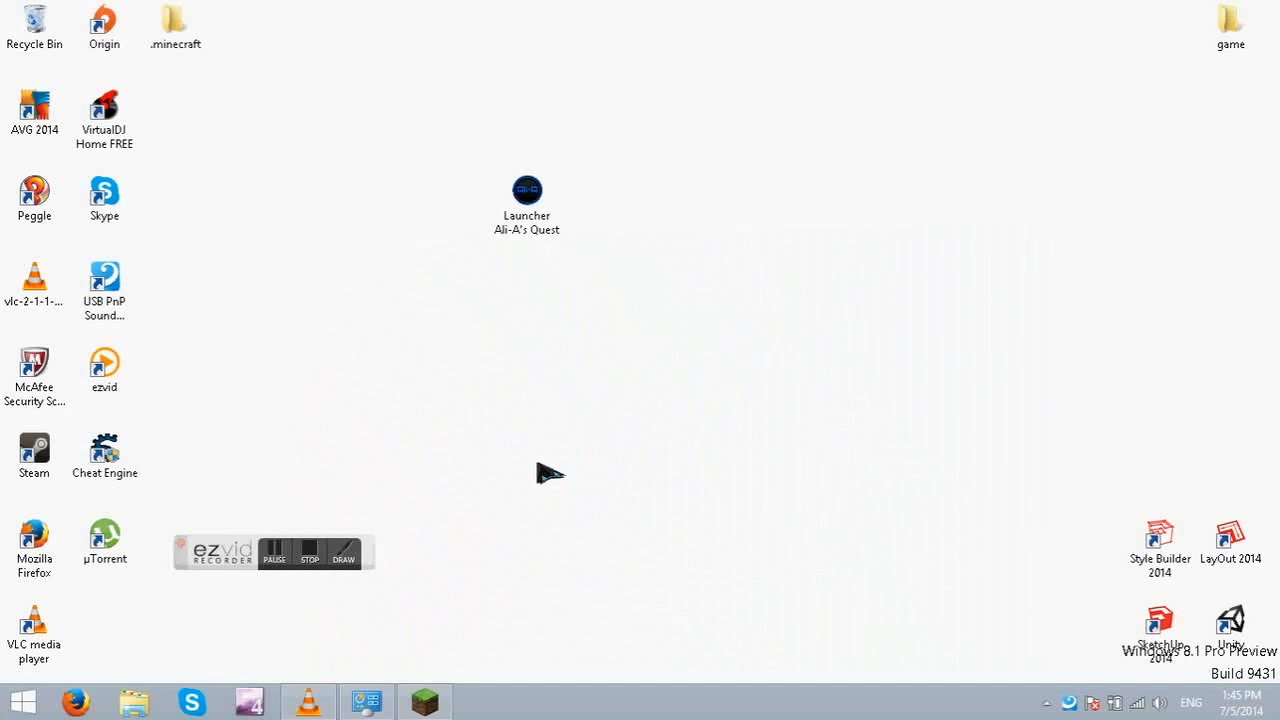
mouse_move(634, 436)
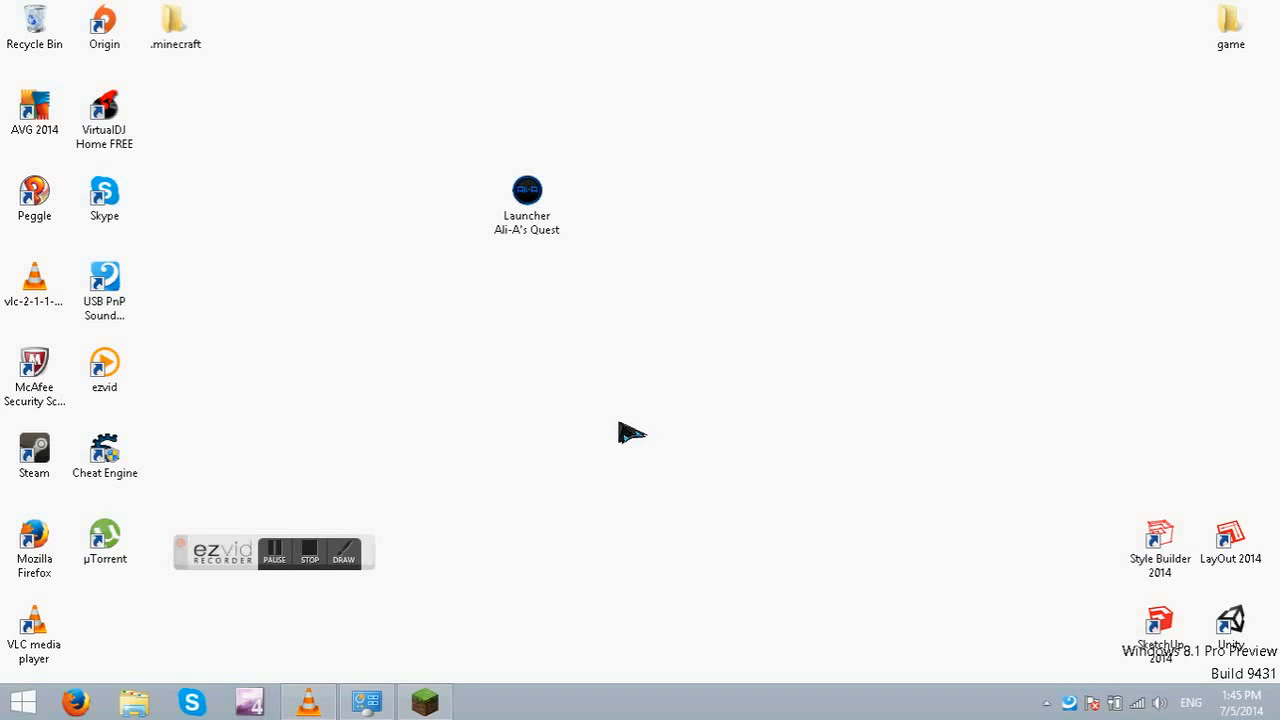
mouse_move(360, 196)
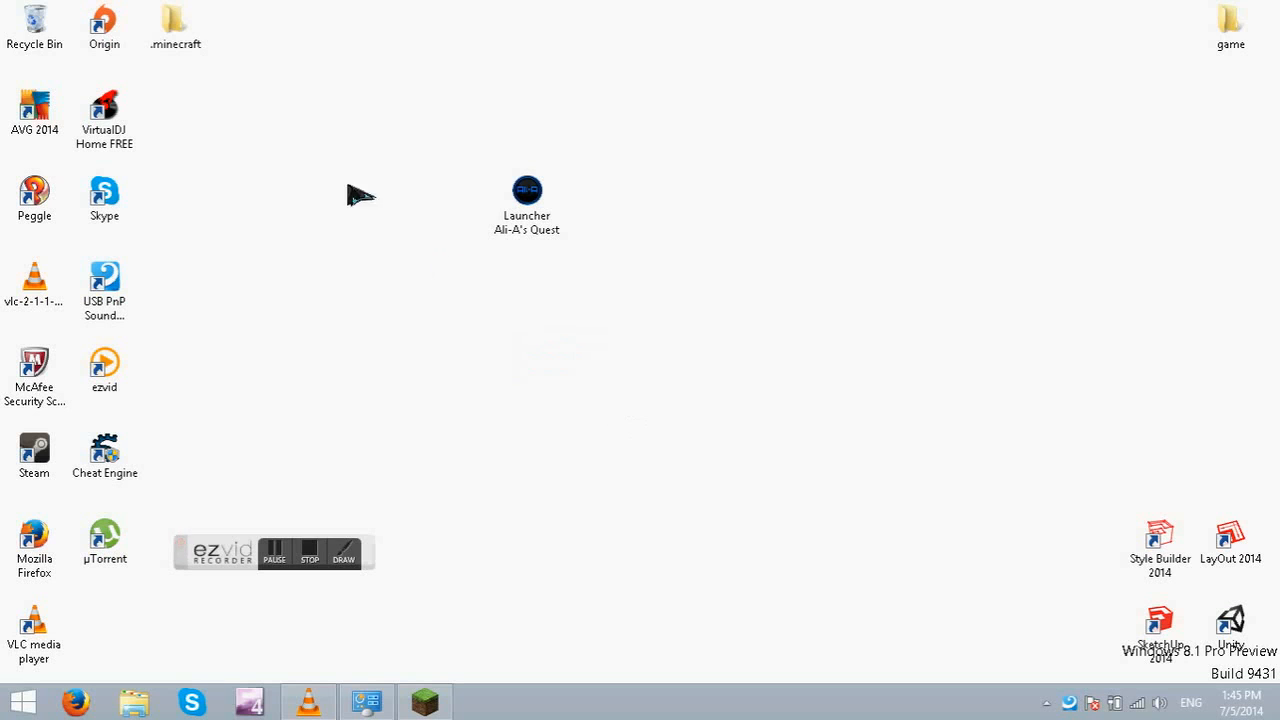
double_click(176, 20)
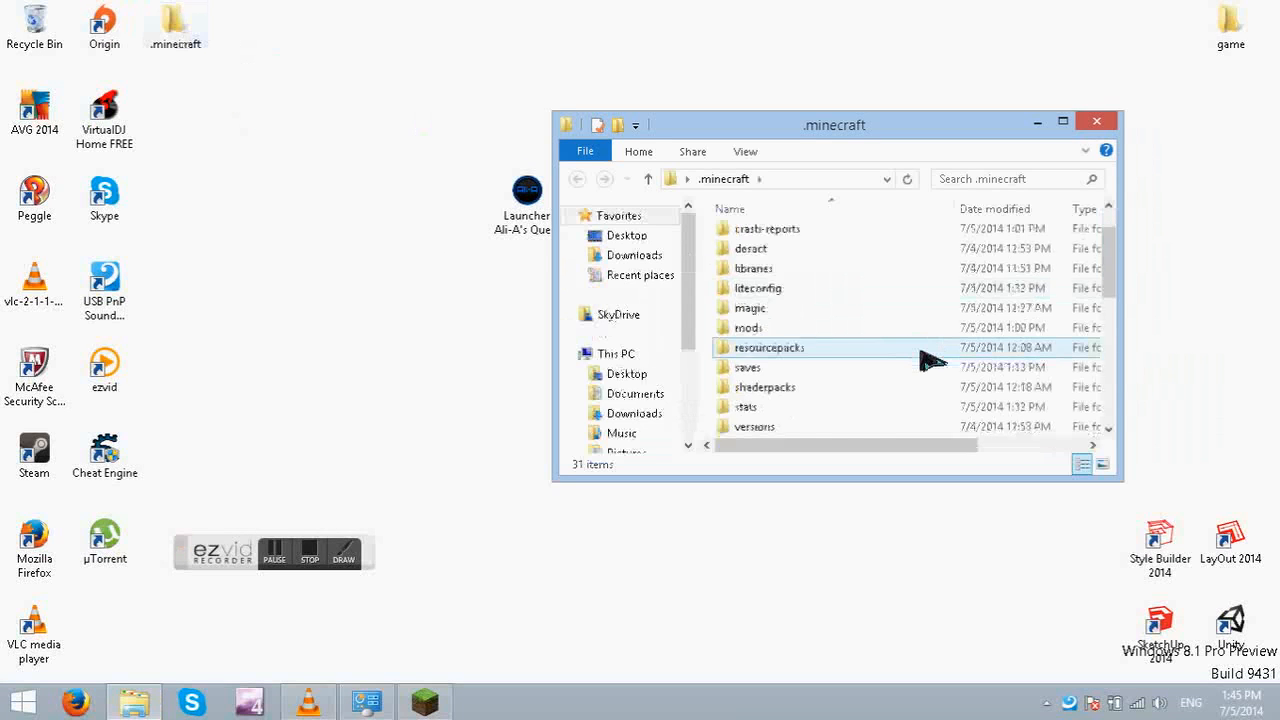
scroll("down", 3)
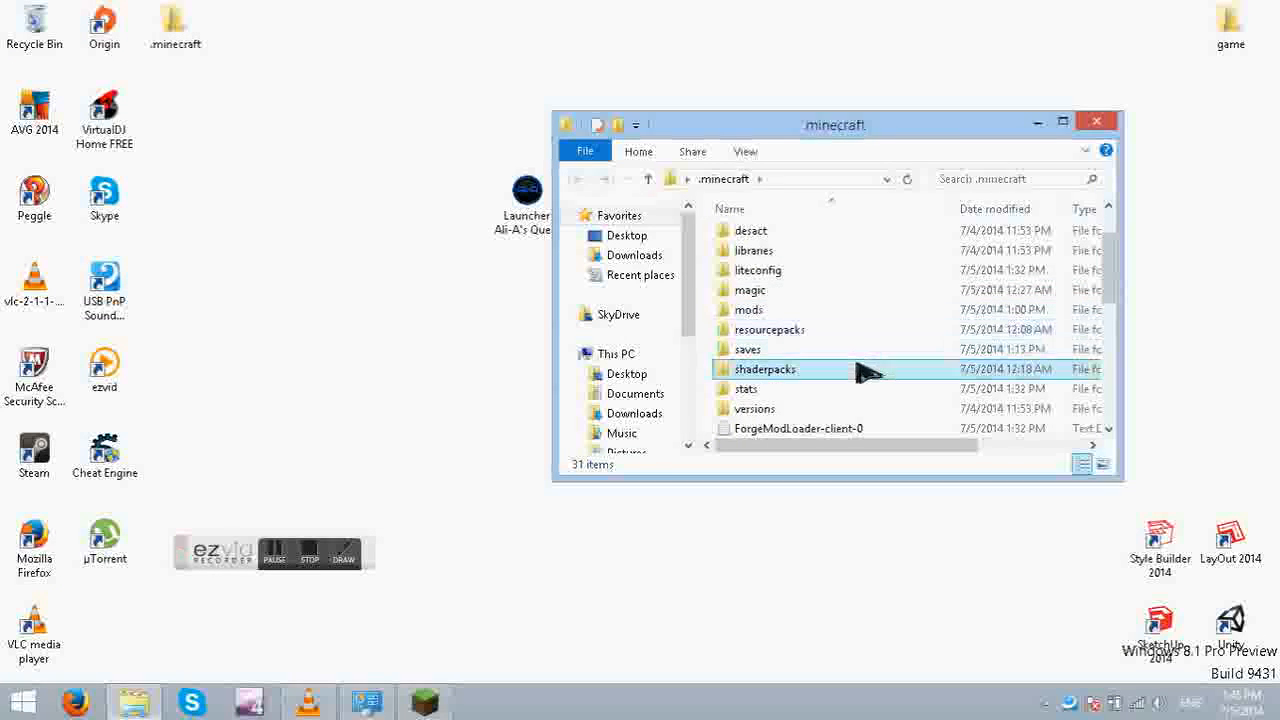
double_click(764, 368)
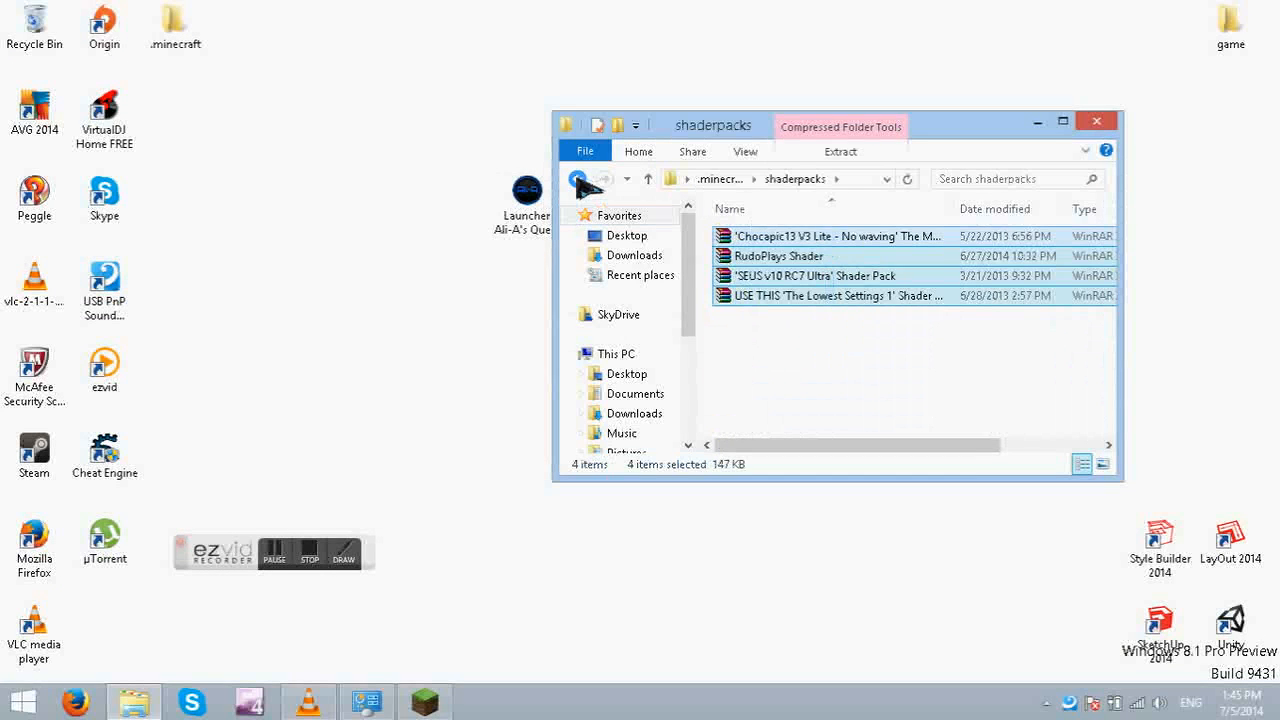
left_click(578, 178)
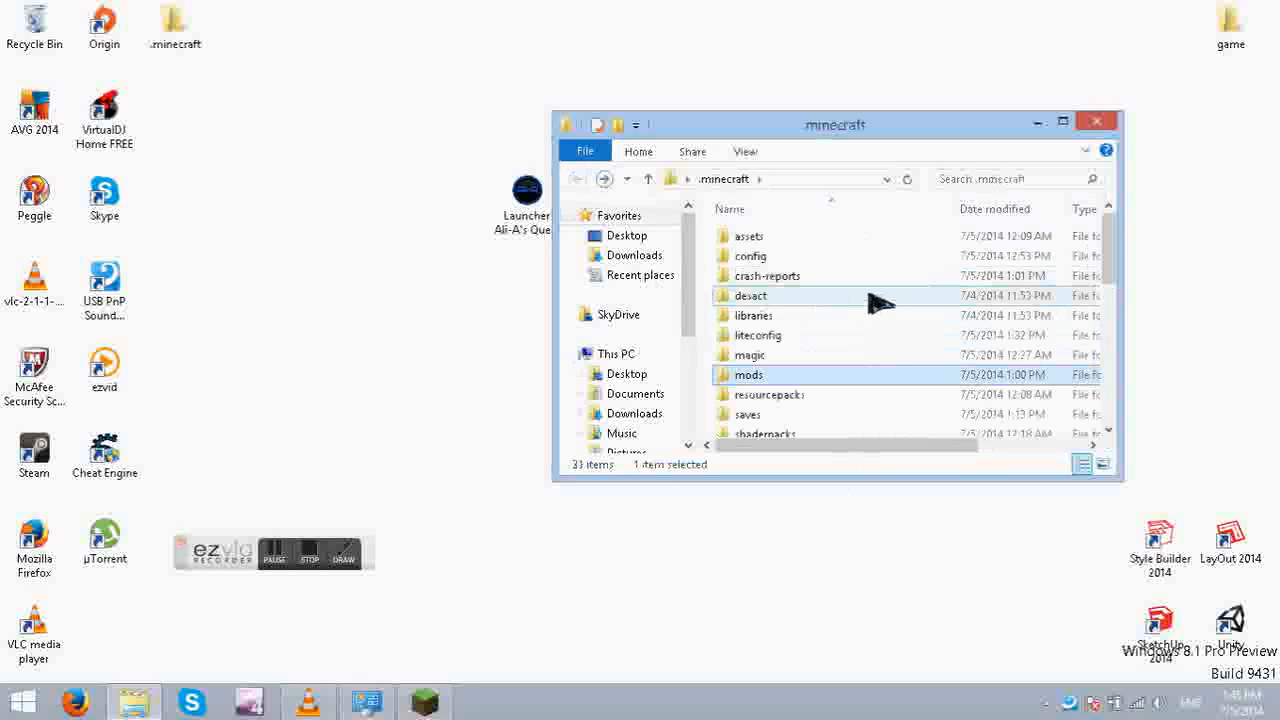
double_click(758, 394)
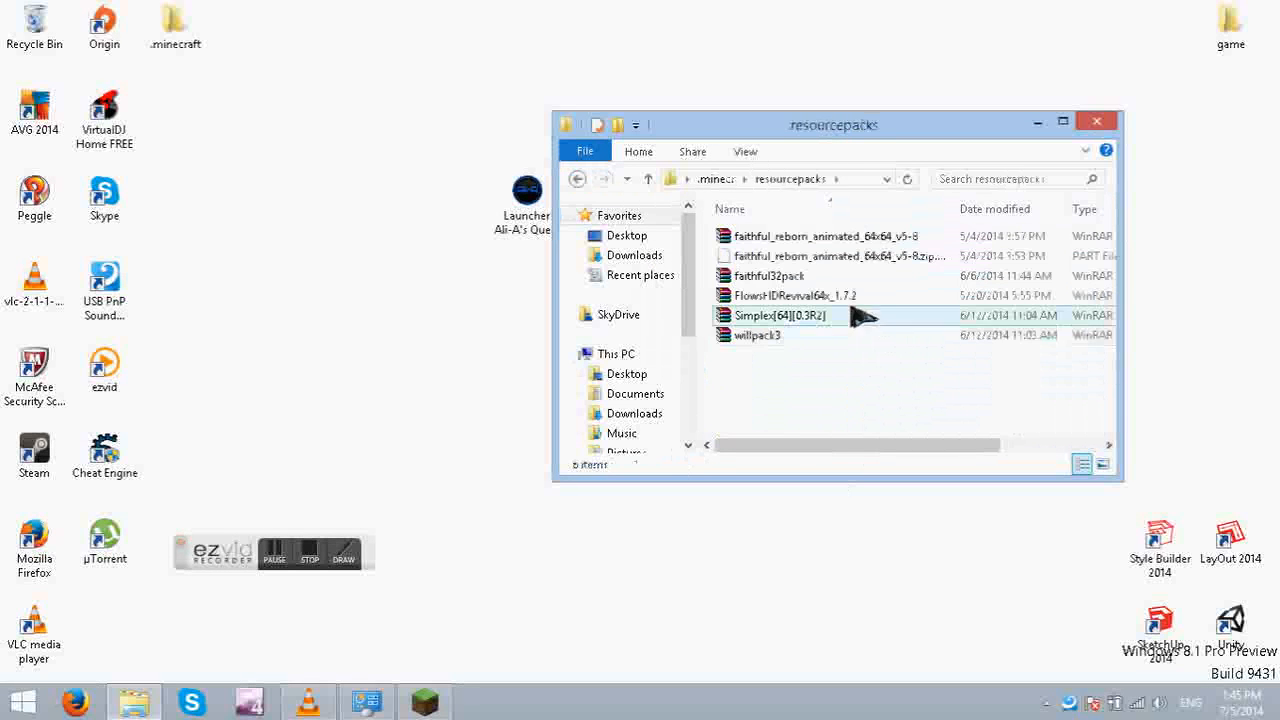
left_click(648, 180)
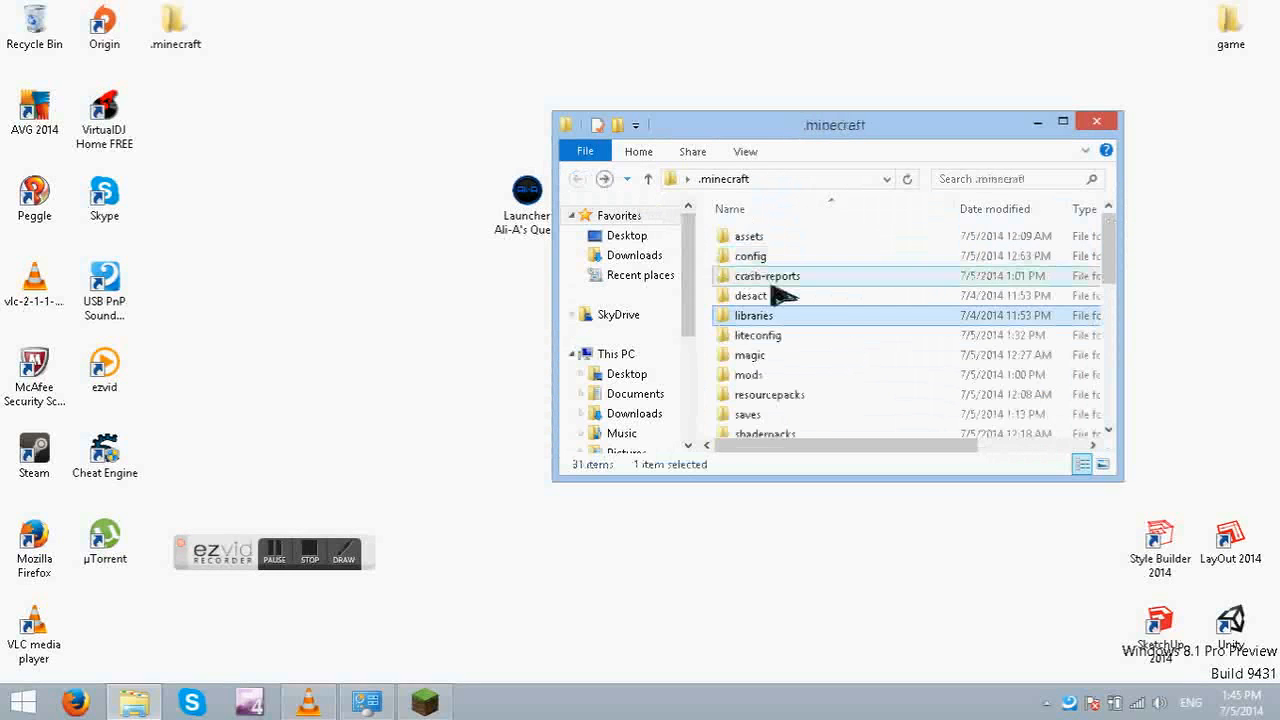
double_click(748, 414)
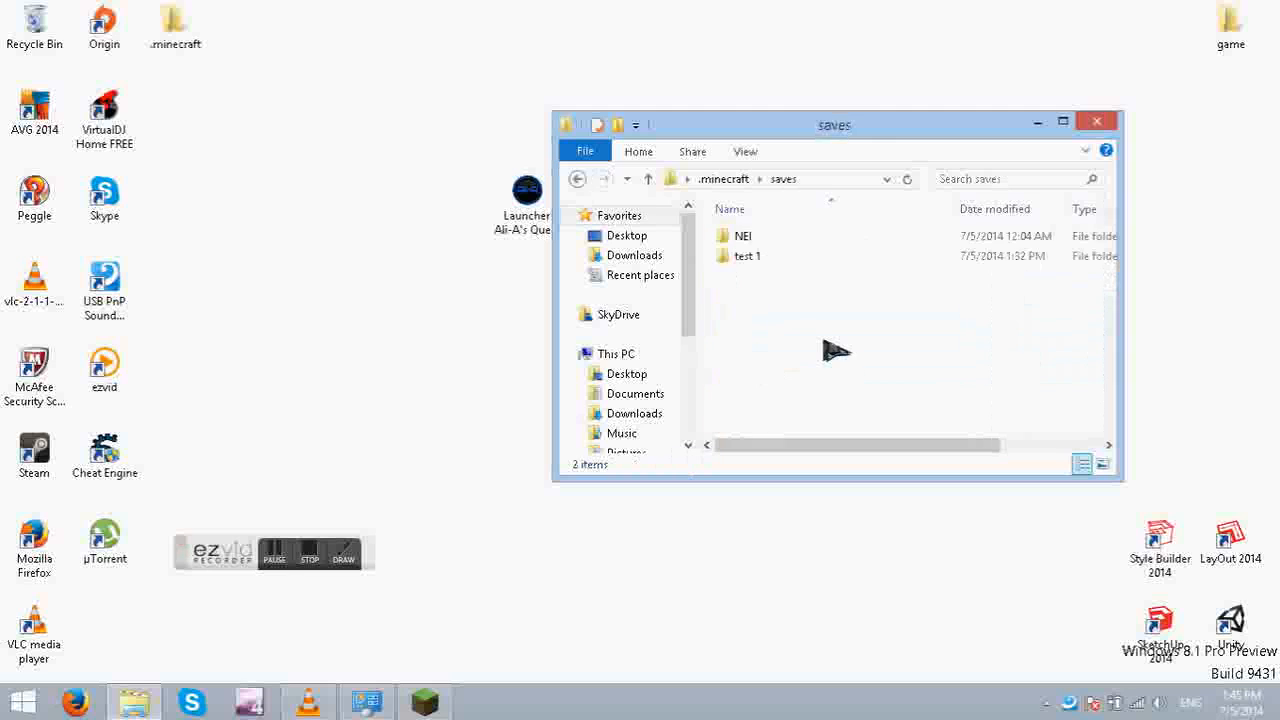
left_click(648, 180)
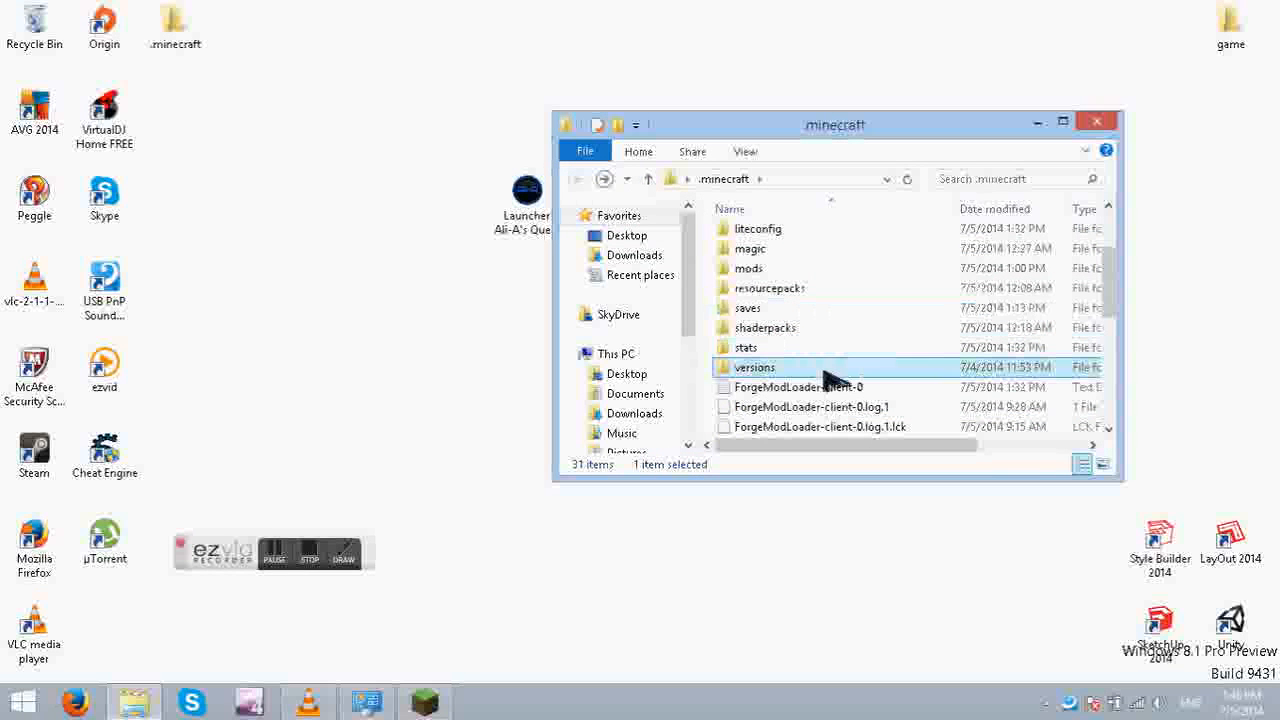
double_click(756, 368)
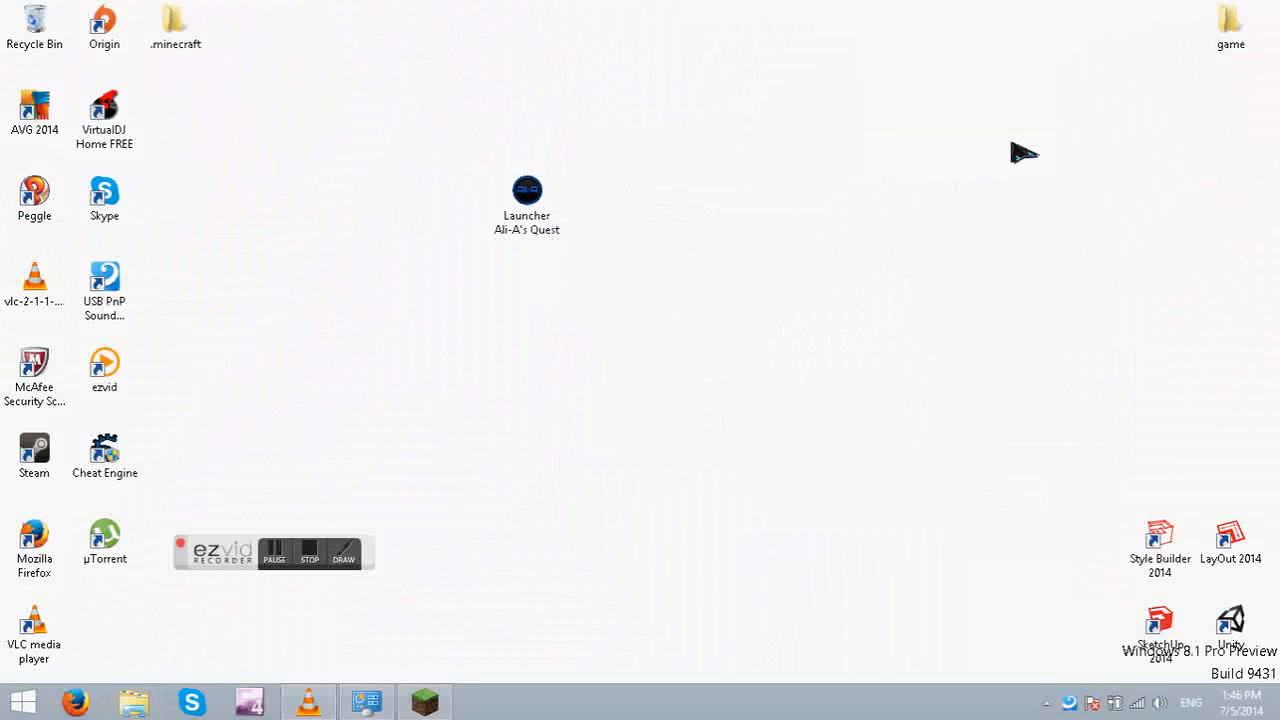
mouse_move(916, 258)
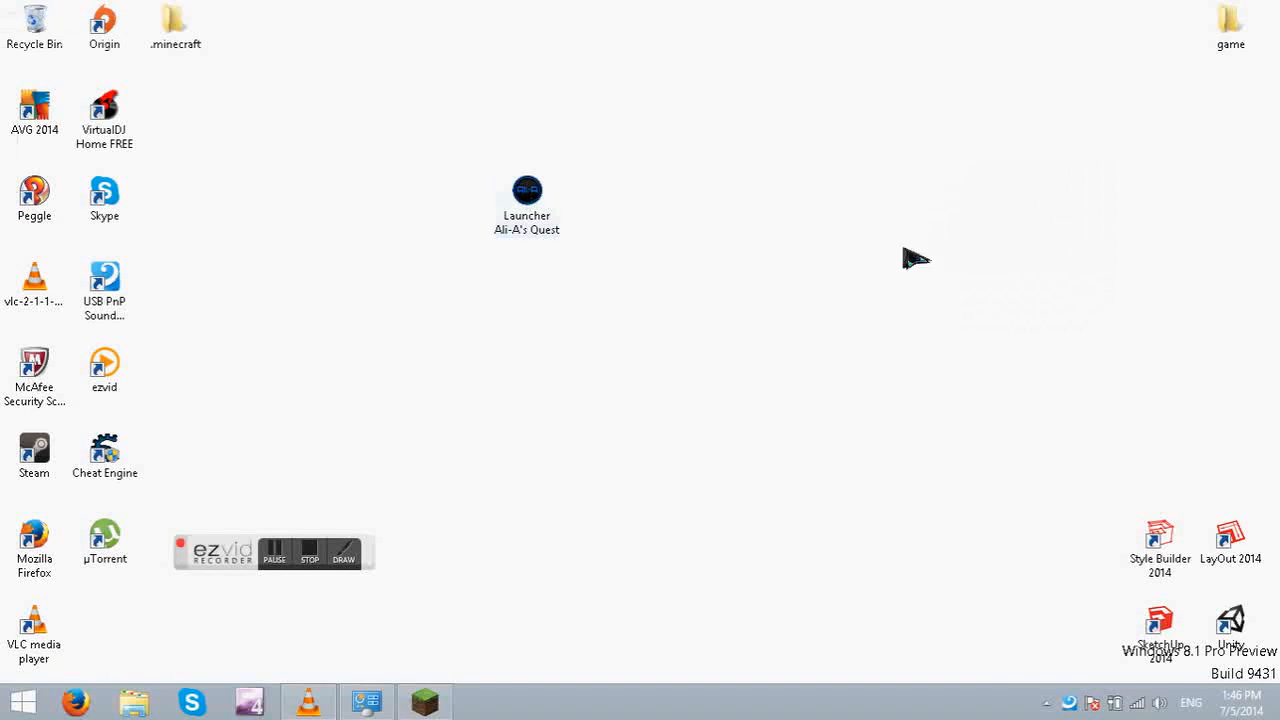
mouse_move(668, 304)
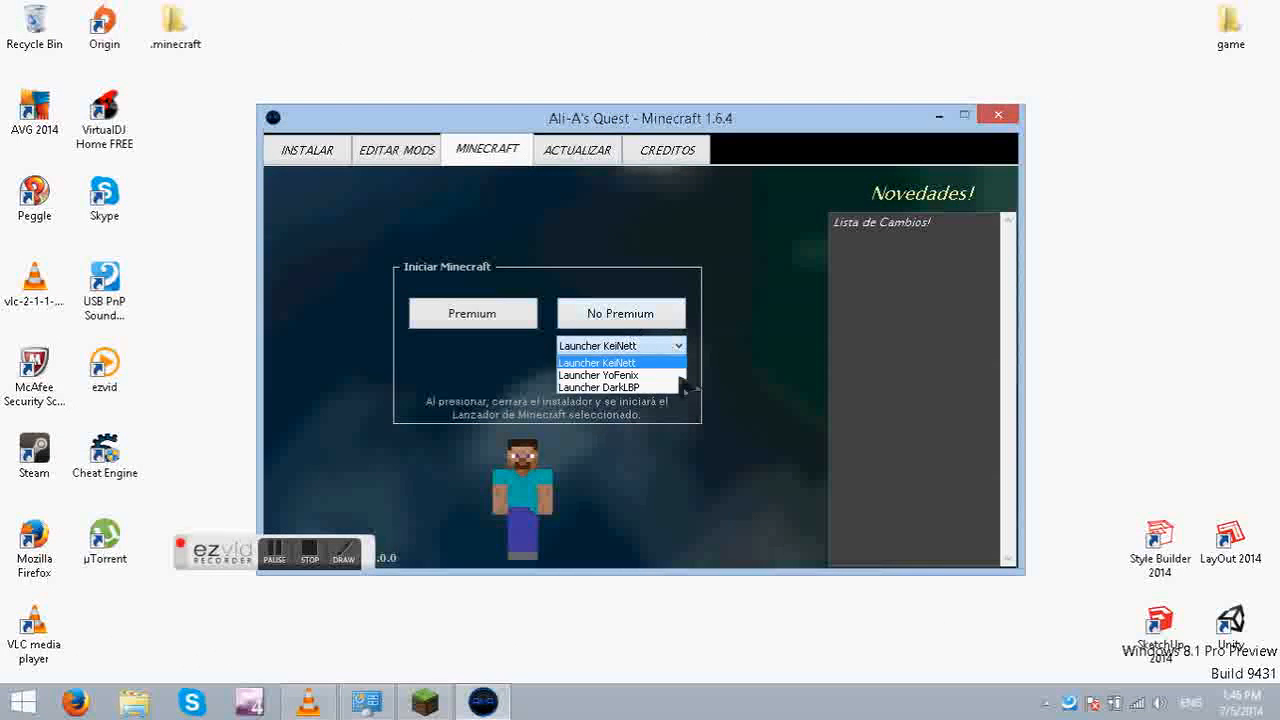
mouse_move(600, 388)
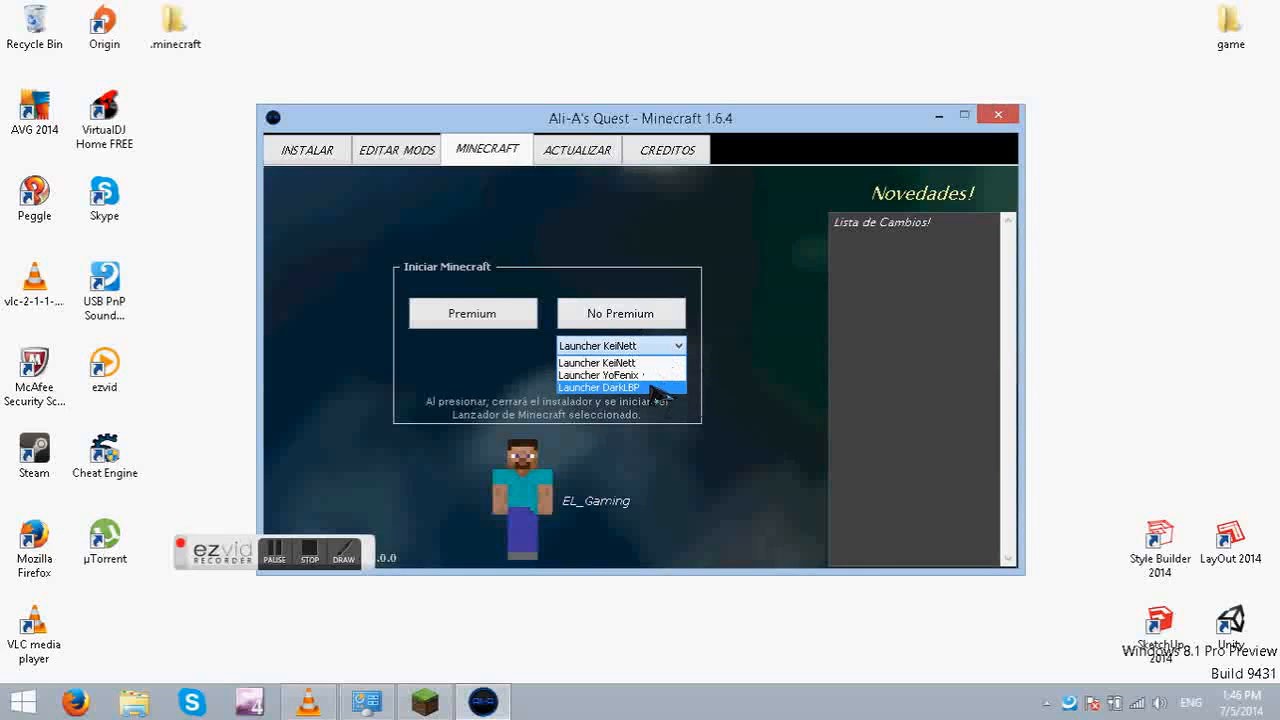
mouse_move(620, 376)
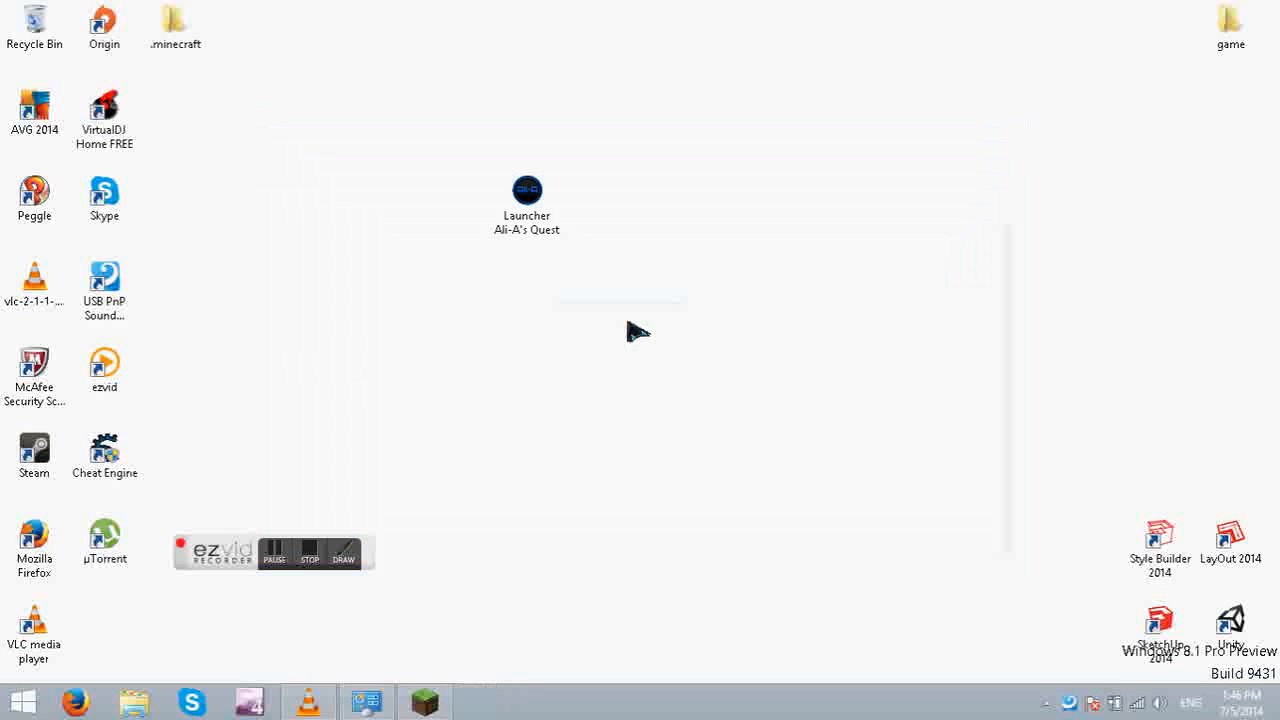
double_click(528, 190)
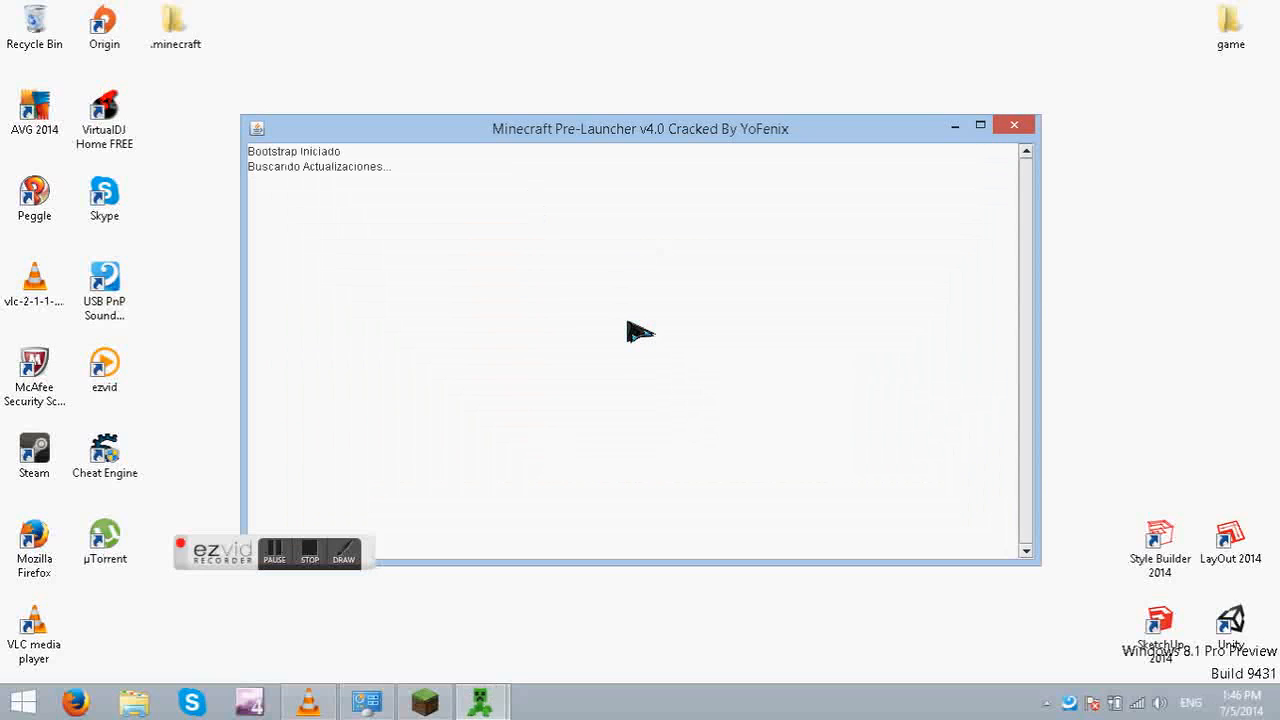
mouse_move(596, 198)
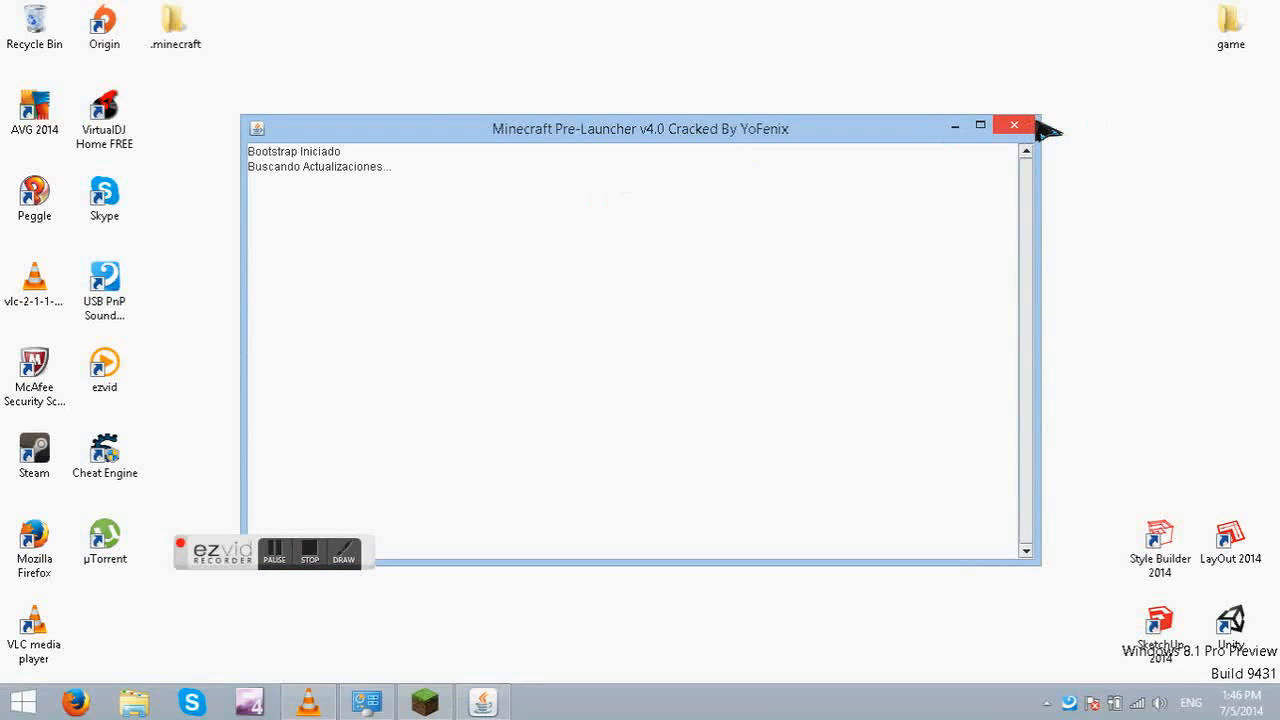
left_click(1014, 124)
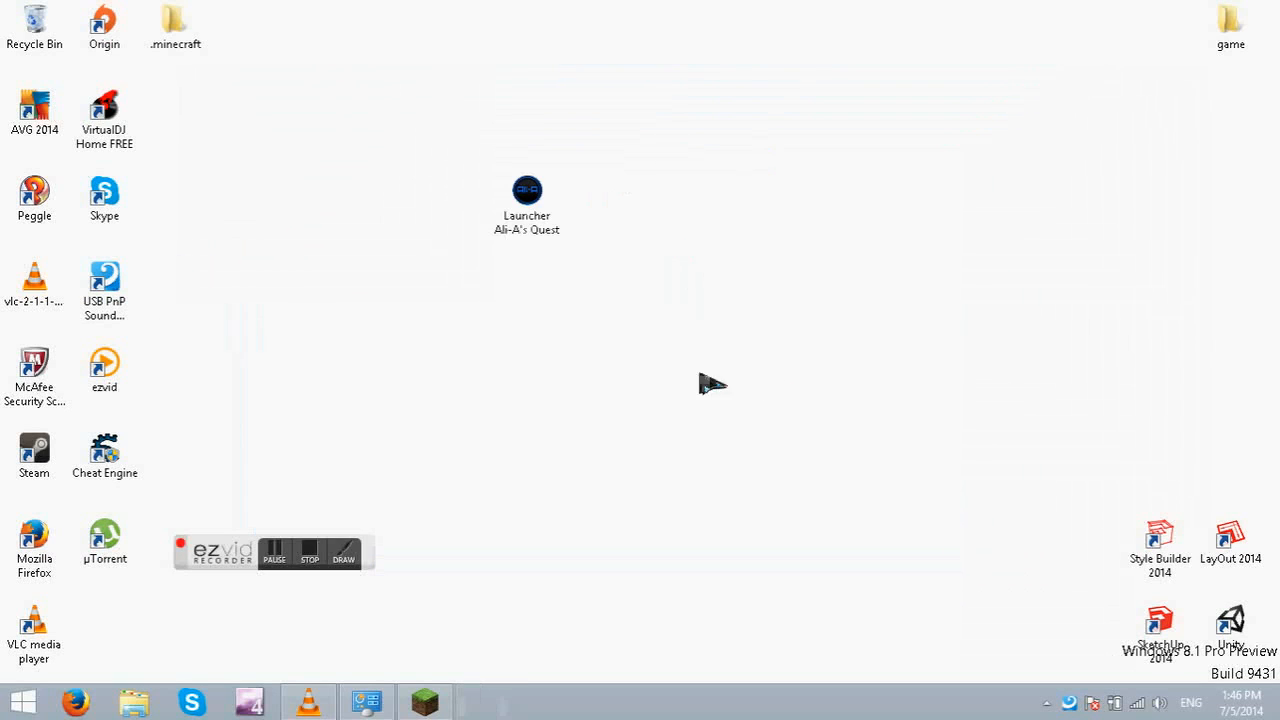
mouse_move(388, 164)
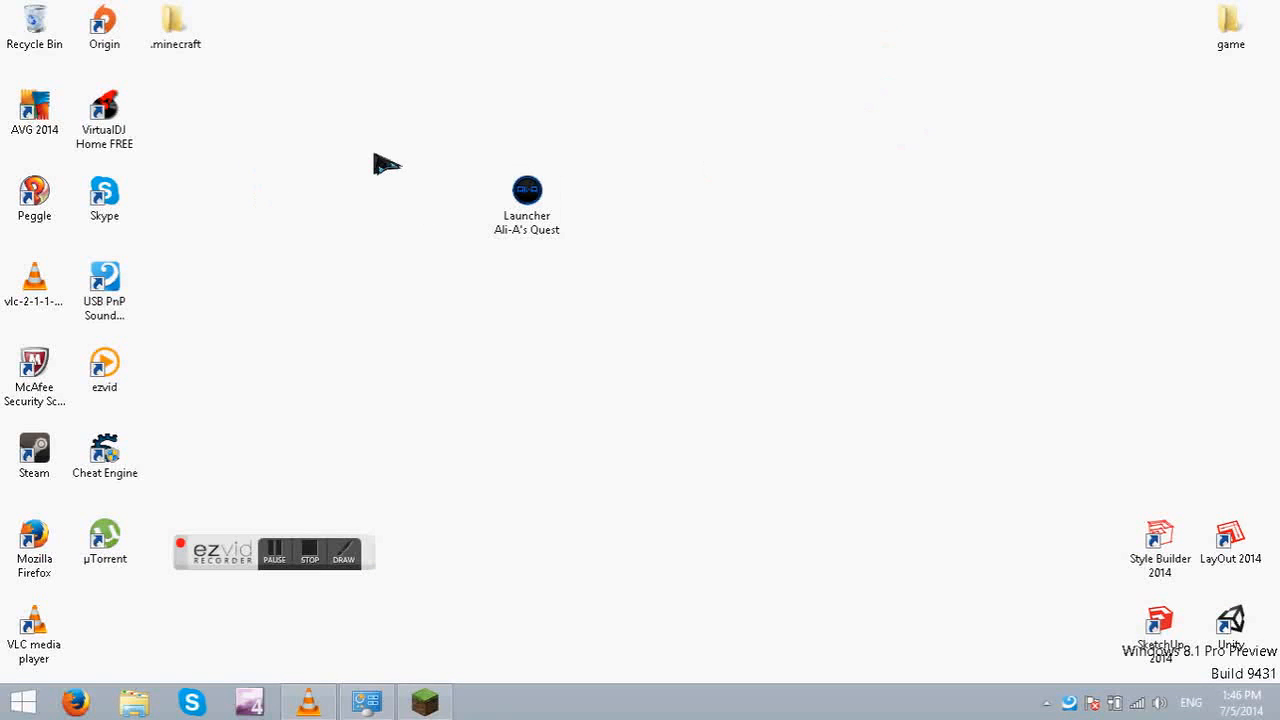
mouse_move(644, 528)
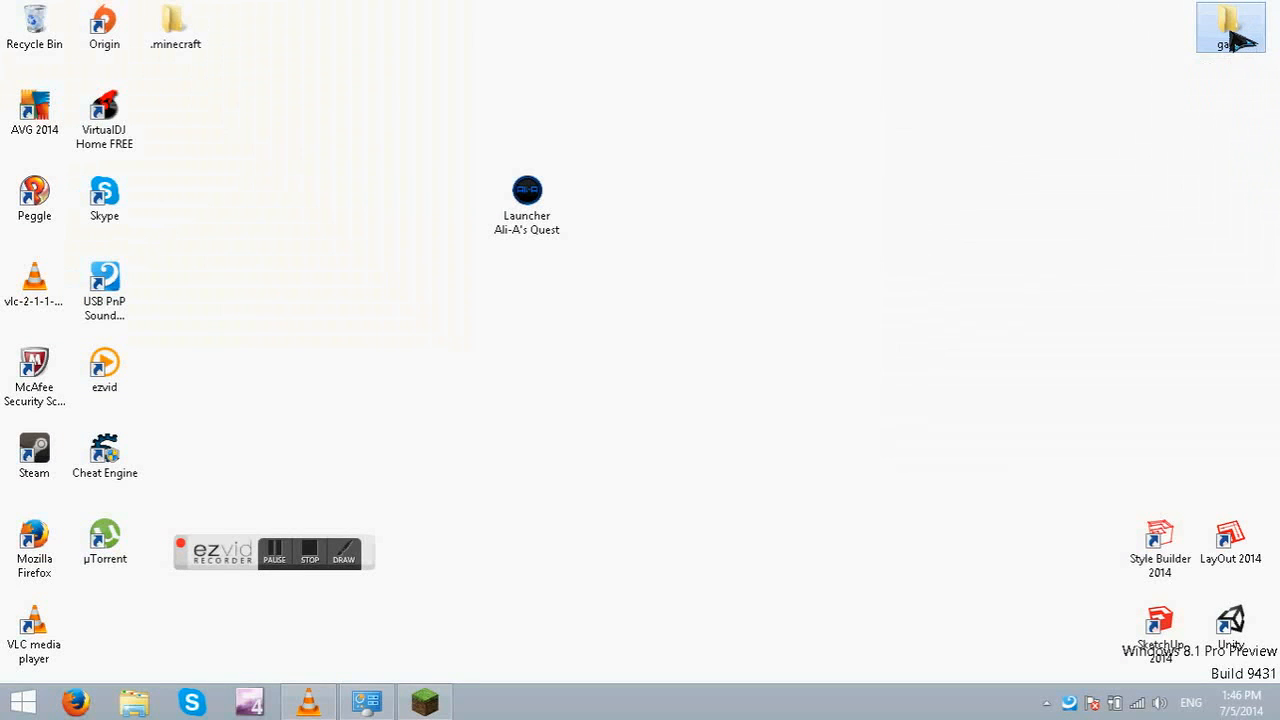
double_click(1232, 28)
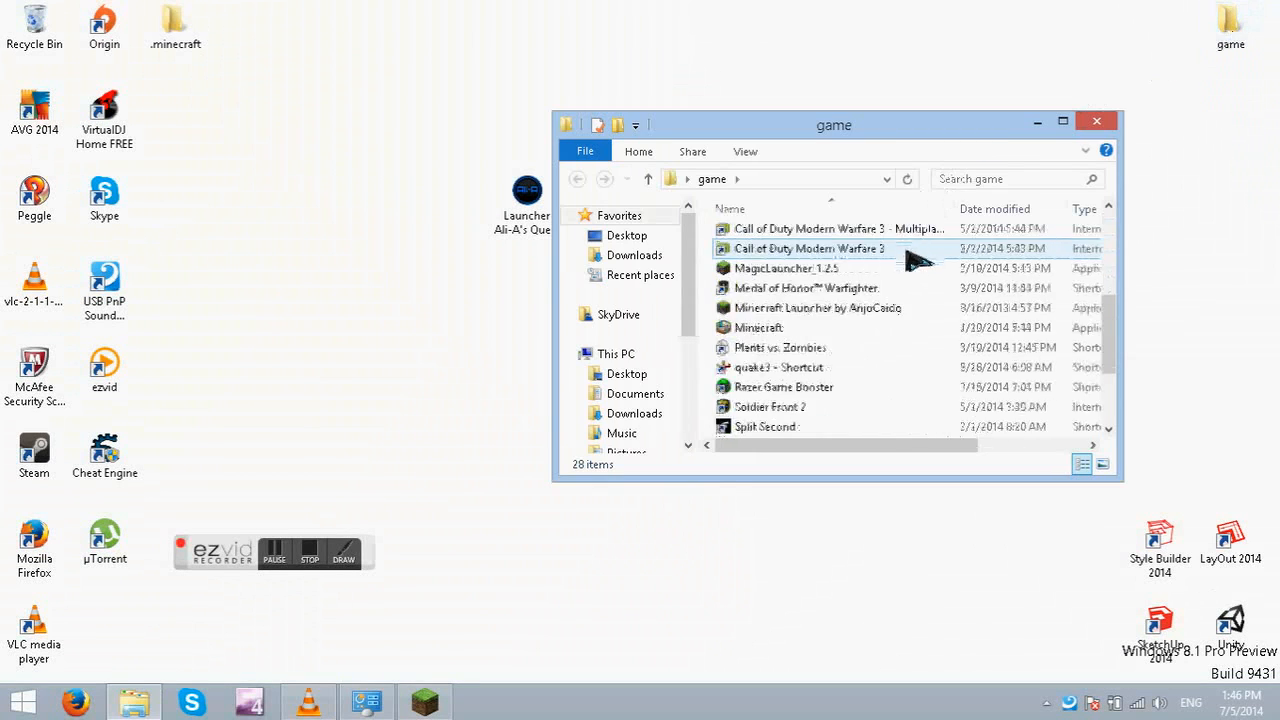
left_click(786, 268)
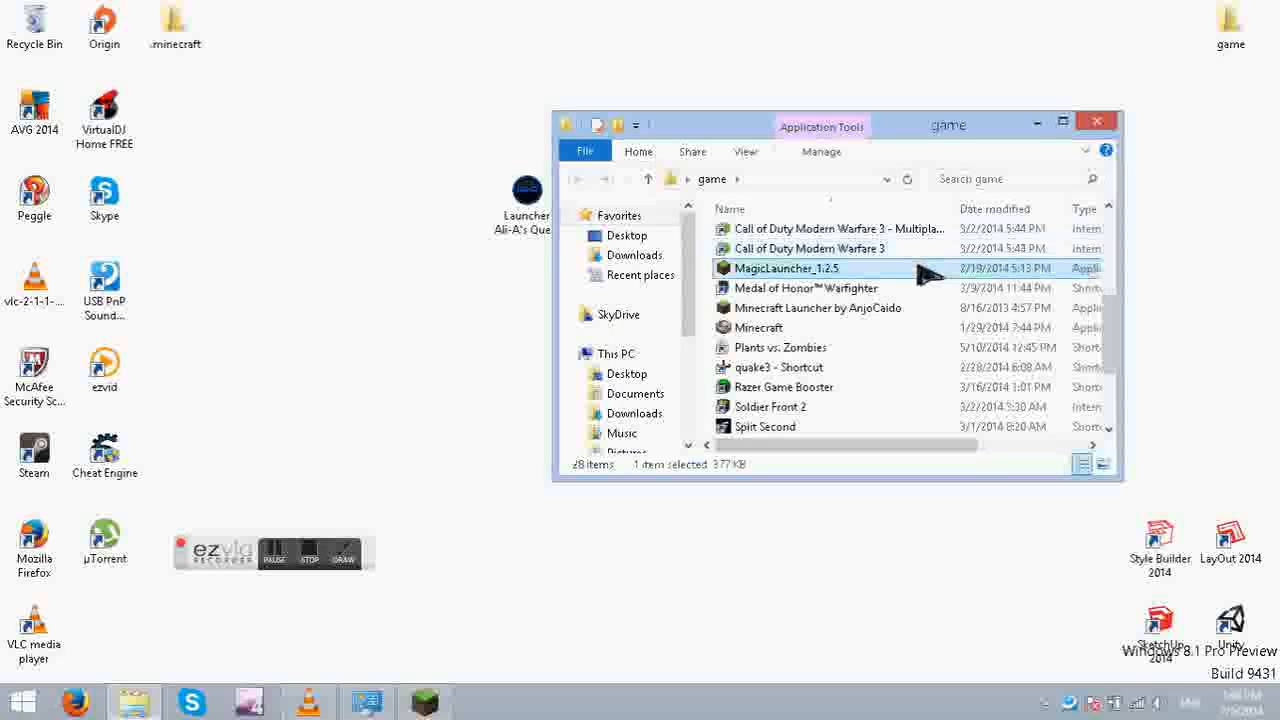
mouse_move(1096, 122)
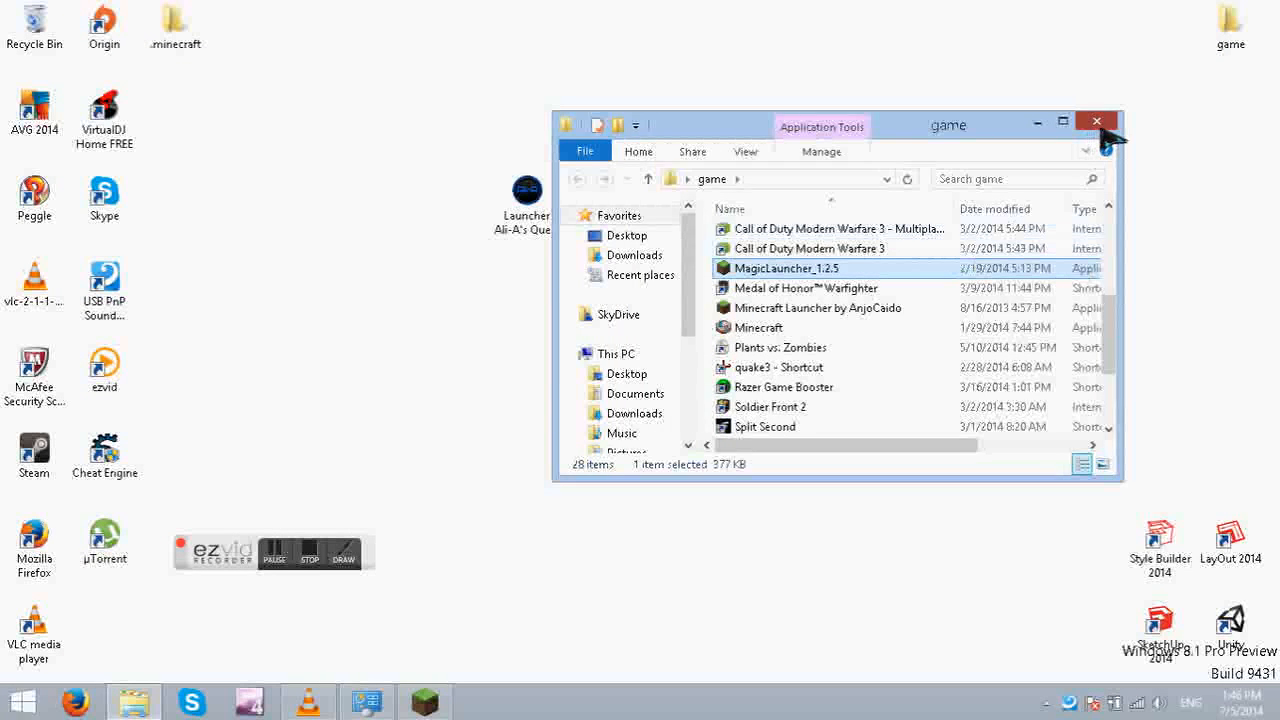
left_click(1096, 122)
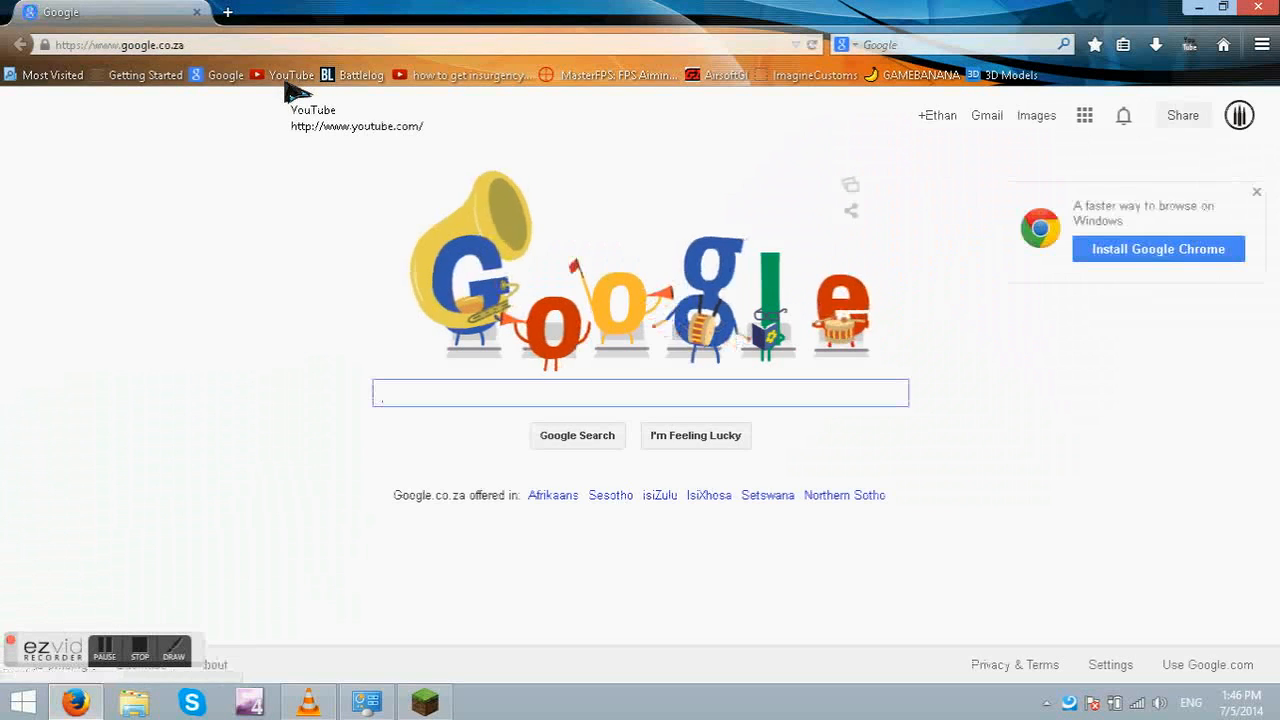
Step: Search YouTube for 'keralis' via the suggestion and open the Keralis channel from the results
left_click(292, 76)
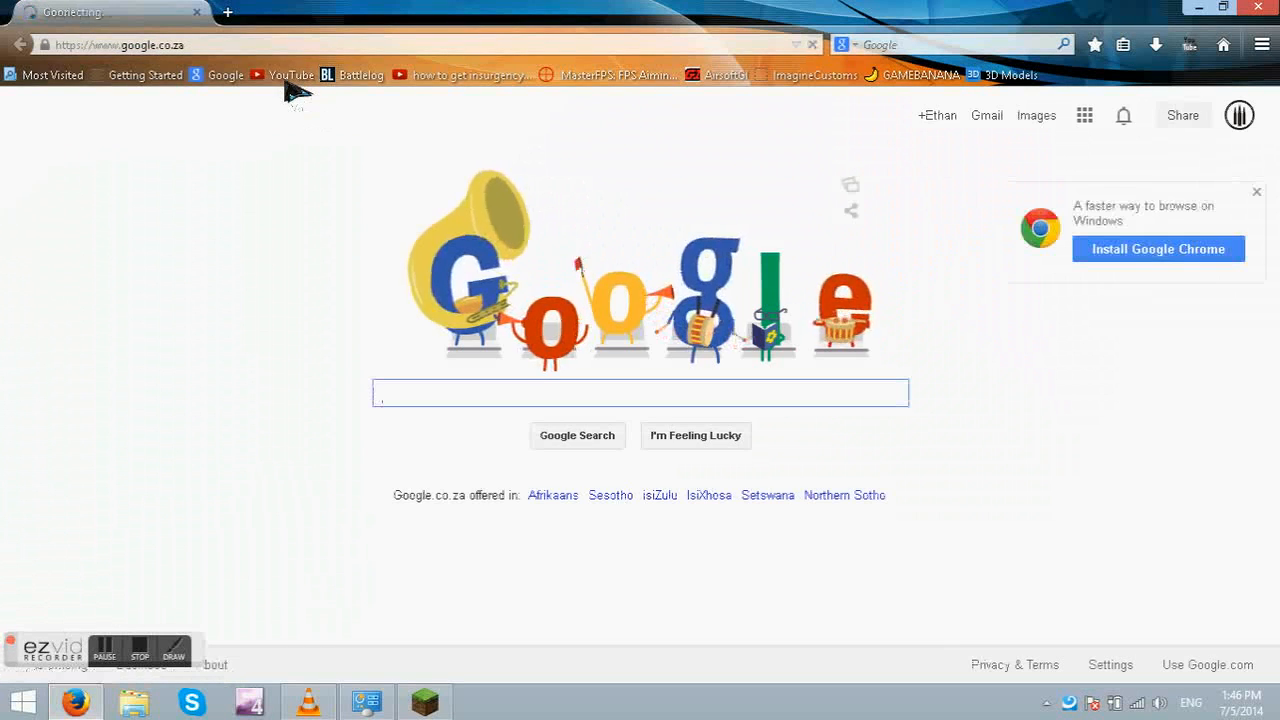
left_click(292, 74)
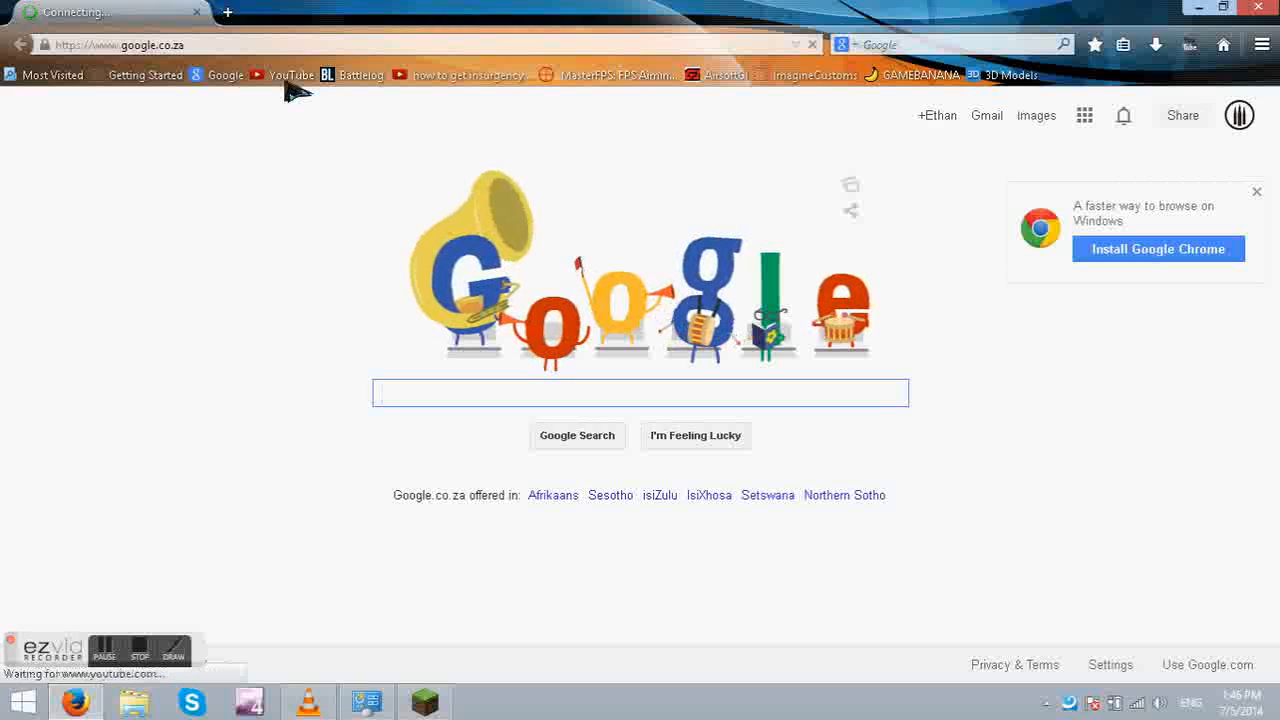
left_click(292, 74)
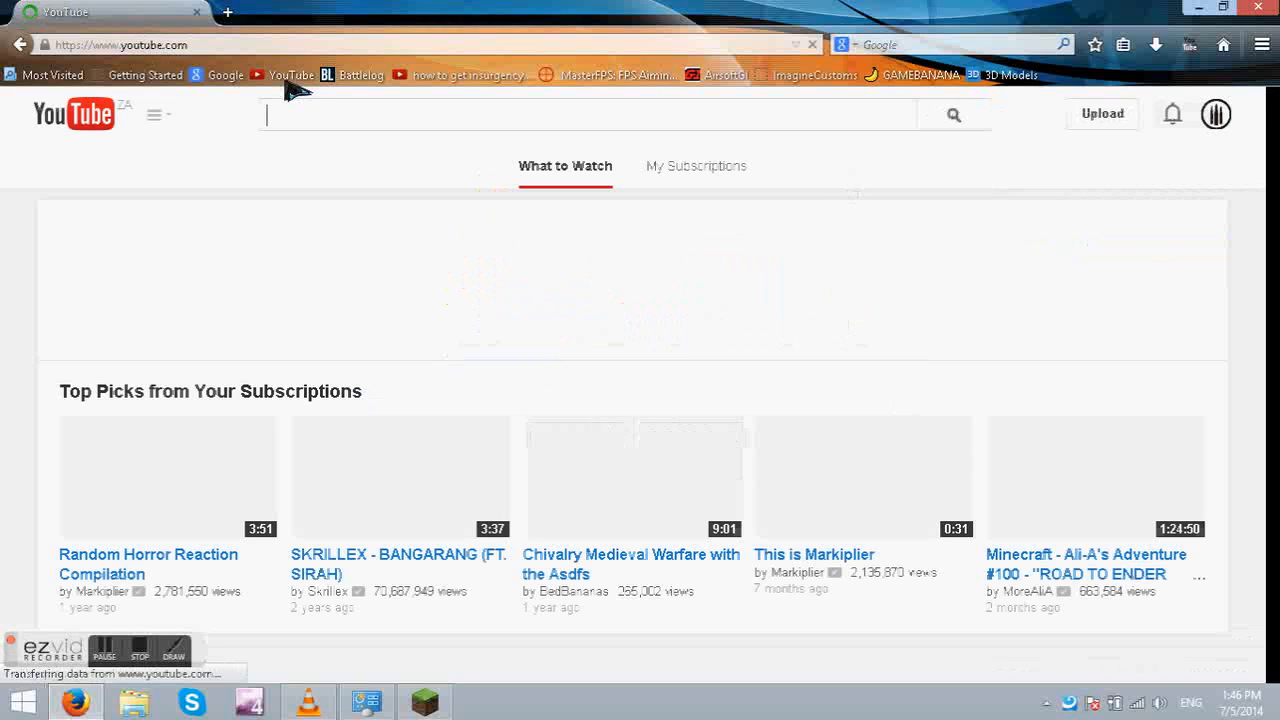
type("kens")
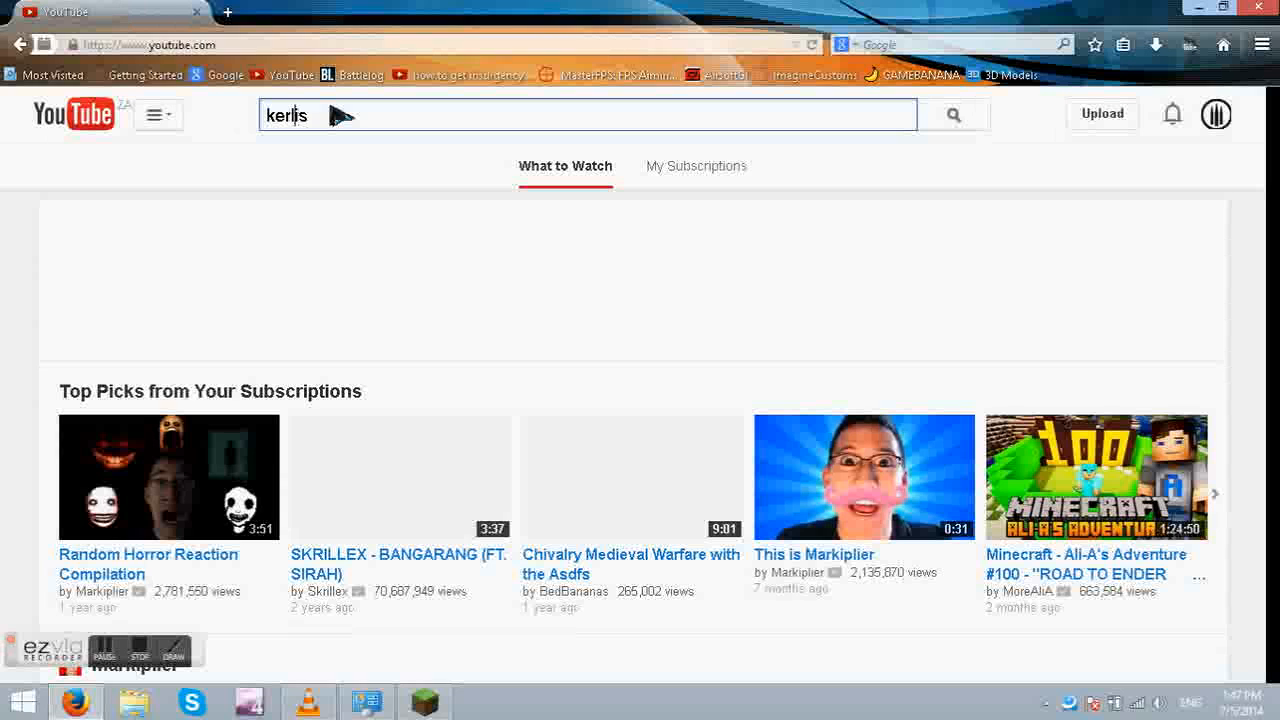
left_click(584, 114)
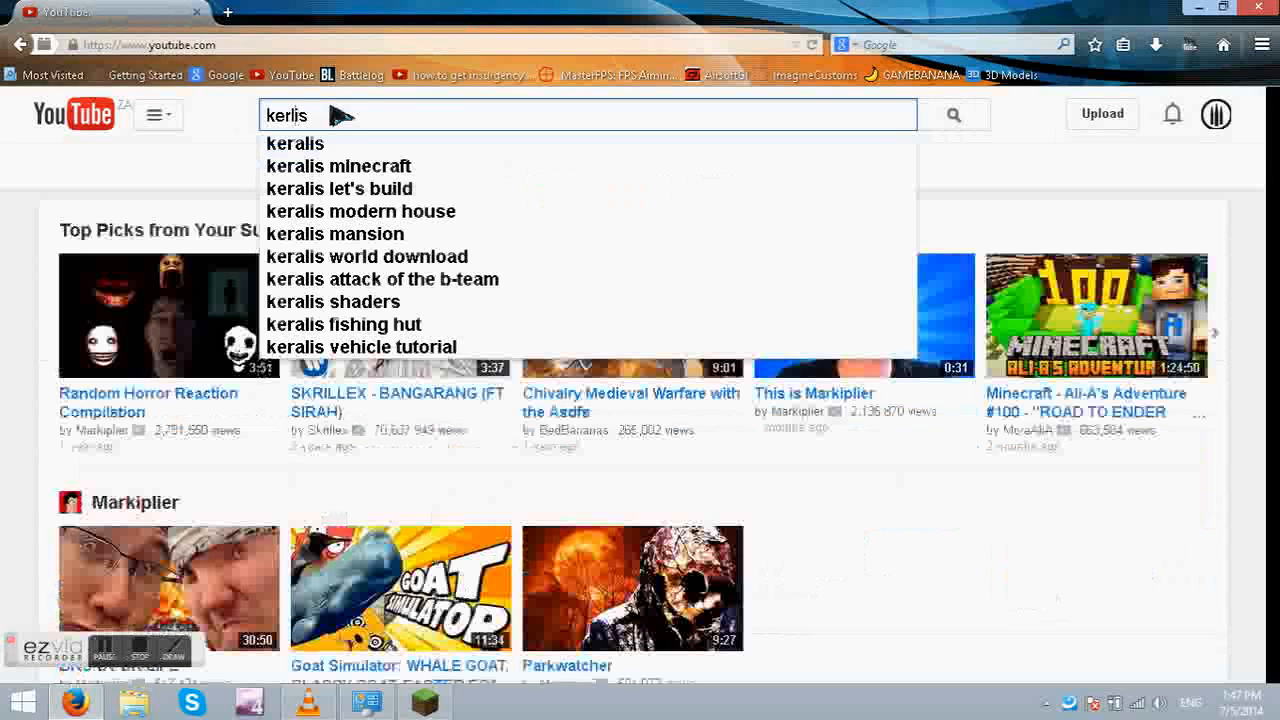
left_click(294, 144)
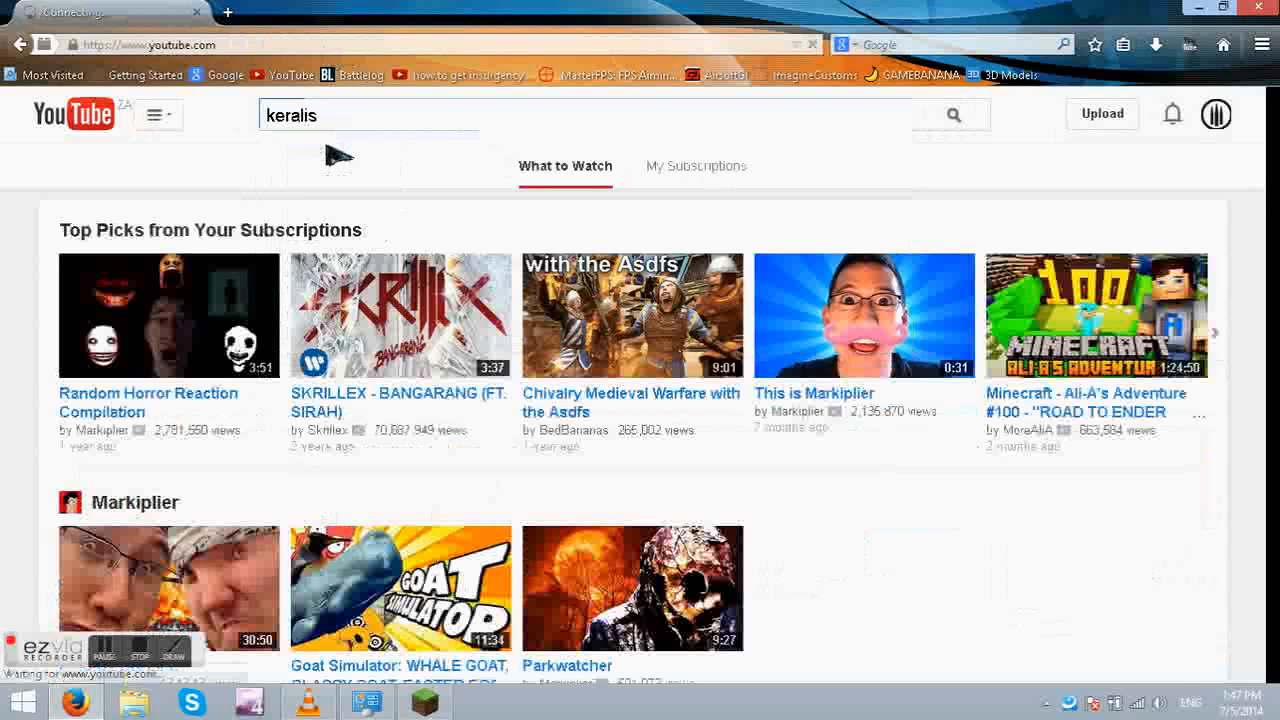
key("Return")
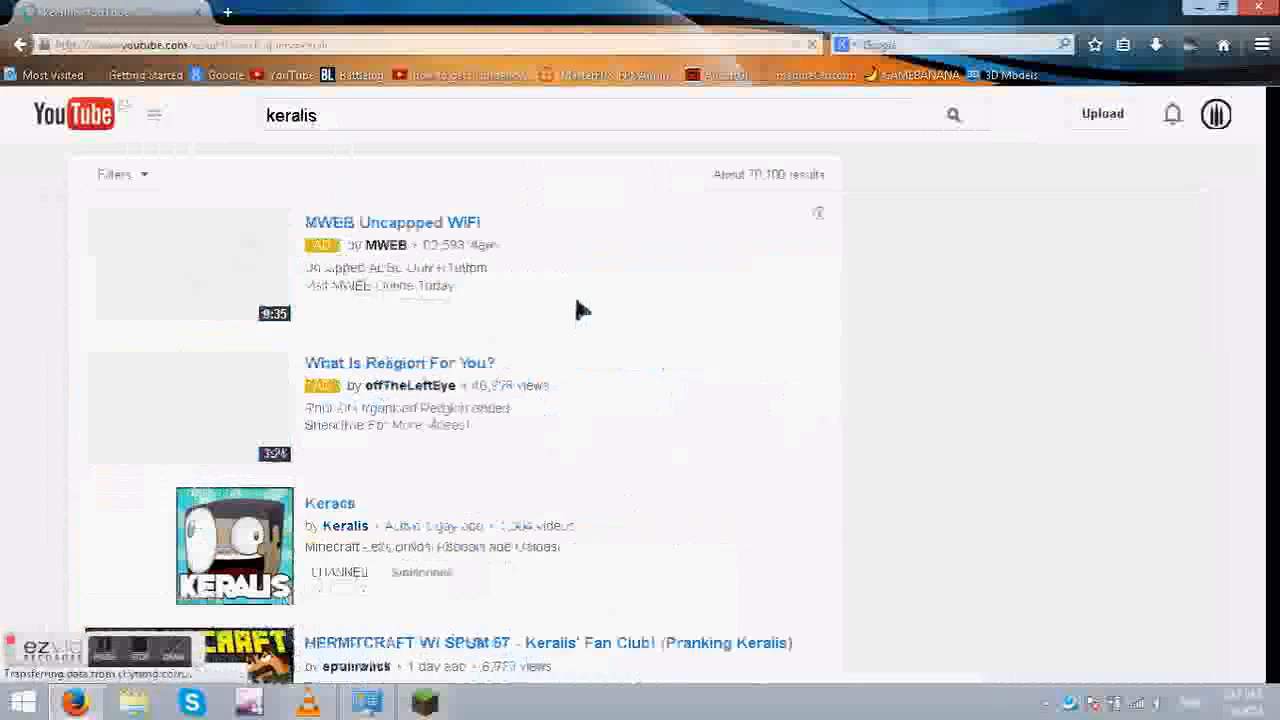
scroll("down", 3)
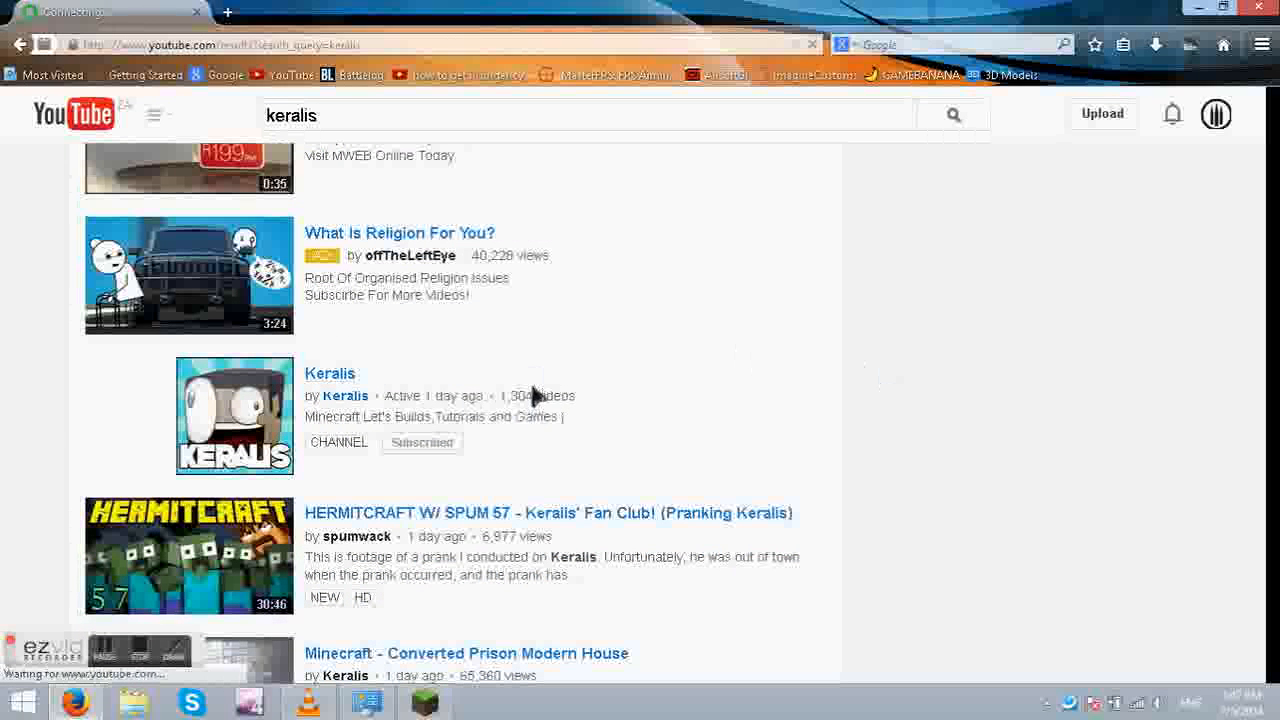
left_click(330, 374)
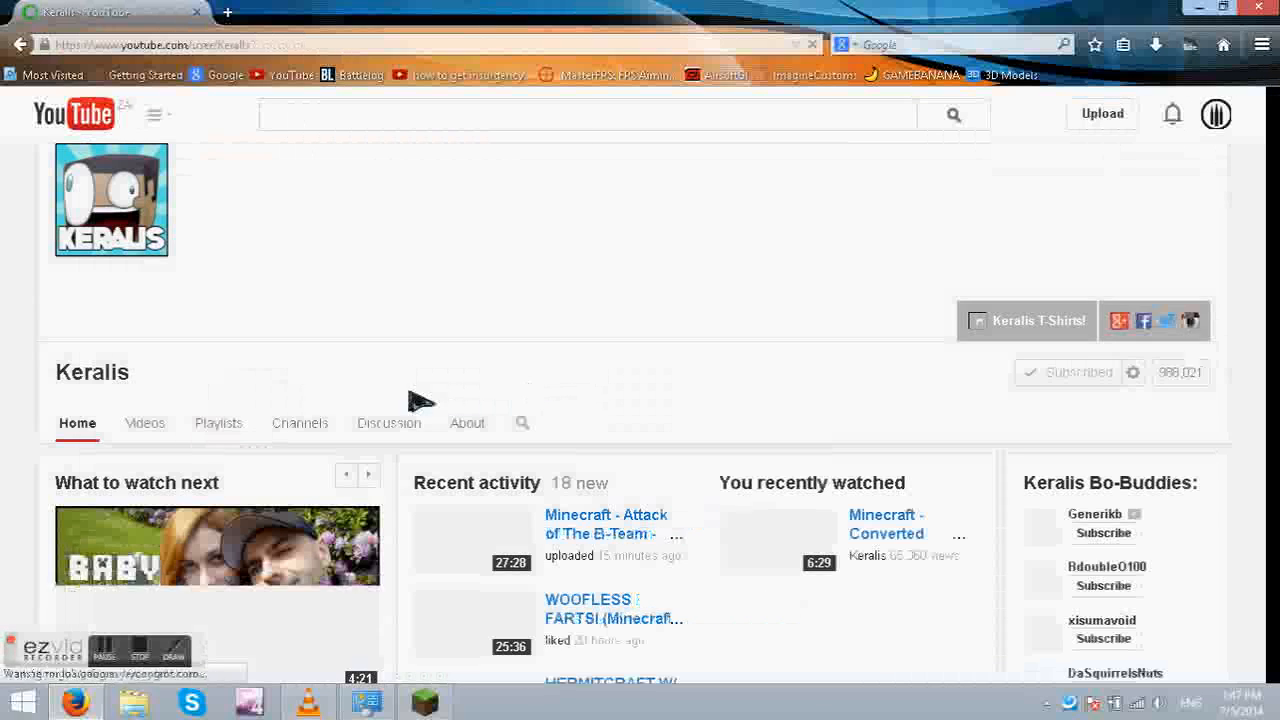
Step: Search the channel's Videos for 'how to install saders', surfacing the Minecraft 1.5.2 Shaders Mod Installation Tutorial
scroll("down", 3)
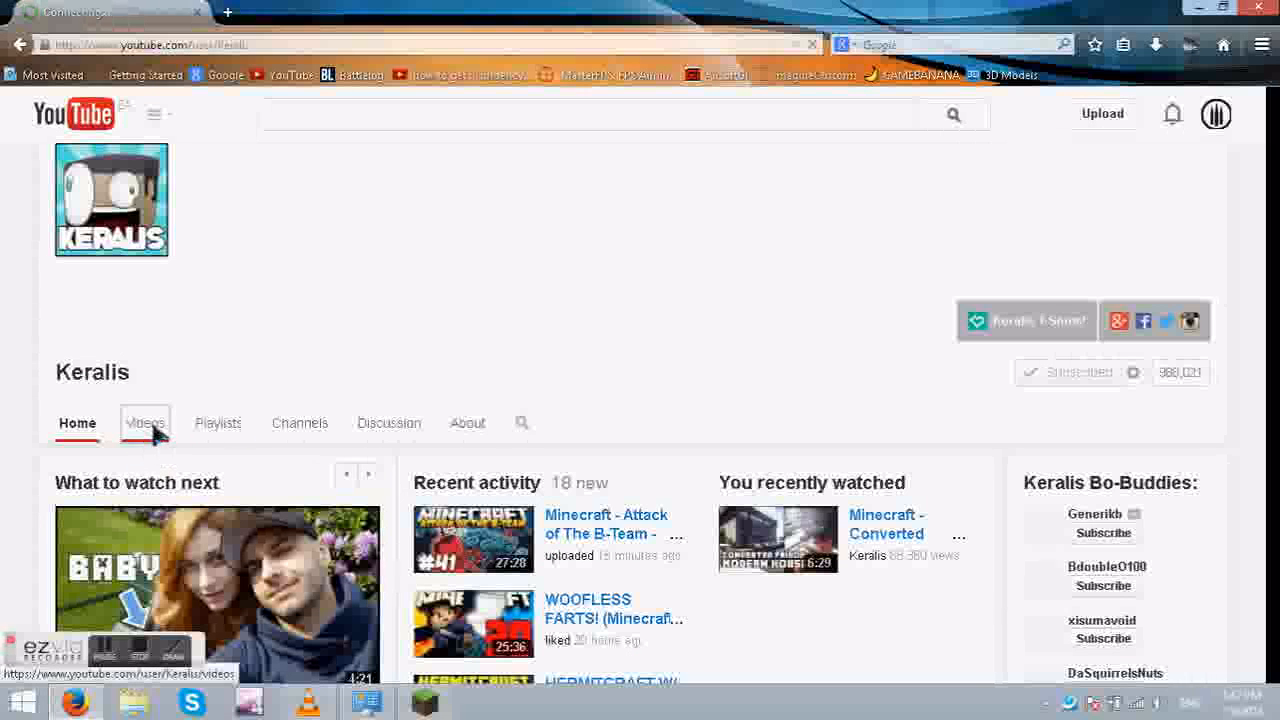
left_click(144, 422)
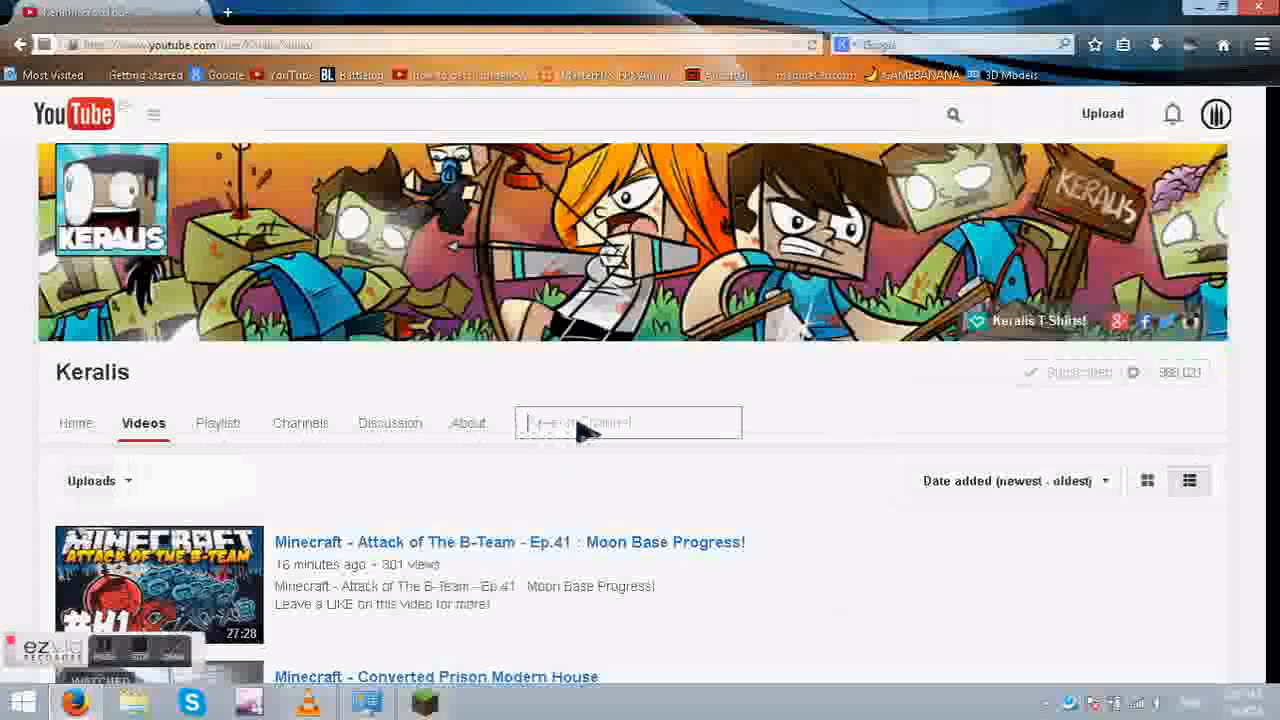
type("how t")
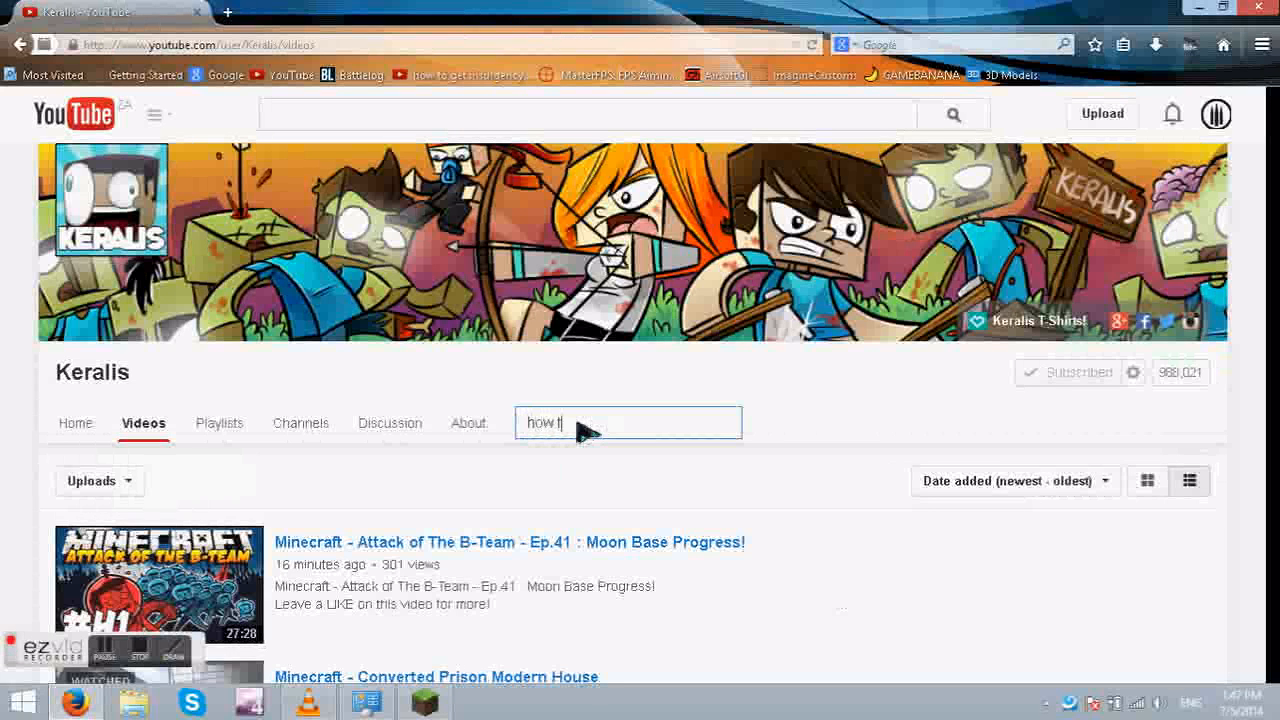
type("o l")
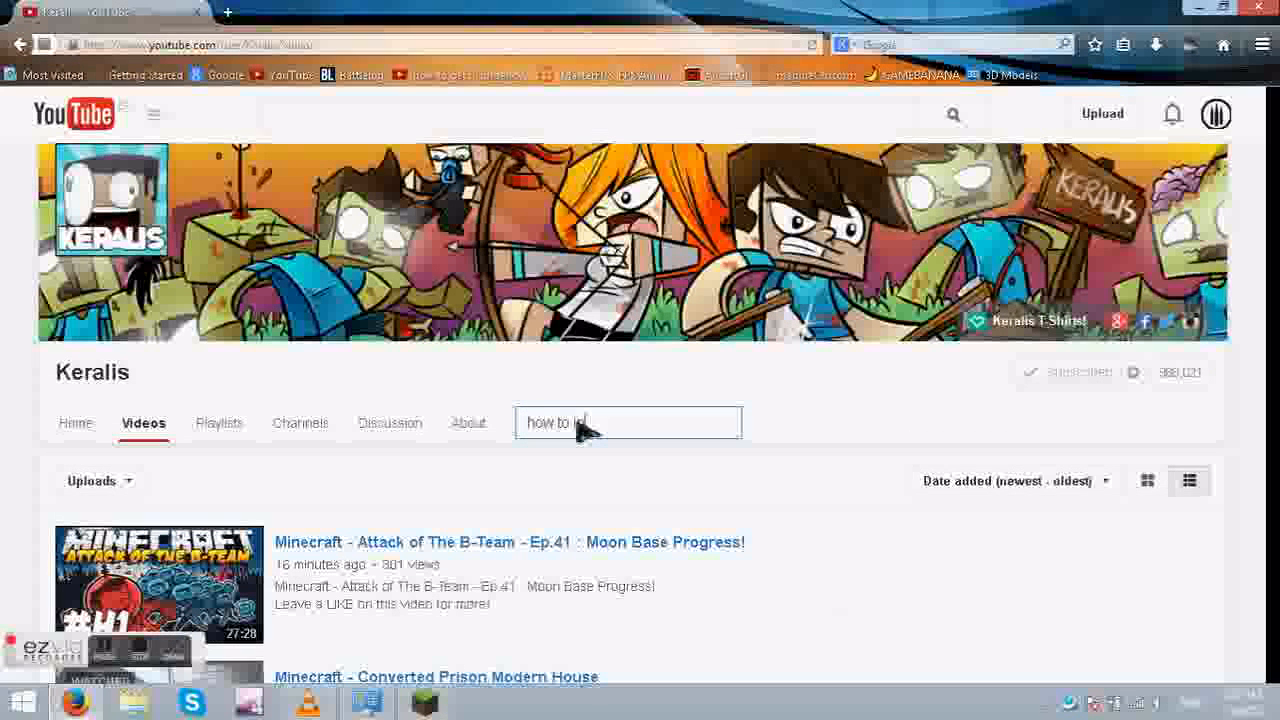
type("nstall sadd")
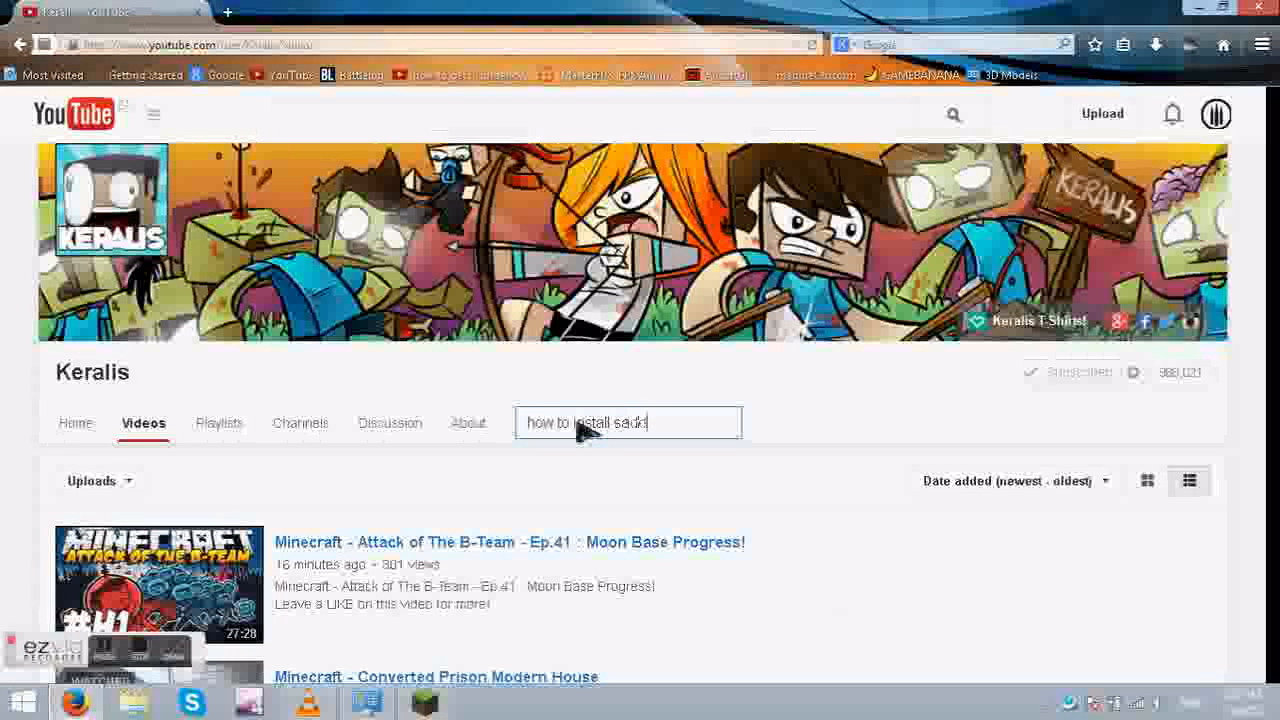
key("Return")
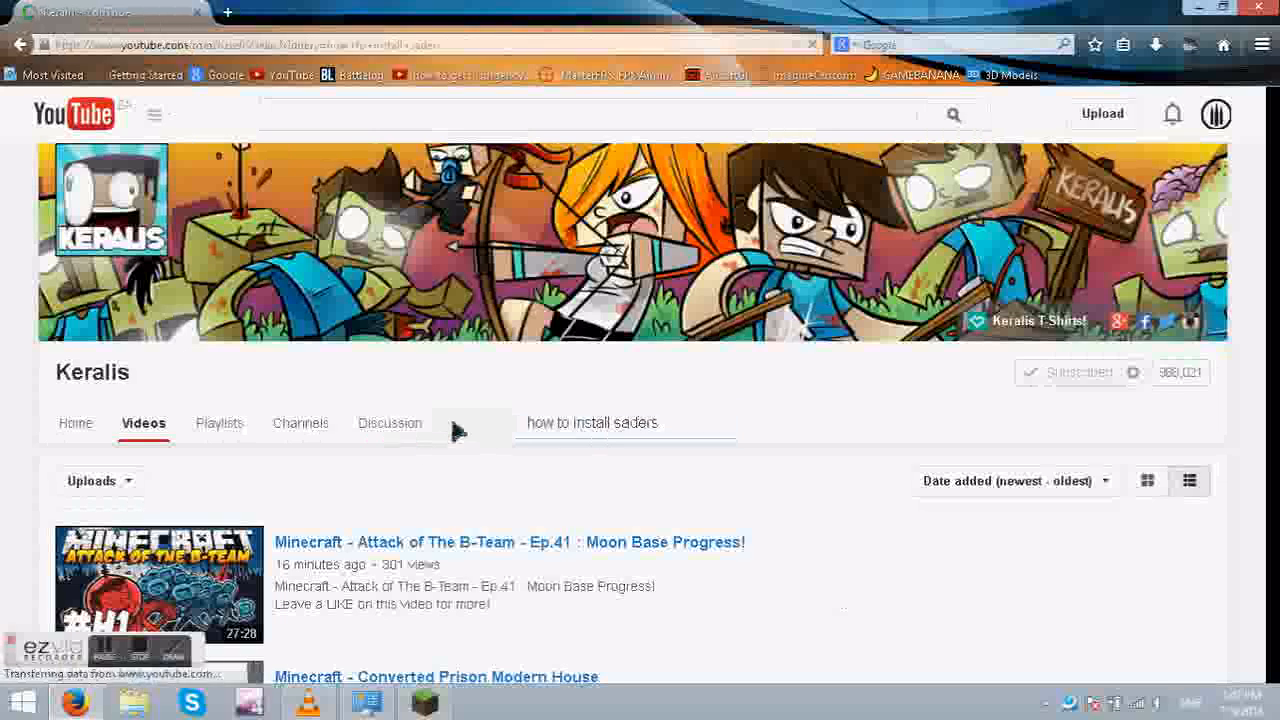
key("Return")
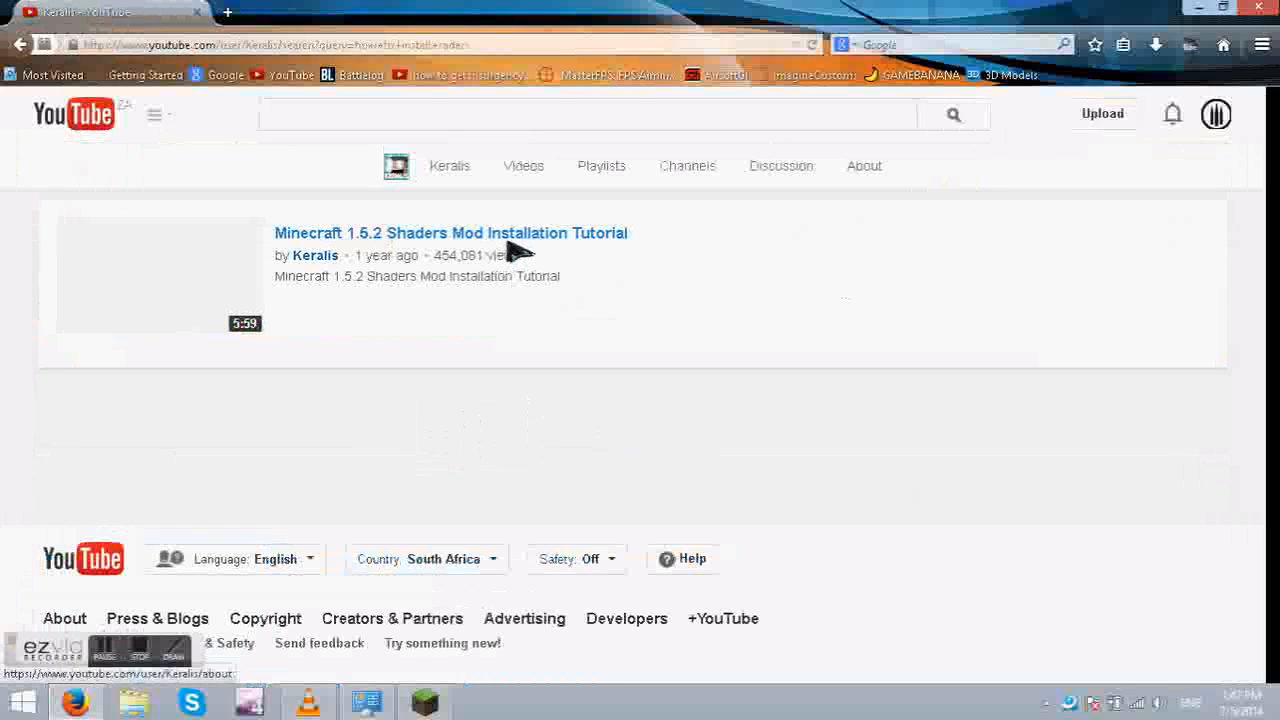
left_click(450, 232)
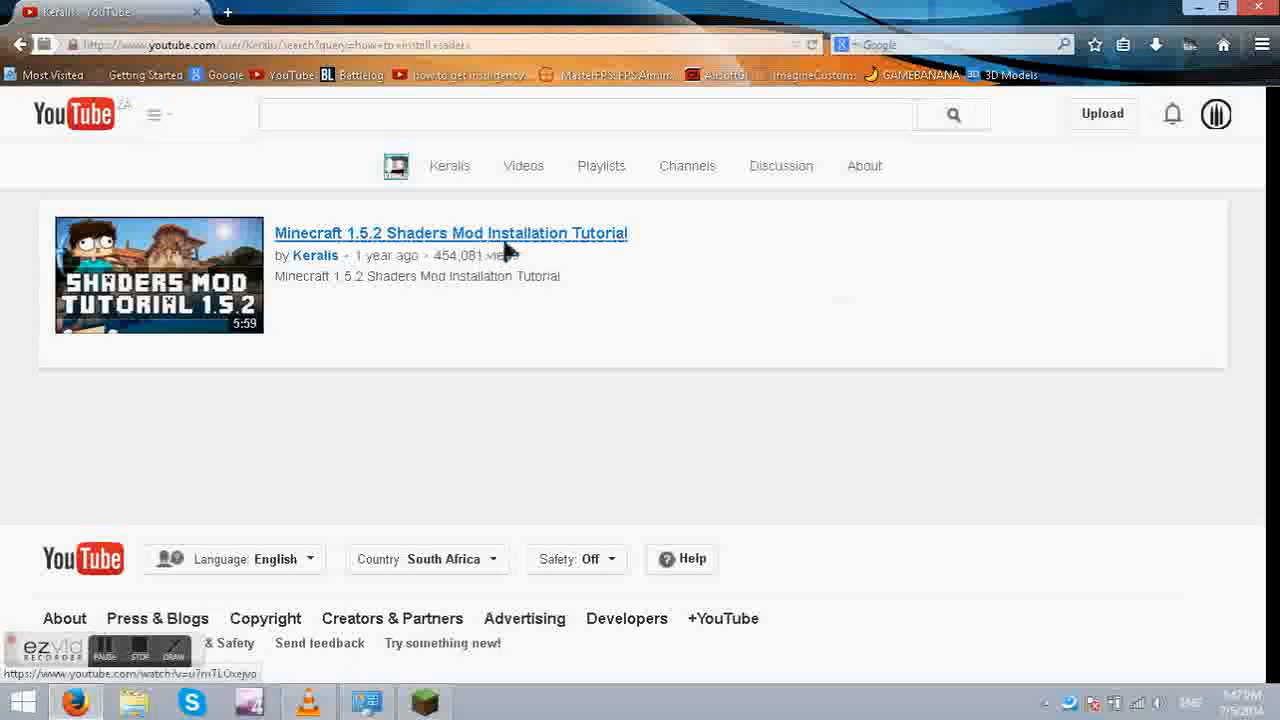
mouse_move(484, 240)
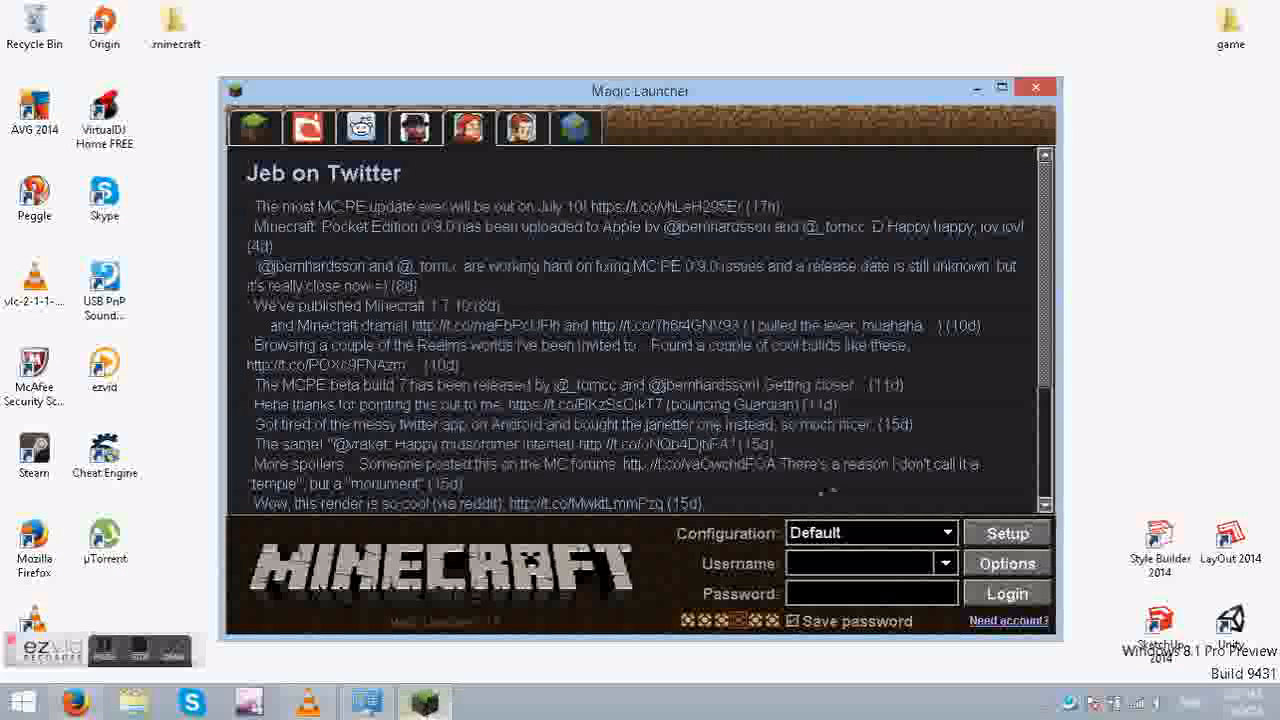
Step: Switch Magic Launcher's Default setup to the Ali-As Quest environment and close the launcher
left_click(1008, 532)
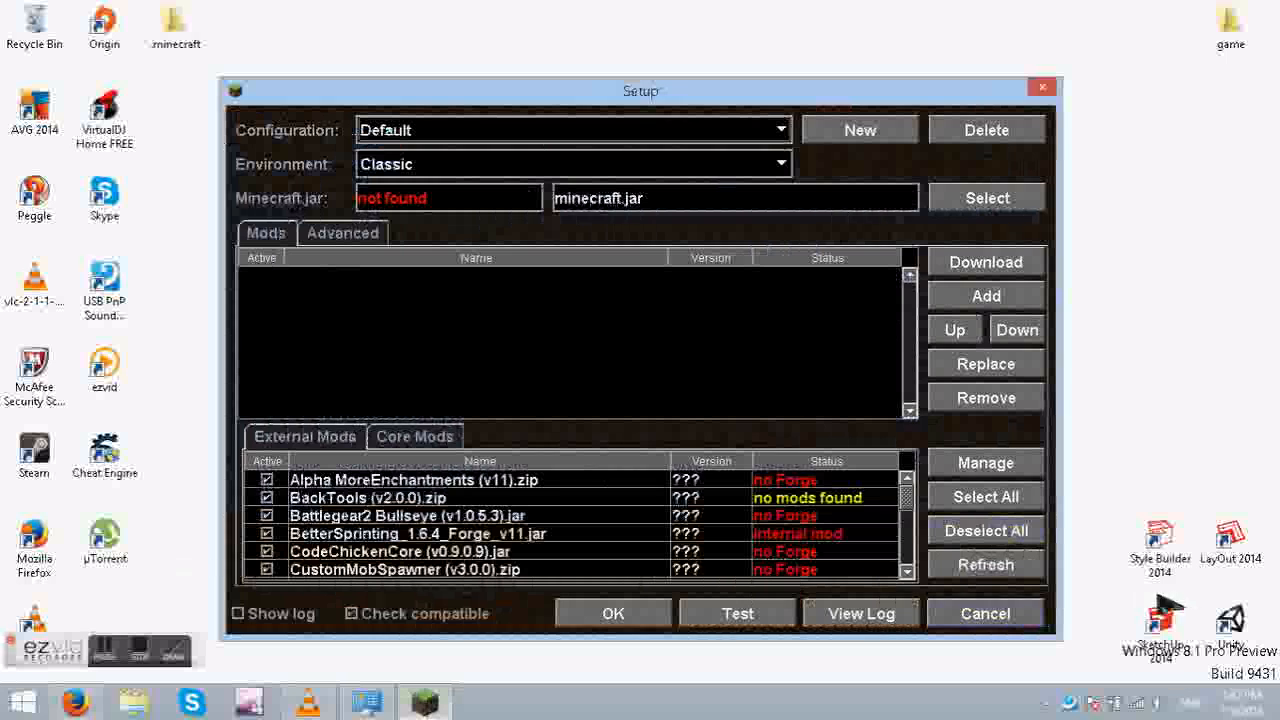
left_click(780, 164)
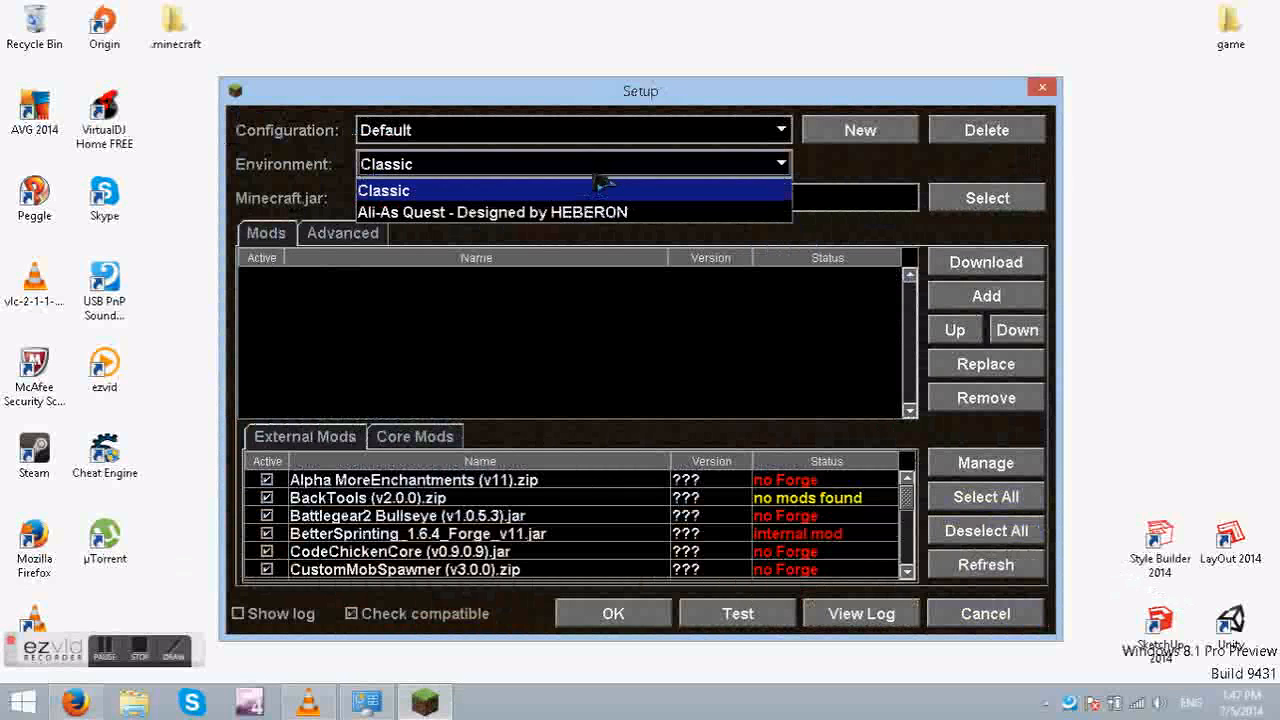
left_click(492, 212)
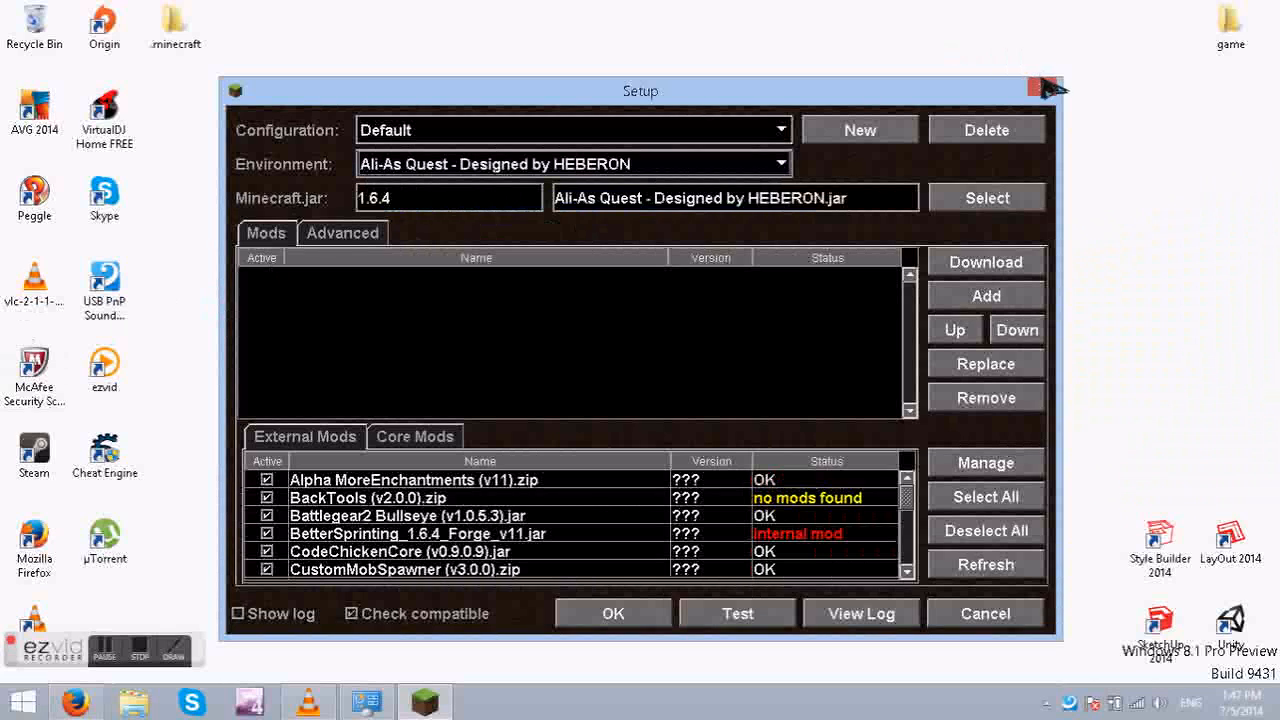
left_click(612, 612)
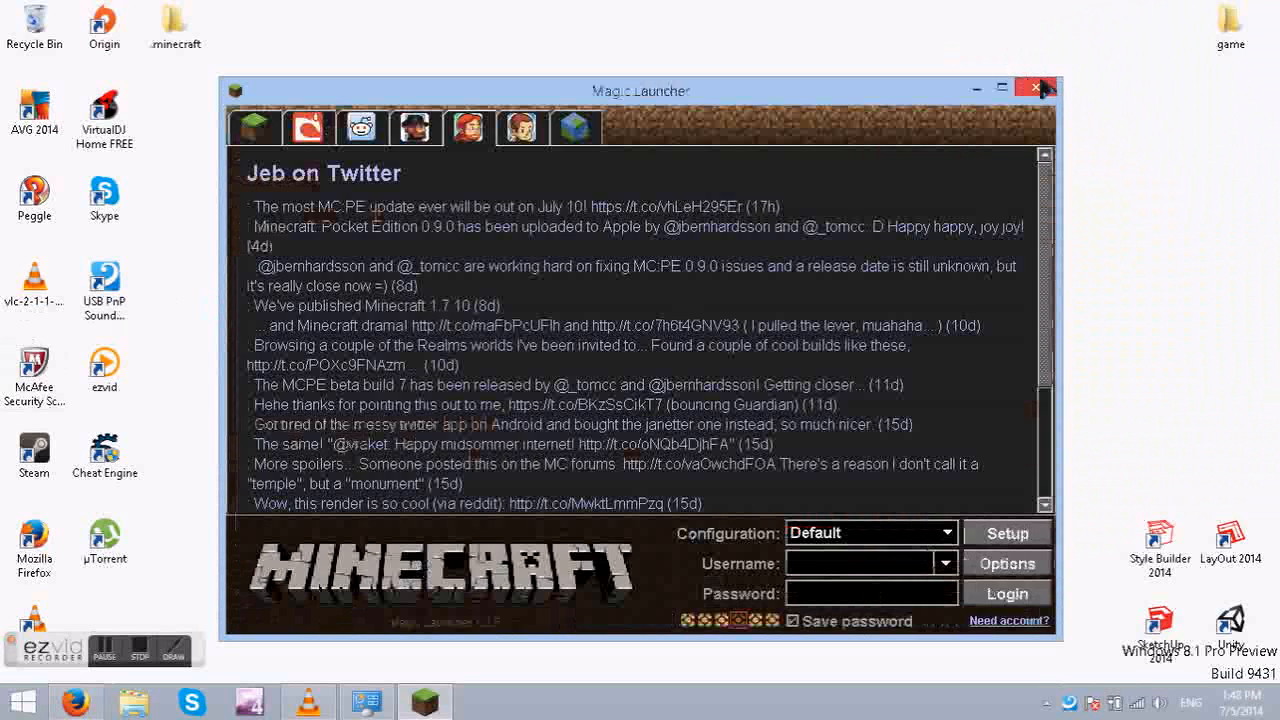
left_click(1036, 88)
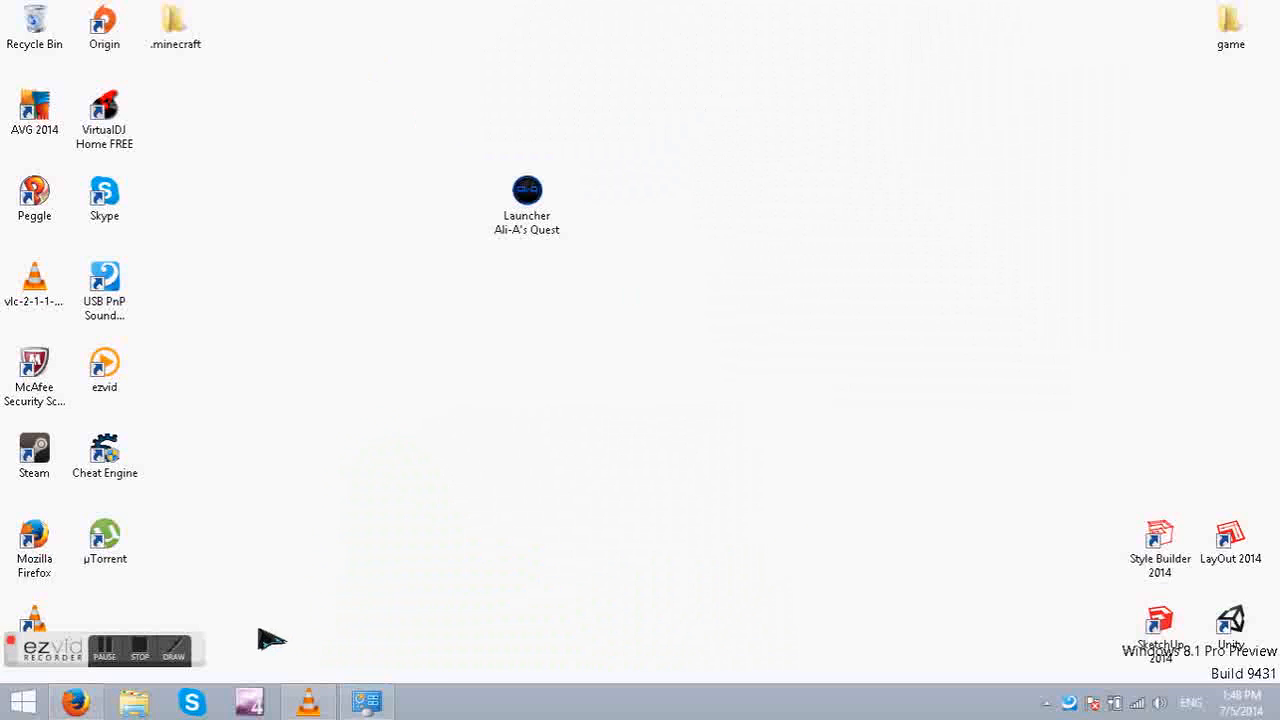
mouse_move(336, 486)
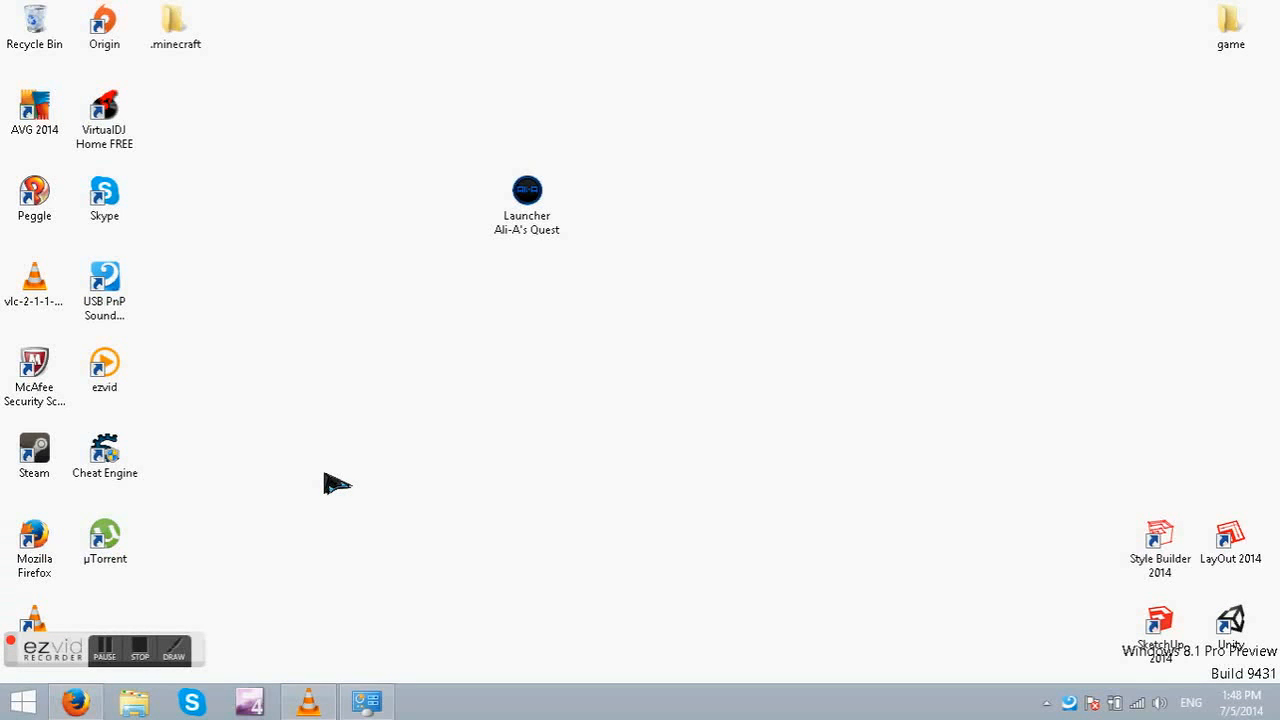
mouse_move(320, 504)
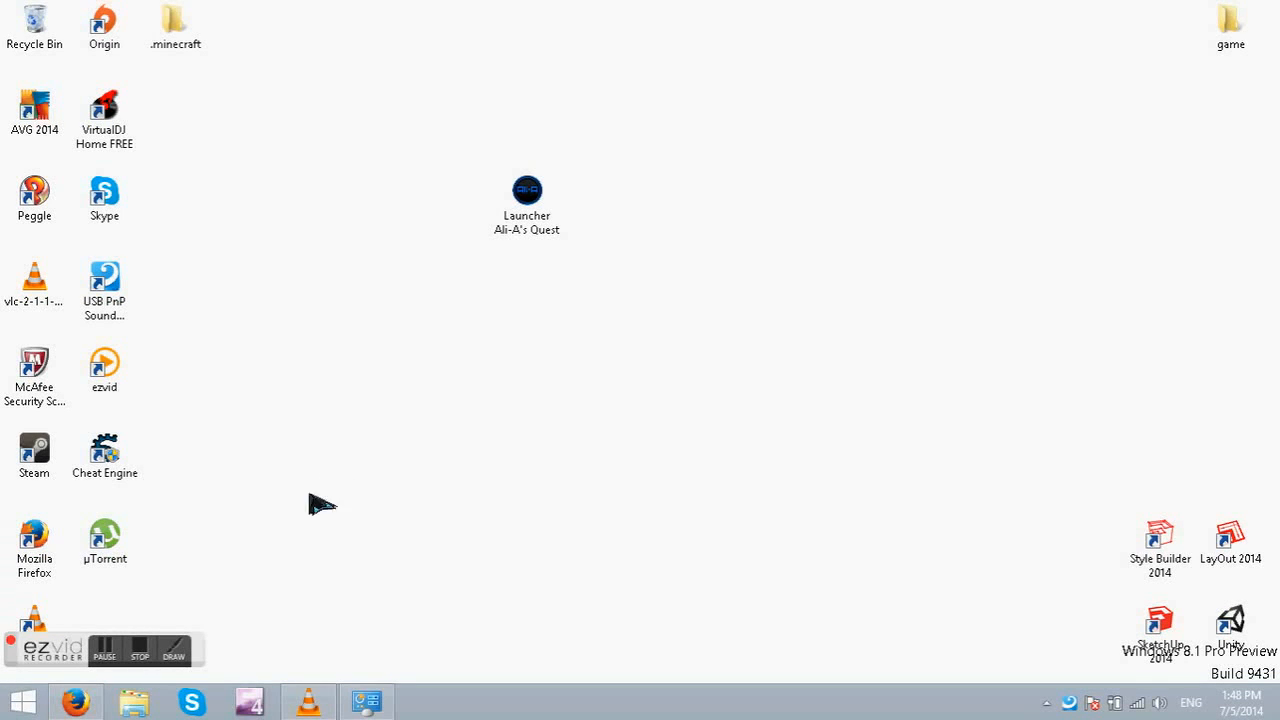
left_click(528, 204)
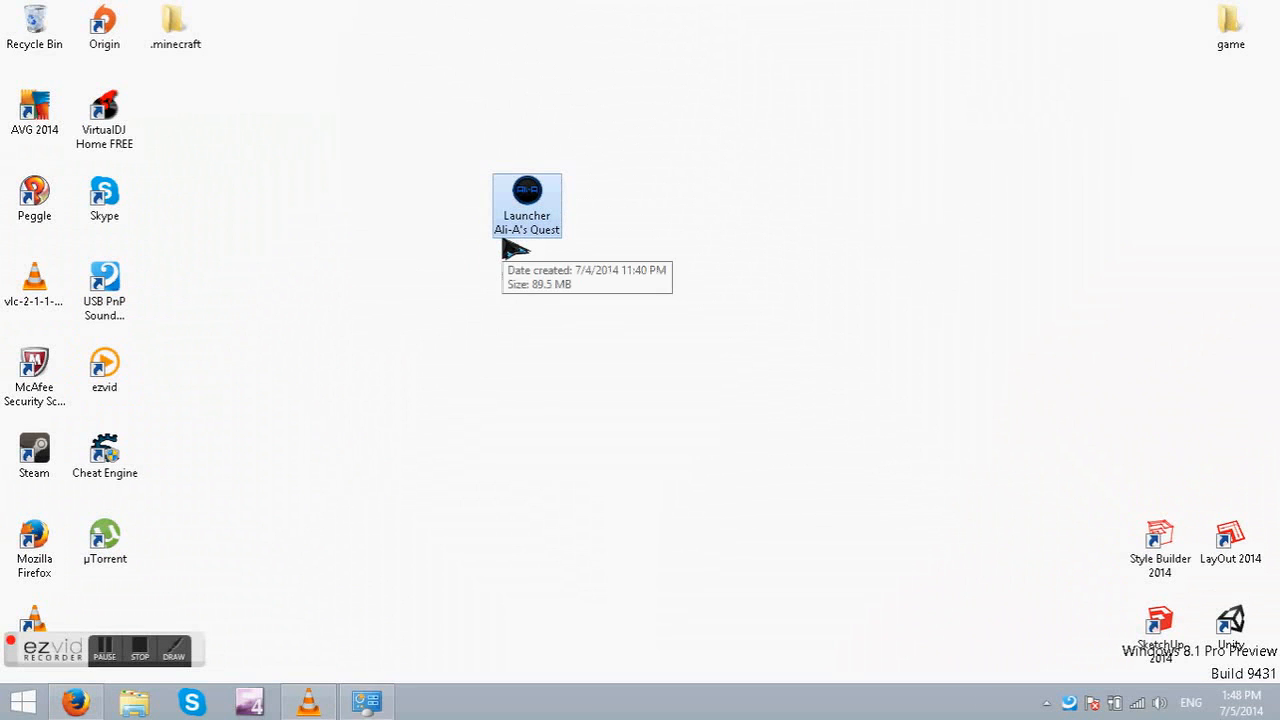
mouse_move(524, 322)
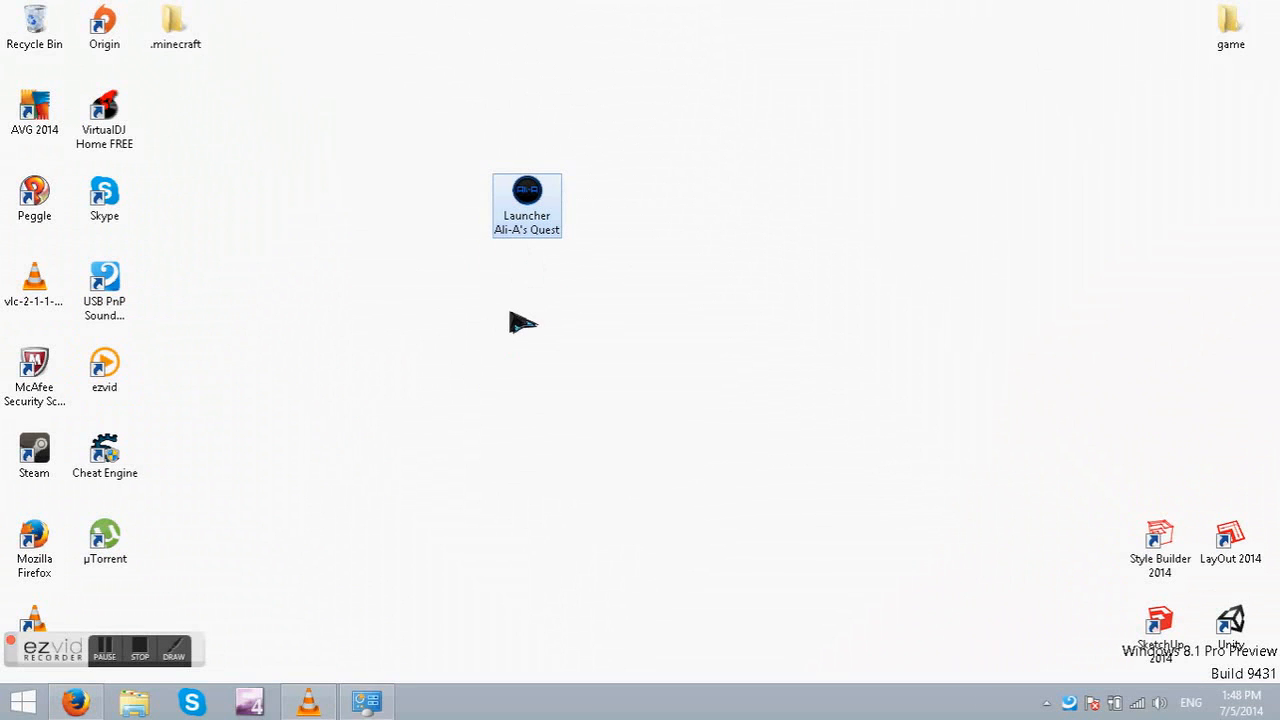
mouse_move(420, 460)
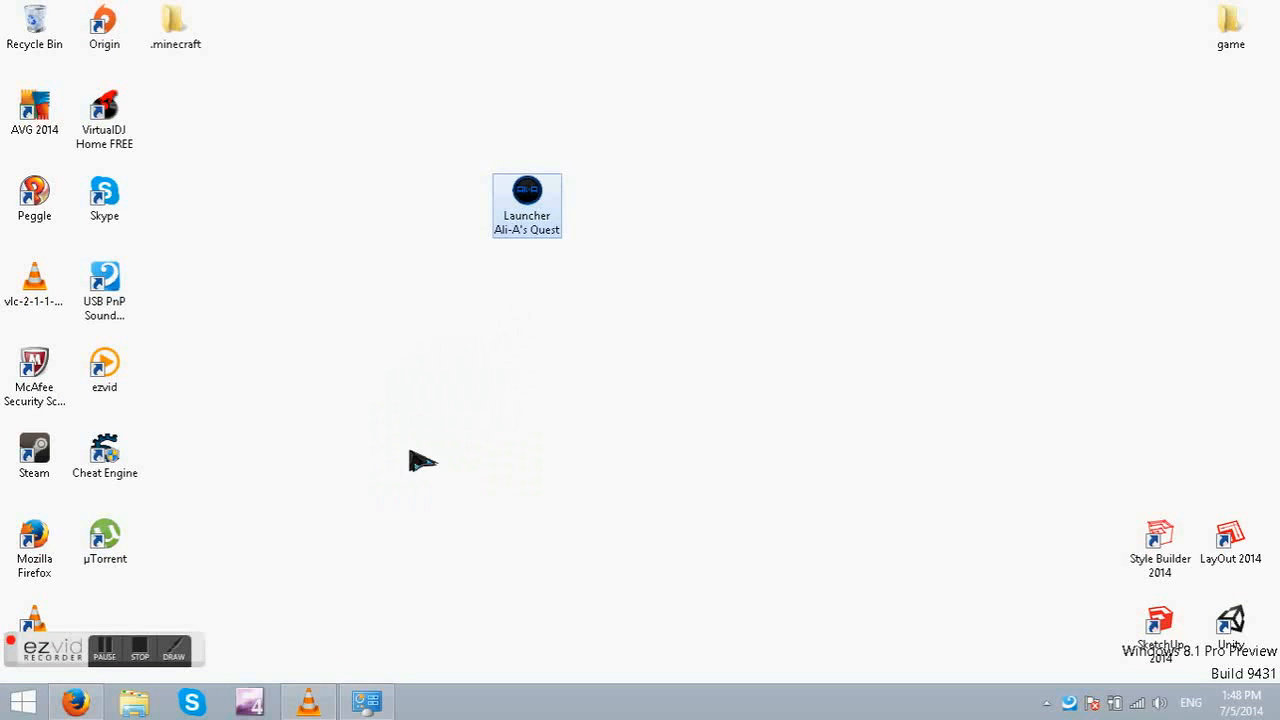
mouse_move(140, 650)
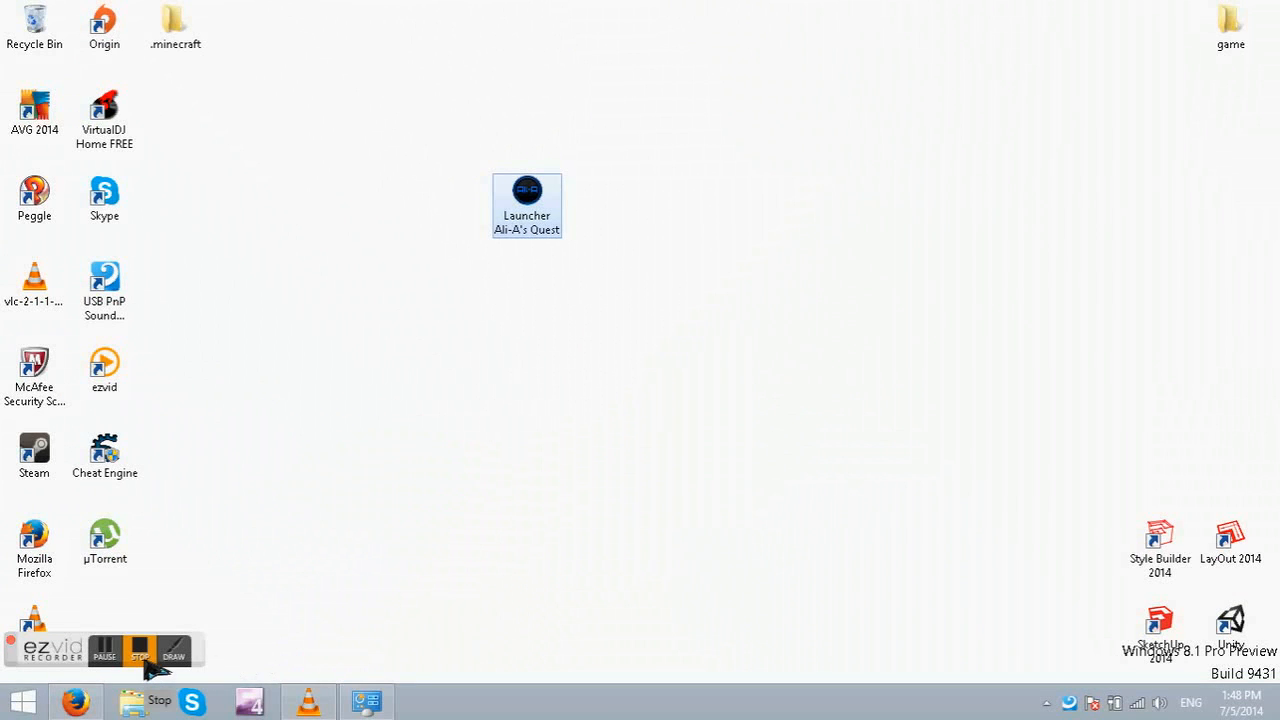